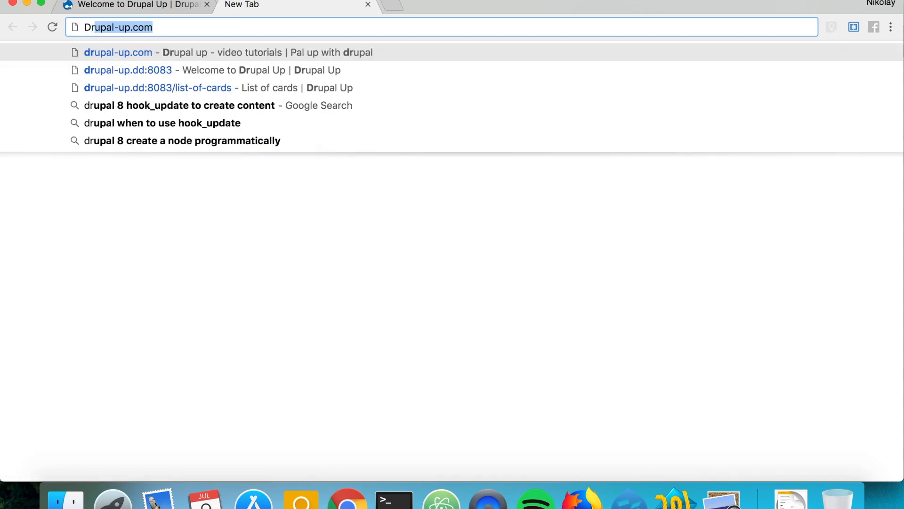
Look up Drupal\node\Entity\Node on api.drupal.org at version 8.6.x in a second tab, then return to the site
text(Drupal\node\Entity\Node)
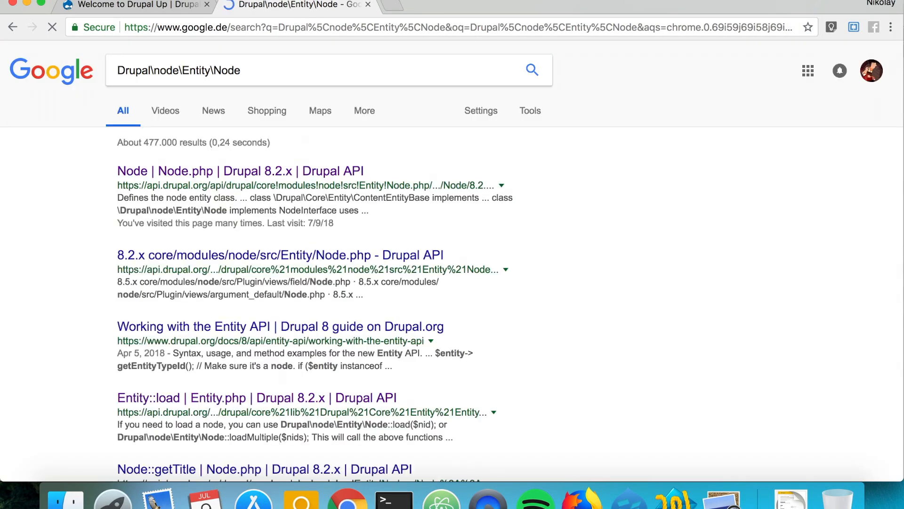
mouse_move(248, 175)
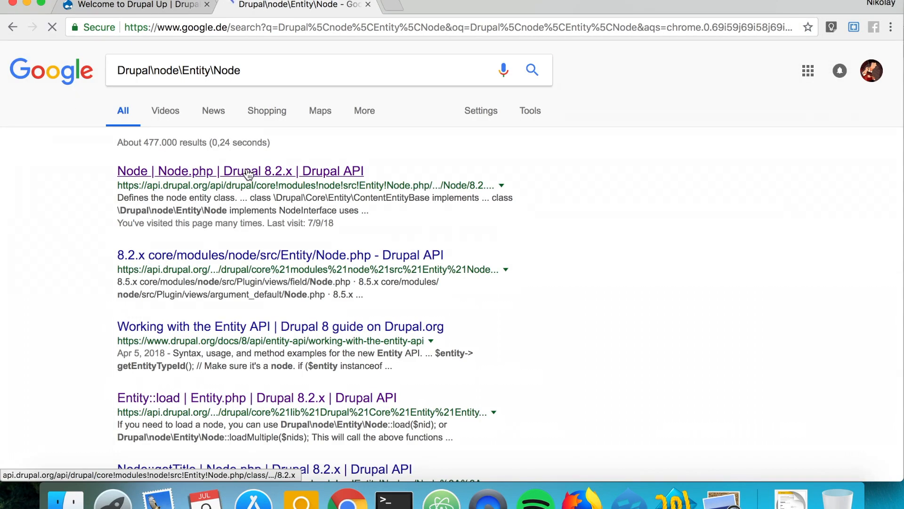
click(240, 170)
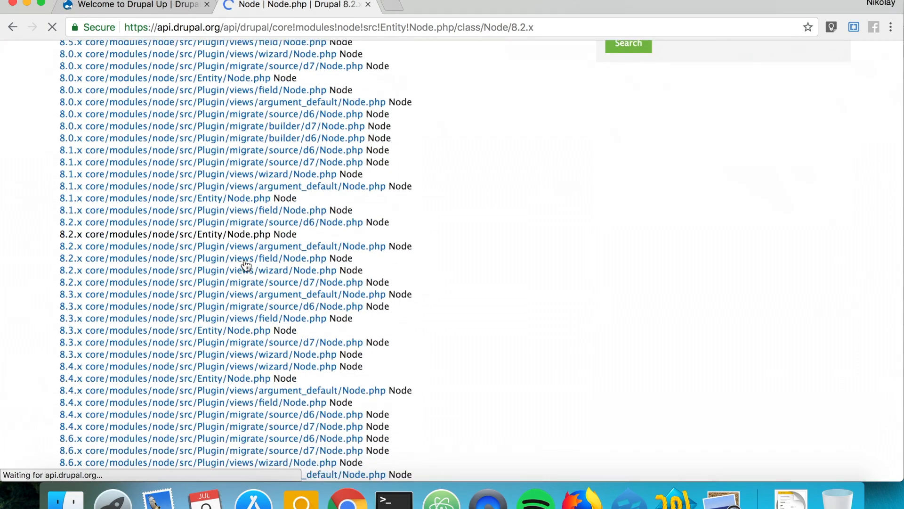
scroll(down, 3)
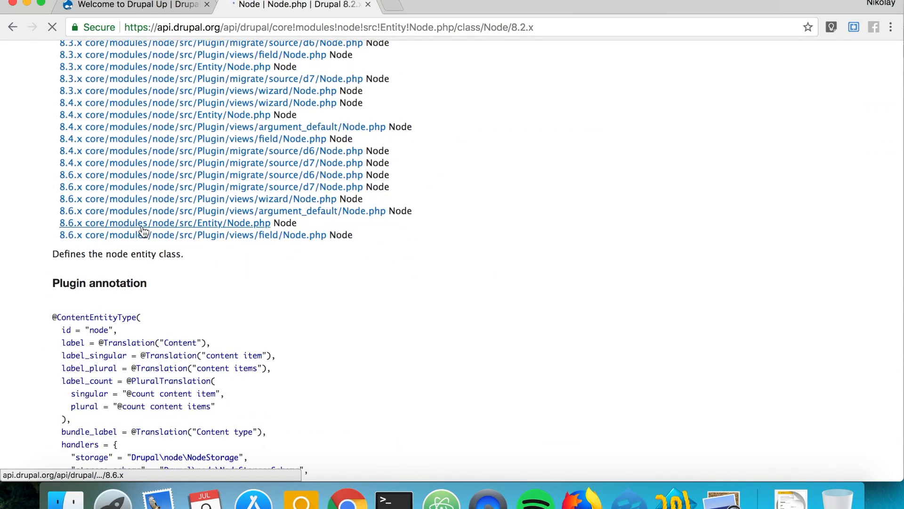
click(164, 223)
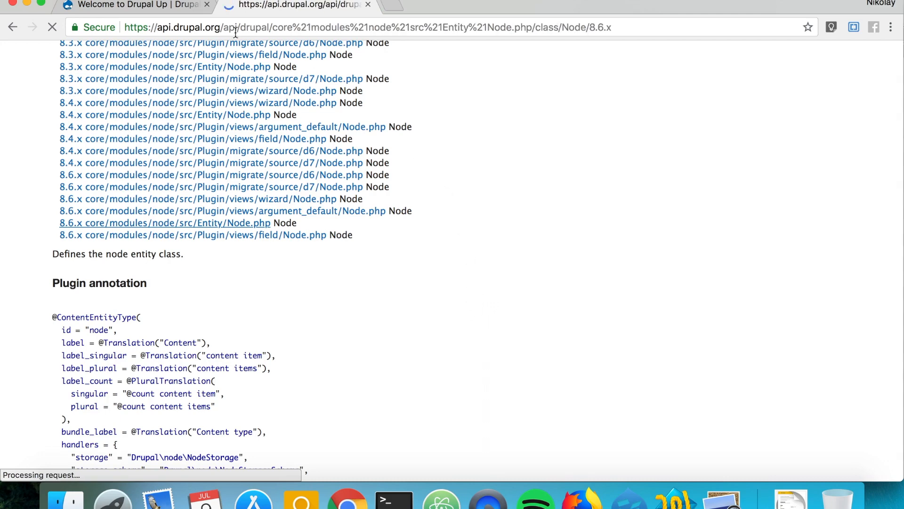
click(133, 5)
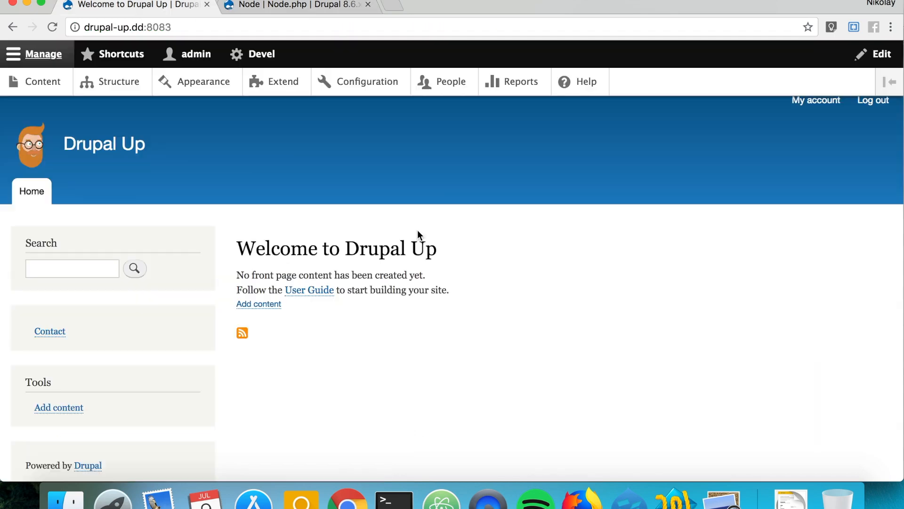
mouse_move(261, 54)
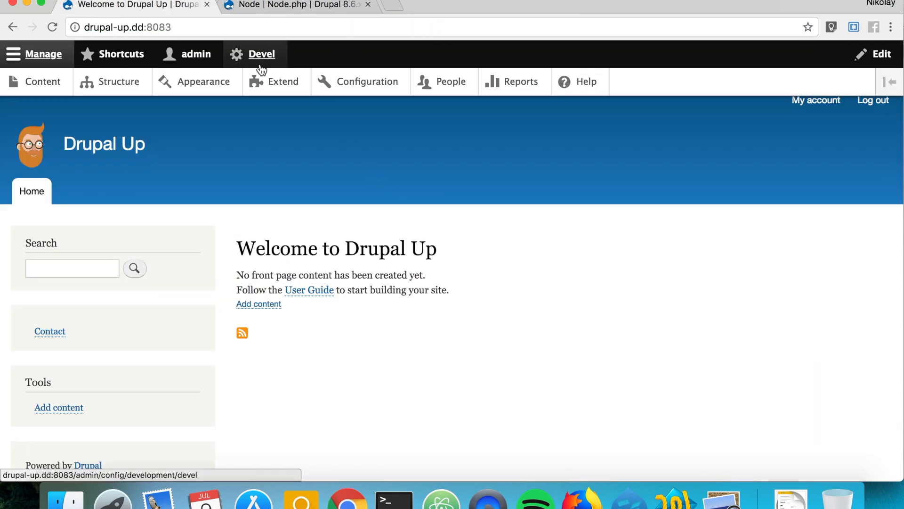
Reach the Devel Execute PHP Code page from the toolbar
click(262, 54)
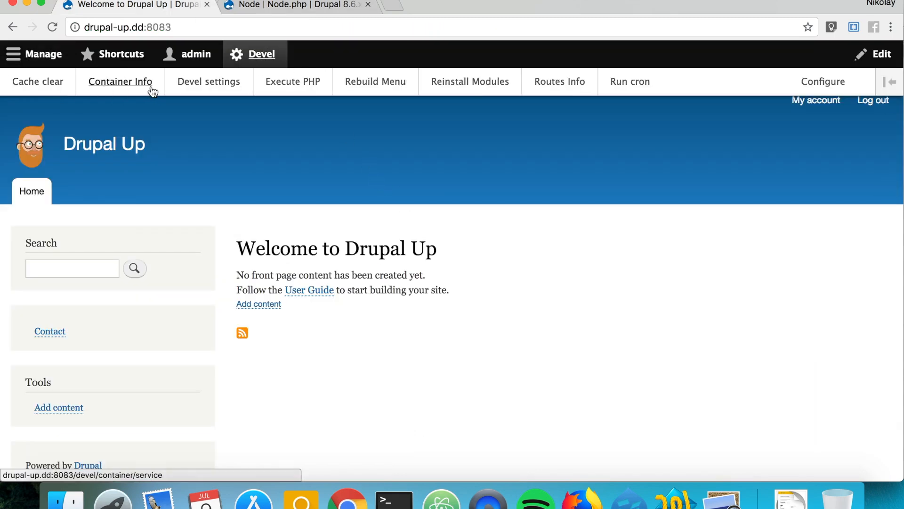
click(293, 81)
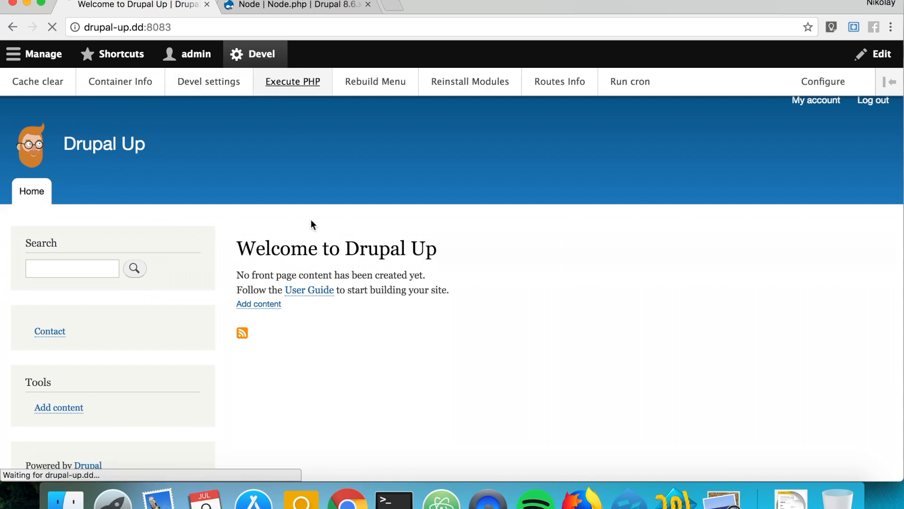
click(292, 81)
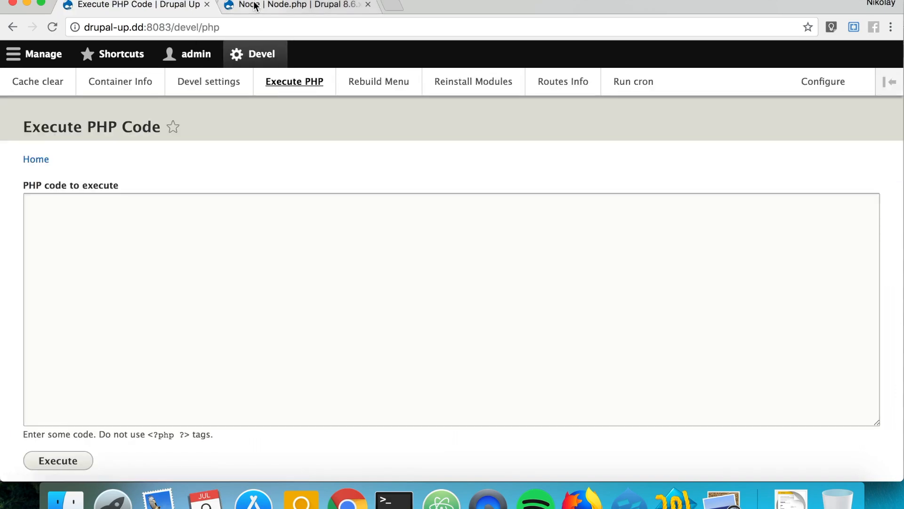
Expand the Node class source on the API documentation tab and come back to the PHP page
click(294, 5)
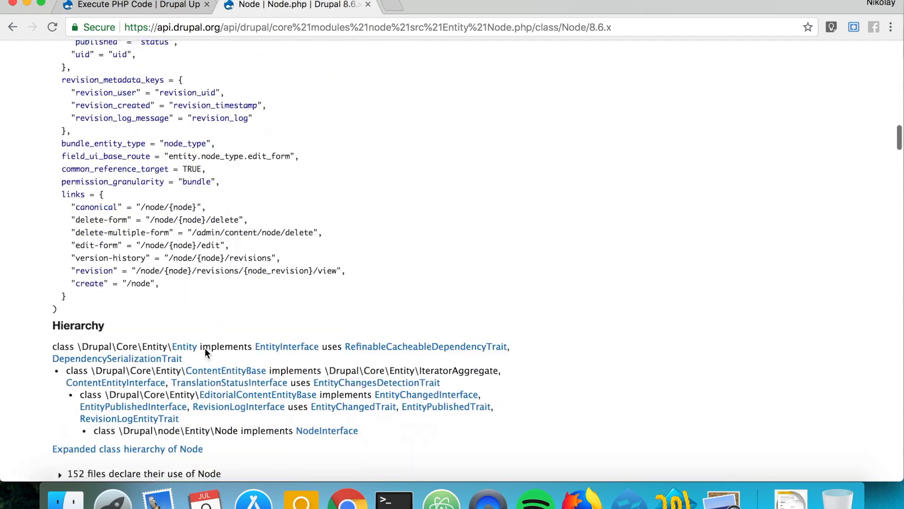
scroll(down, 3)
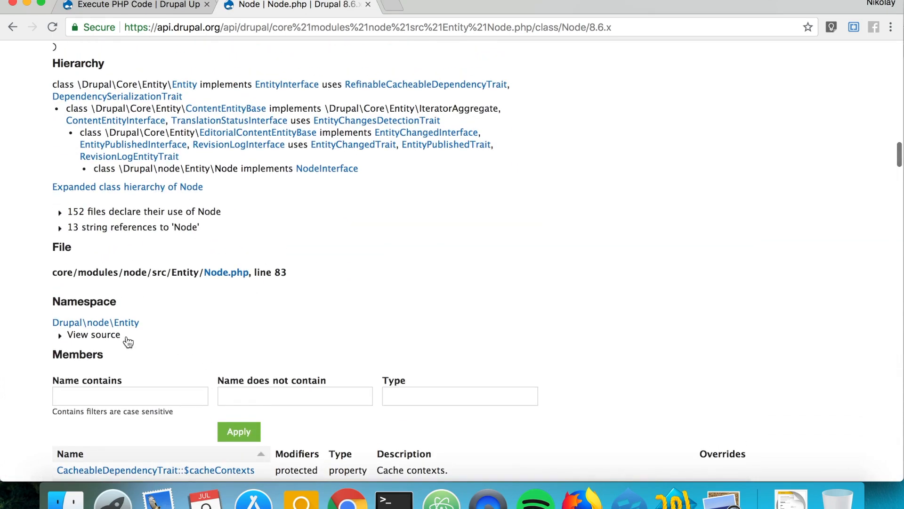
click(93, 335)
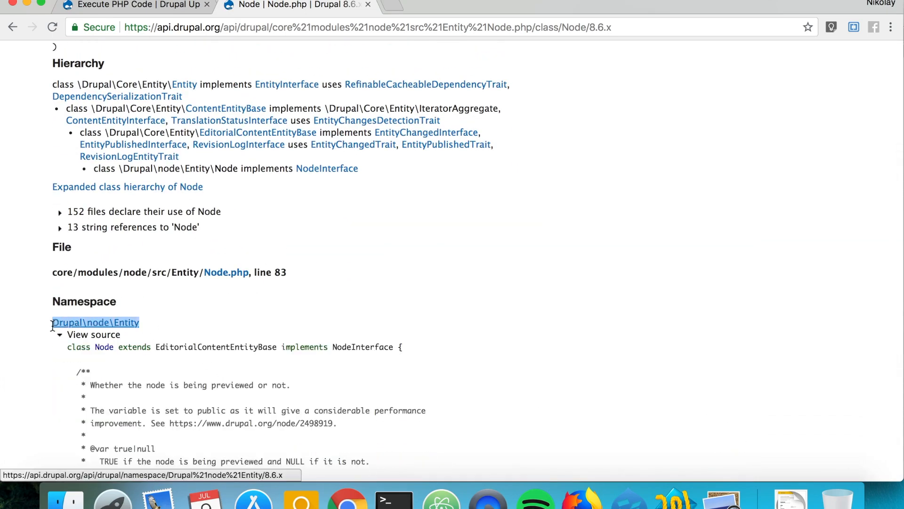
click(133, 4)
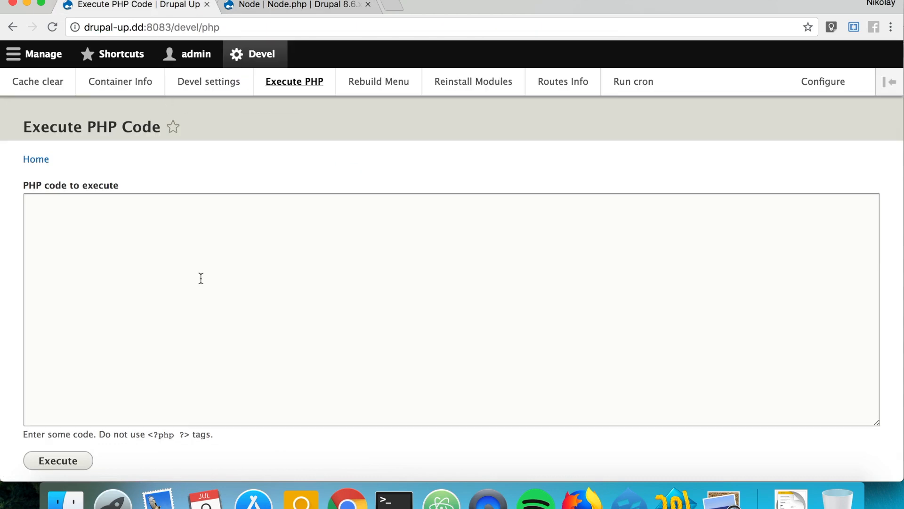
Begin the PHP code with 'use Drupal\node\Entity\Node;'
text(use Drupal\node\Entity)
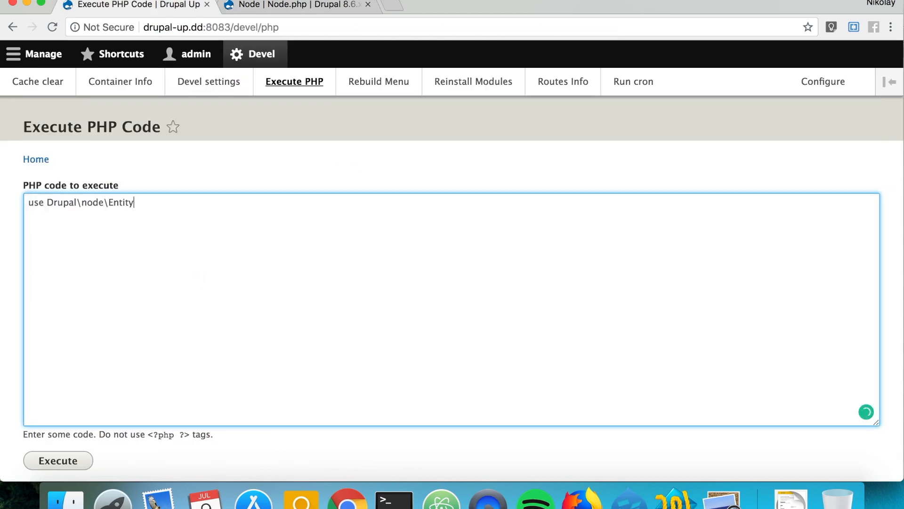
mouse_move(198, 273)
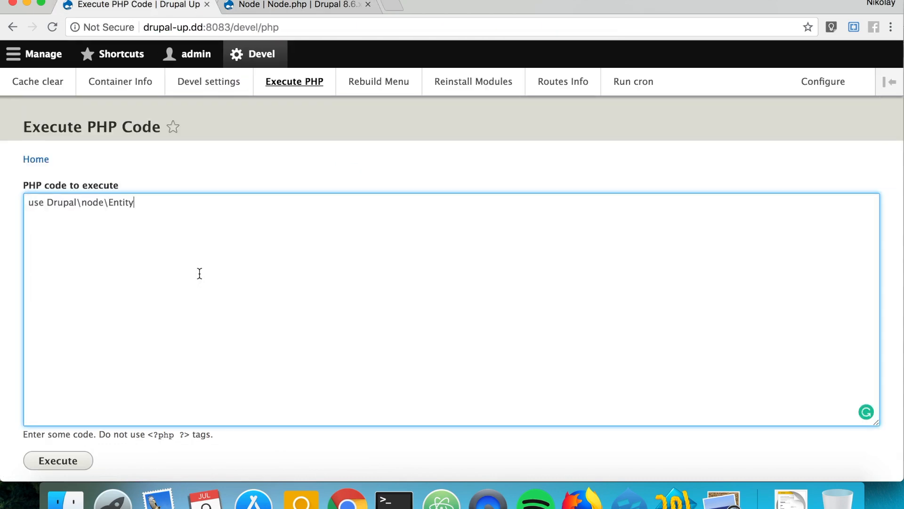
text(\)
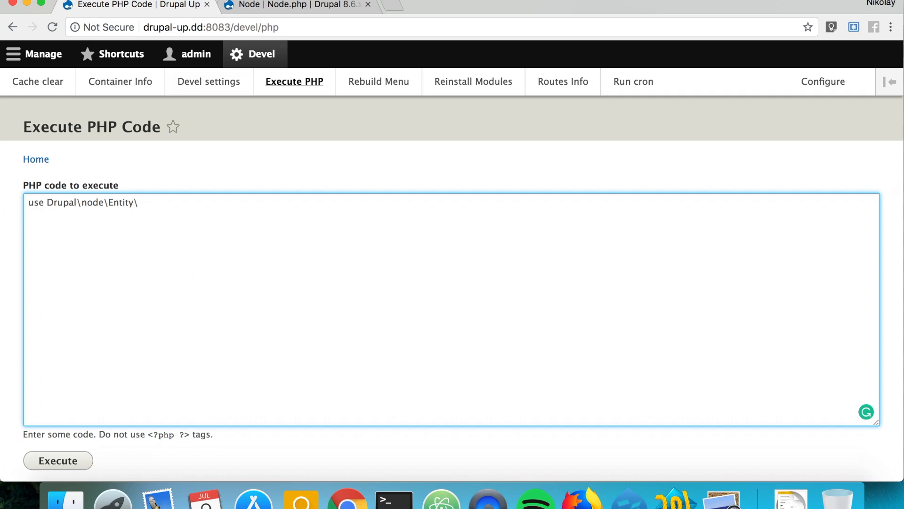
text(Node;;)
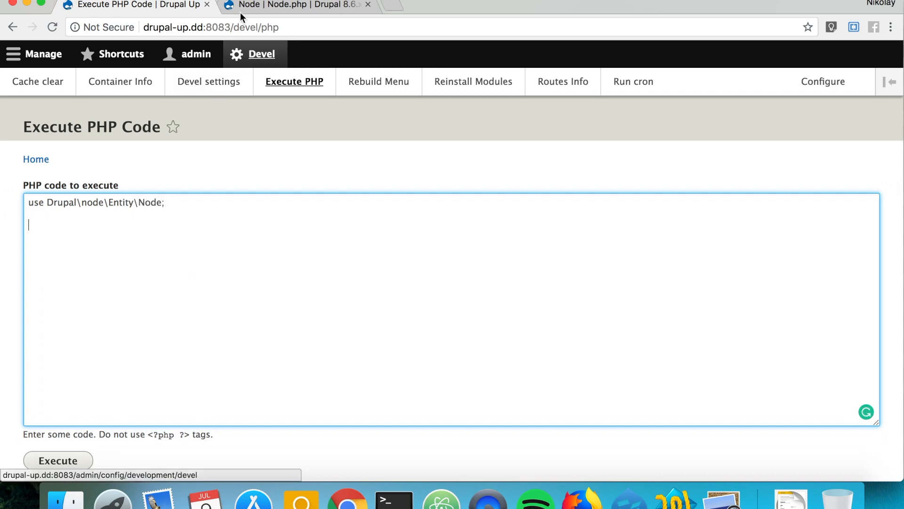
Search the Node API page for '::' to locate the Entity::create member
click(297, 5)
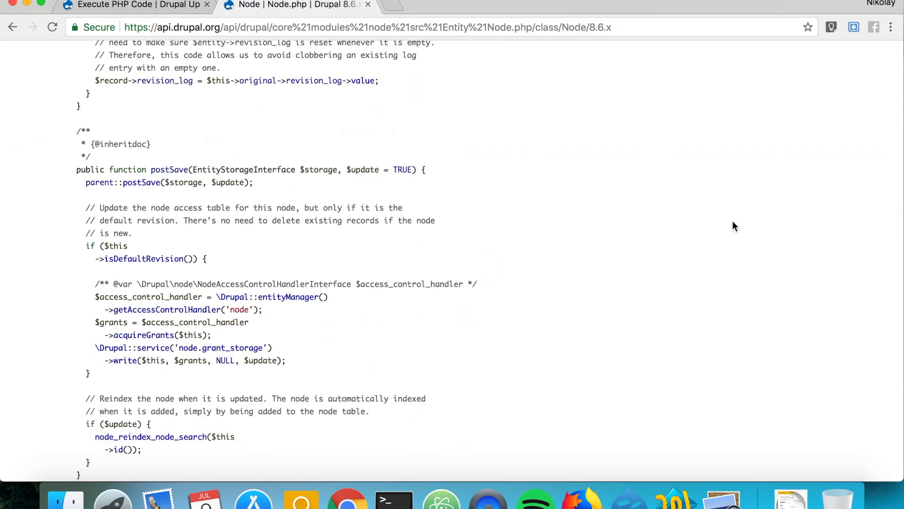
text(format)
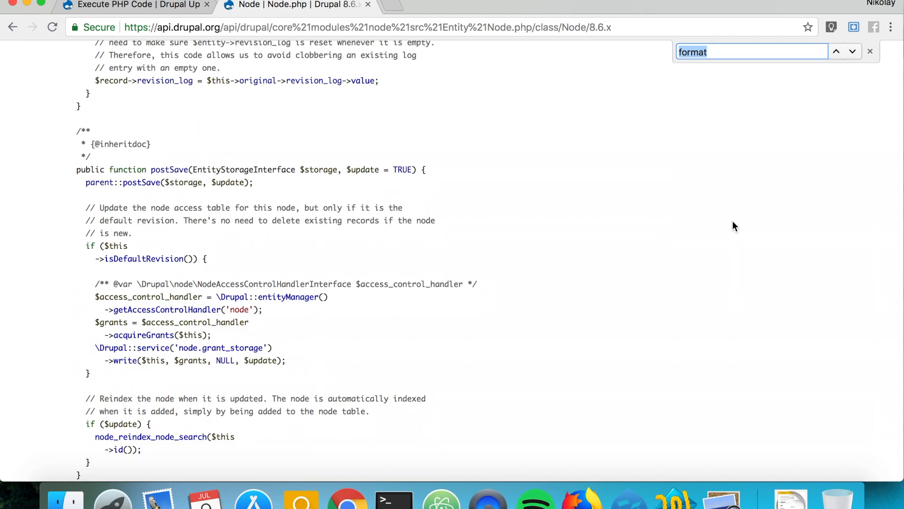
text(::create)
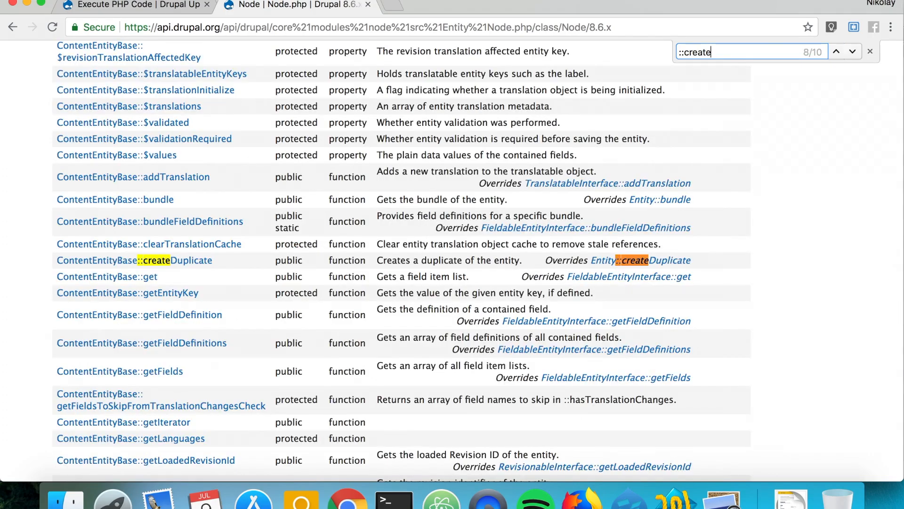
scroll(down, 3)
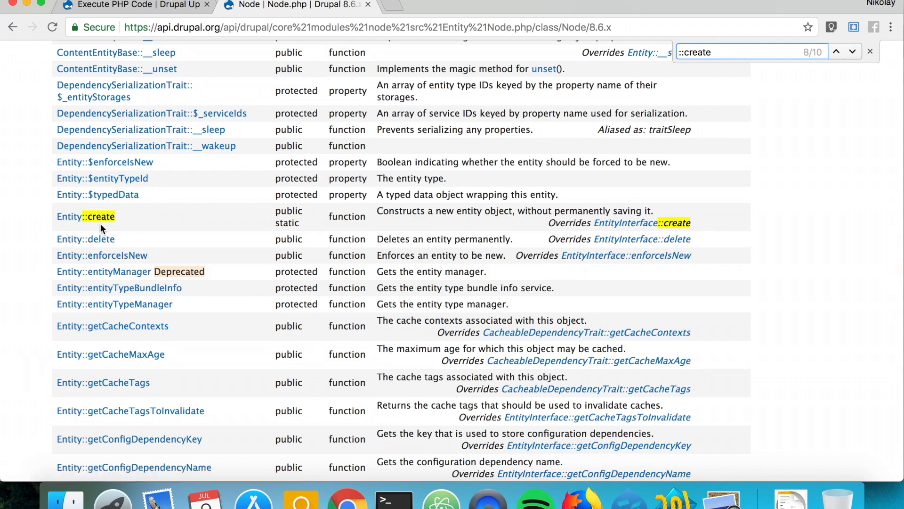
mouse_move(92, 221)
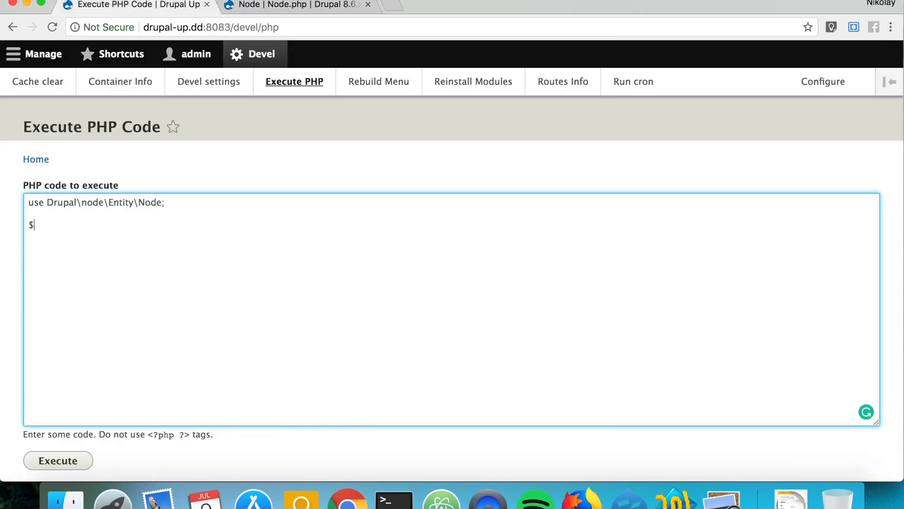
Add the line $node = Node::create(['type' => '']); with the type value left empty
text(node =)
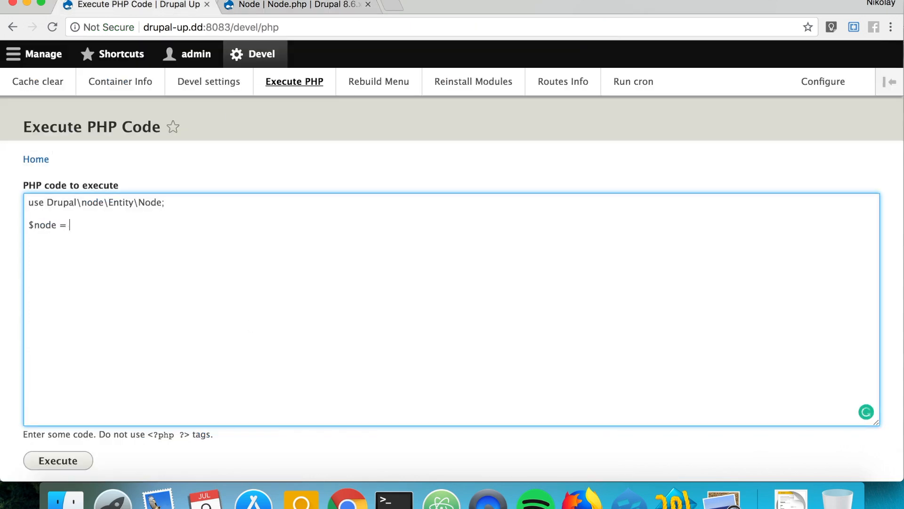
text(Node)
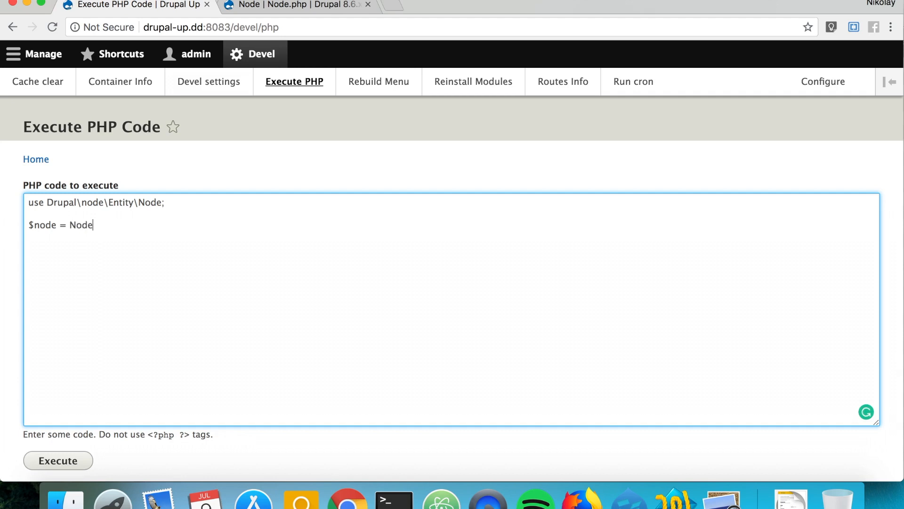
text(::c)
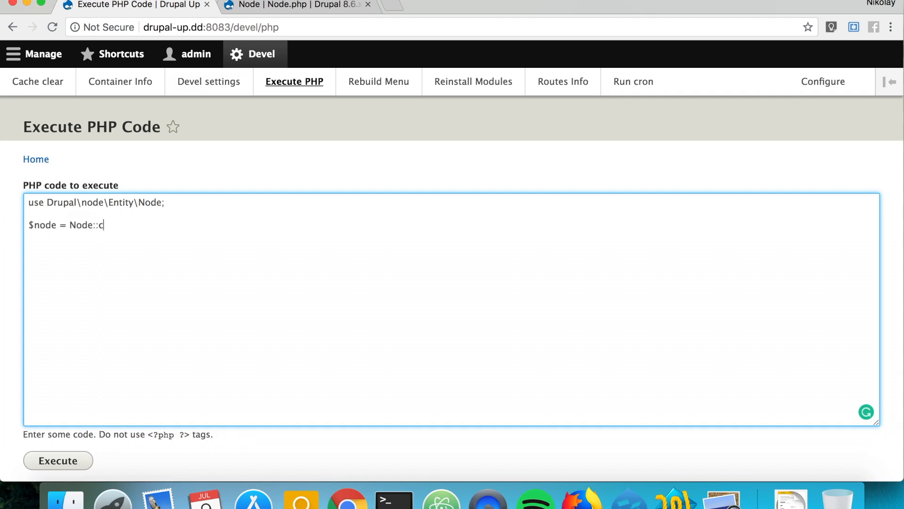
text(reate()
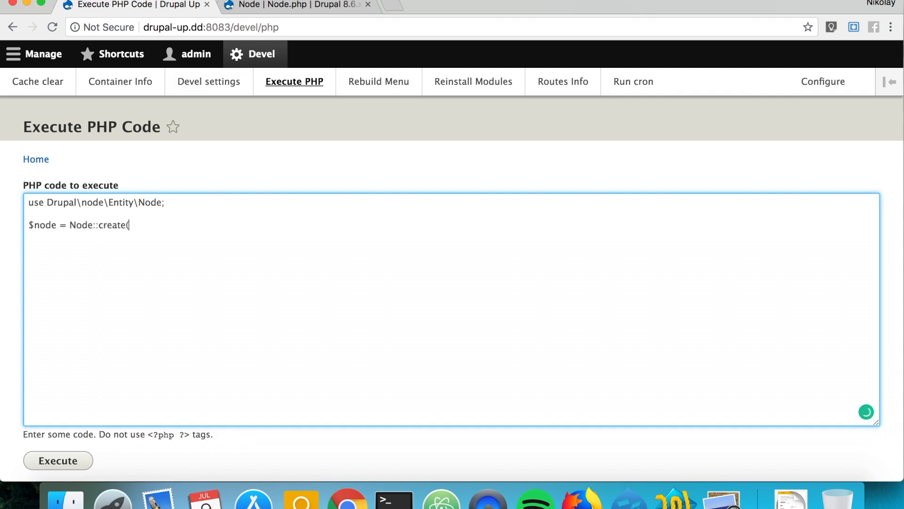
text();)
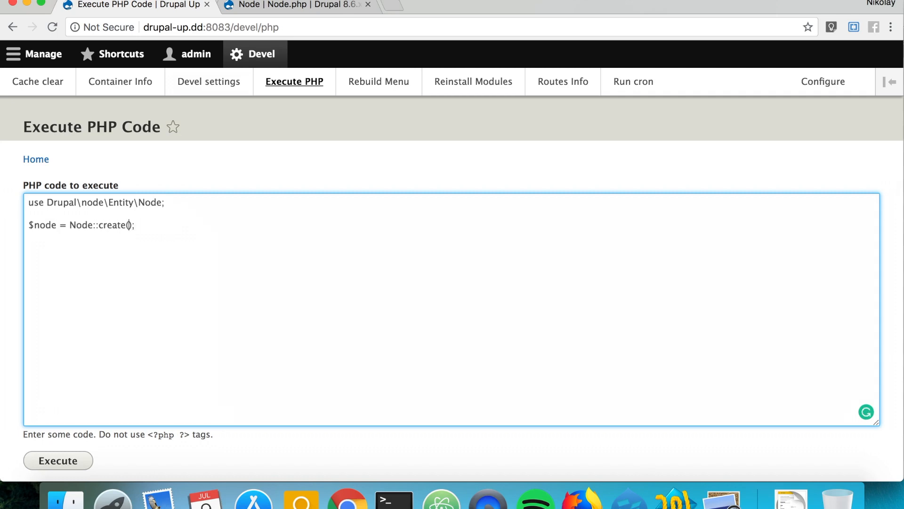
text([])
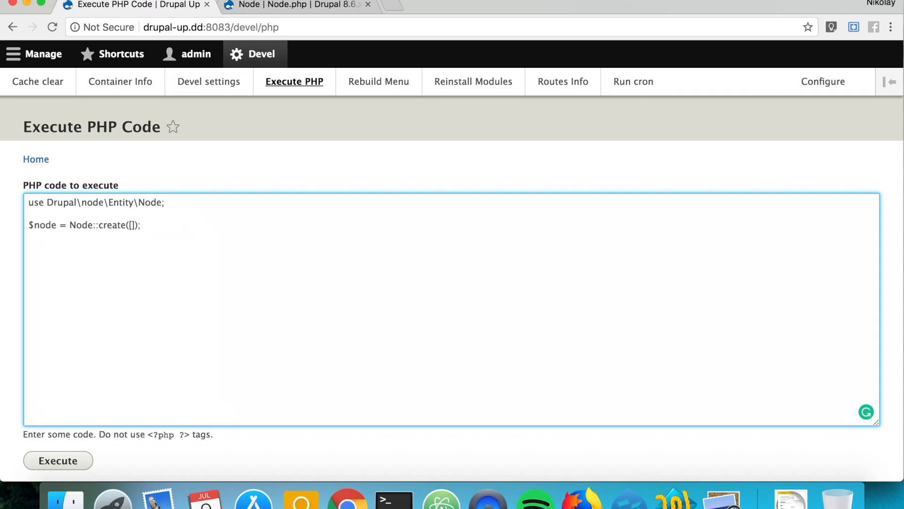
text(')
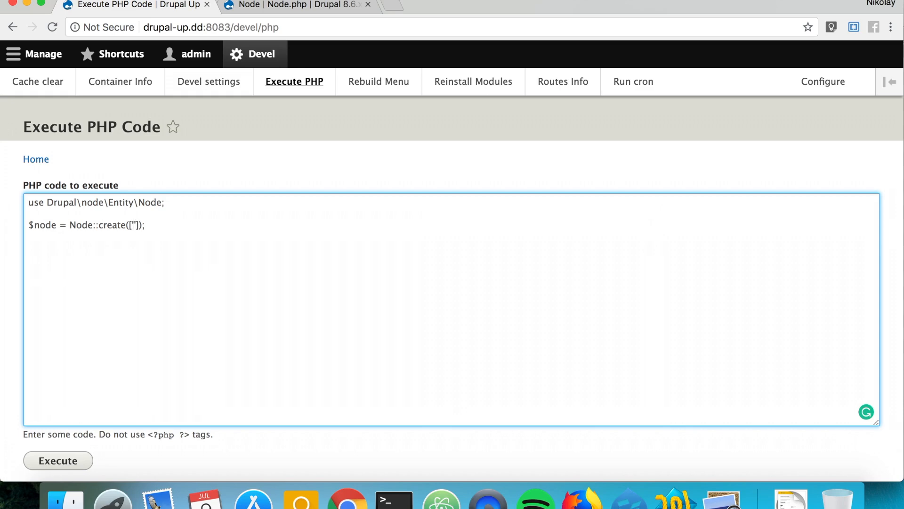
text('type')
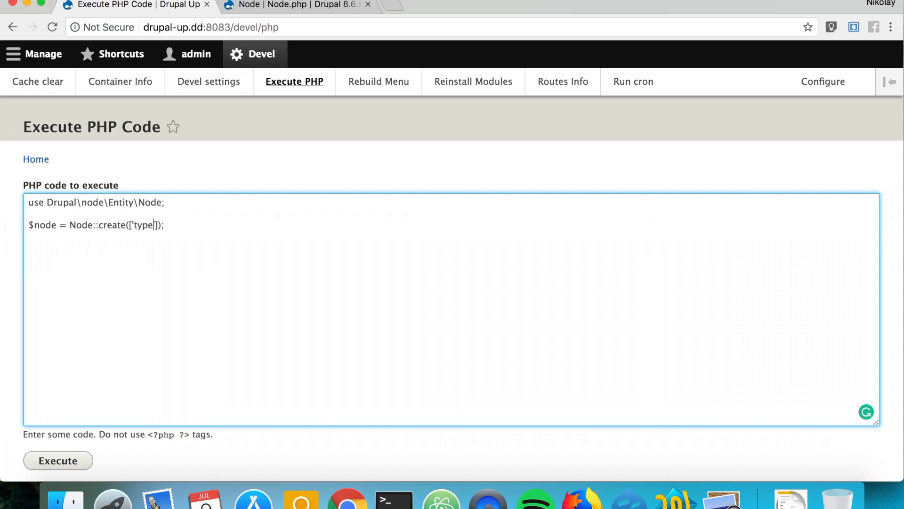
text(=> '')
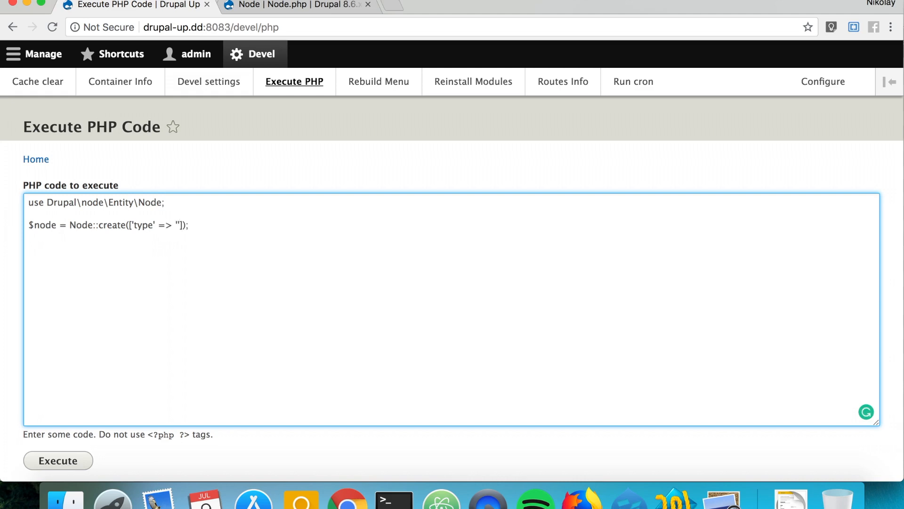
mouse_move(196, 161)
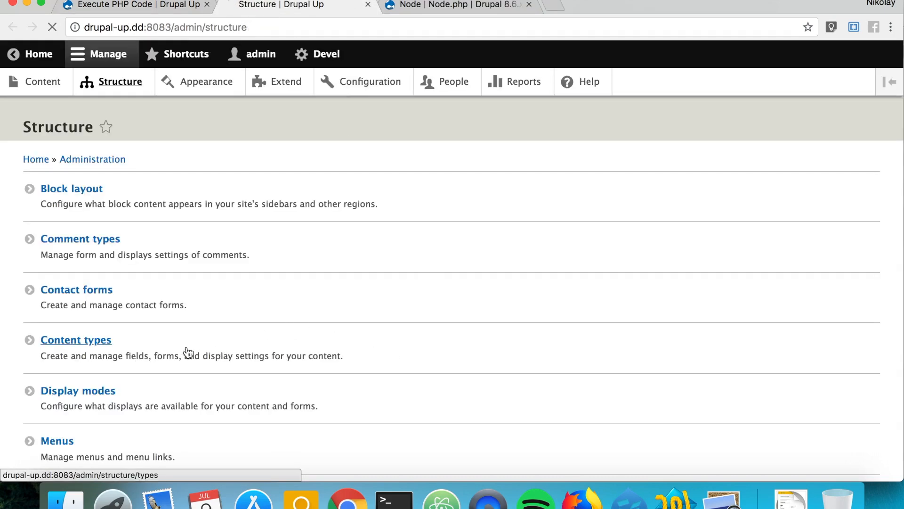
Confirm the Article content type's machine name from Manage fields and set 'type' => 'article' in the code
click(76, 340)
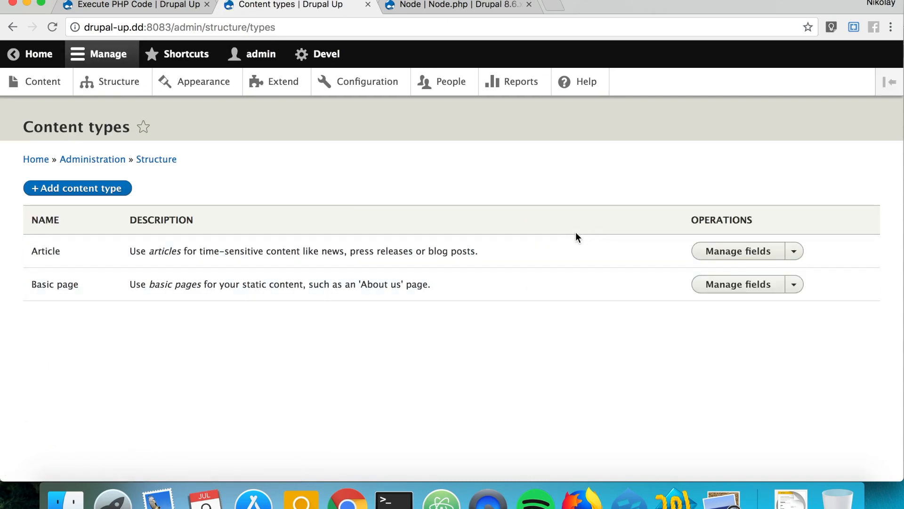
click(738, 250)
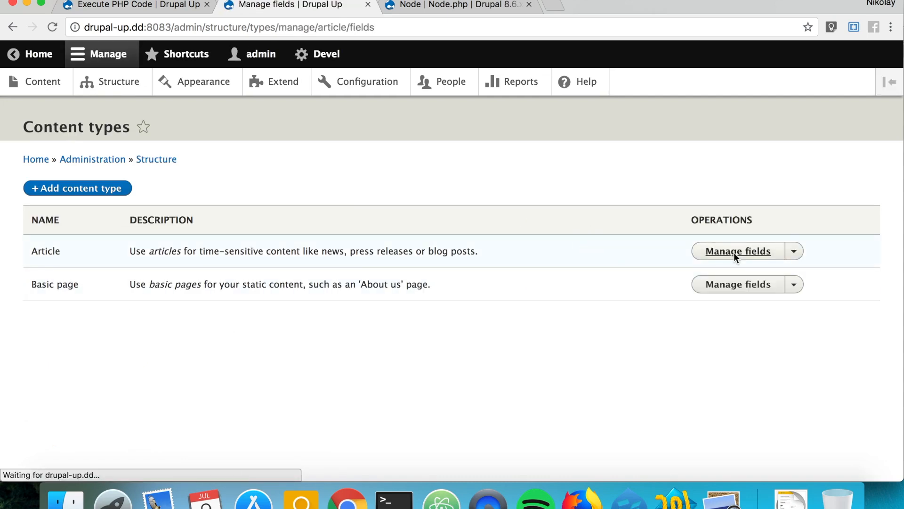
click(737, 251)
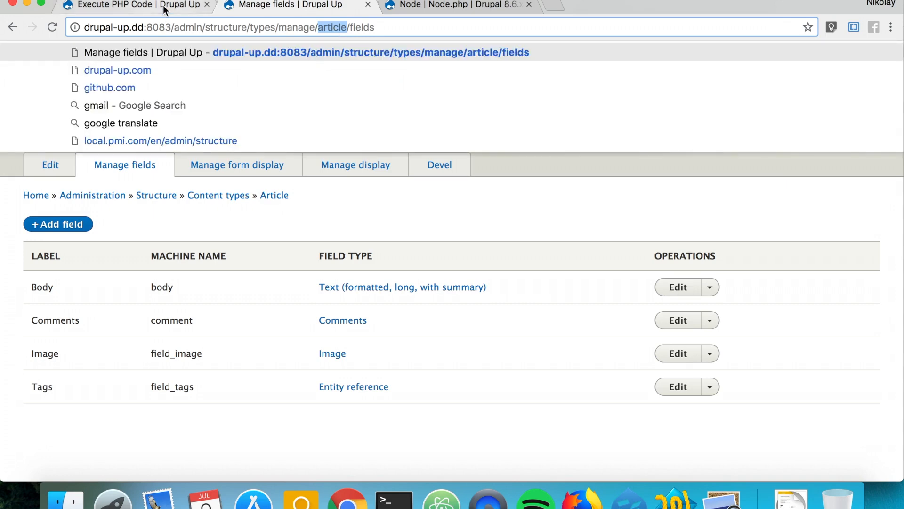
click(132, 5)
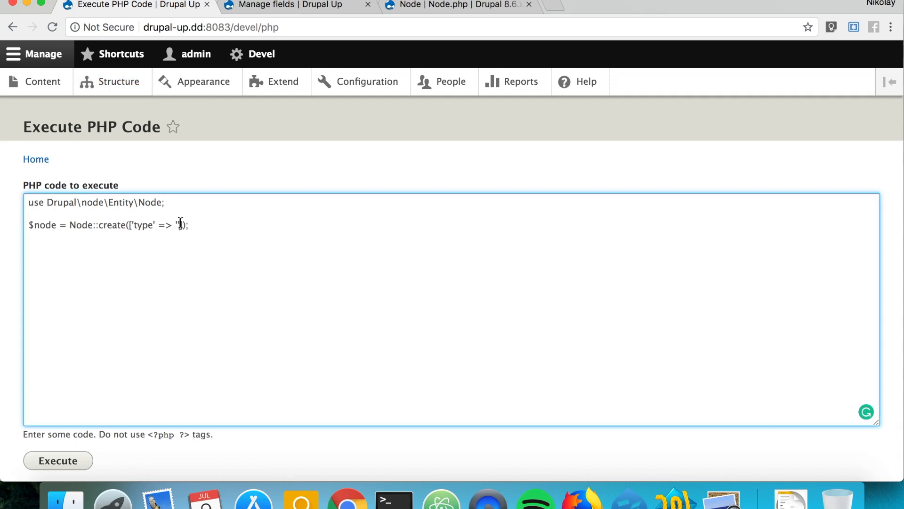
text(article)
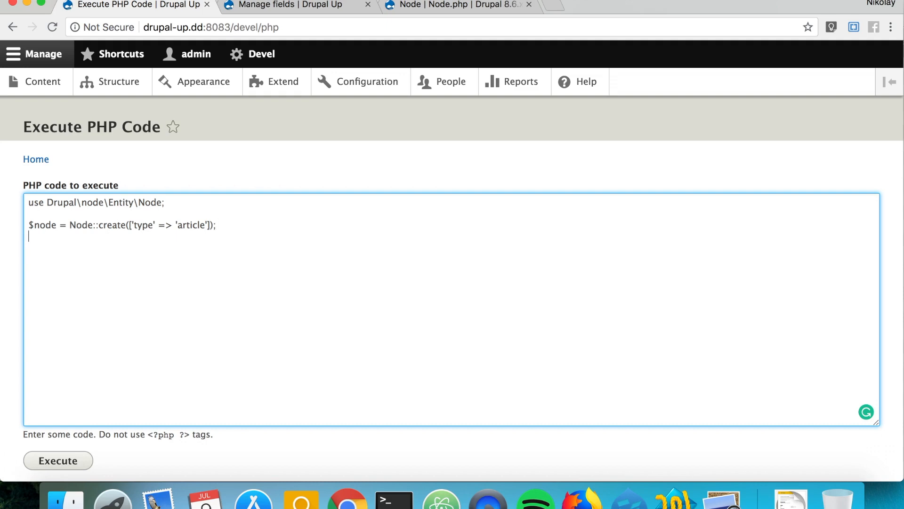
Add the line $node->set('title', 'Our shiny, new node.');
text($no)
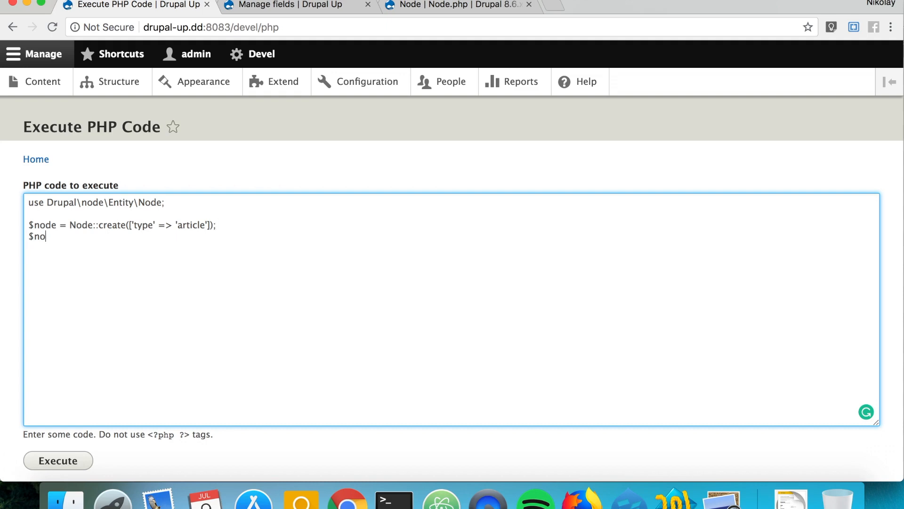
text(de->)
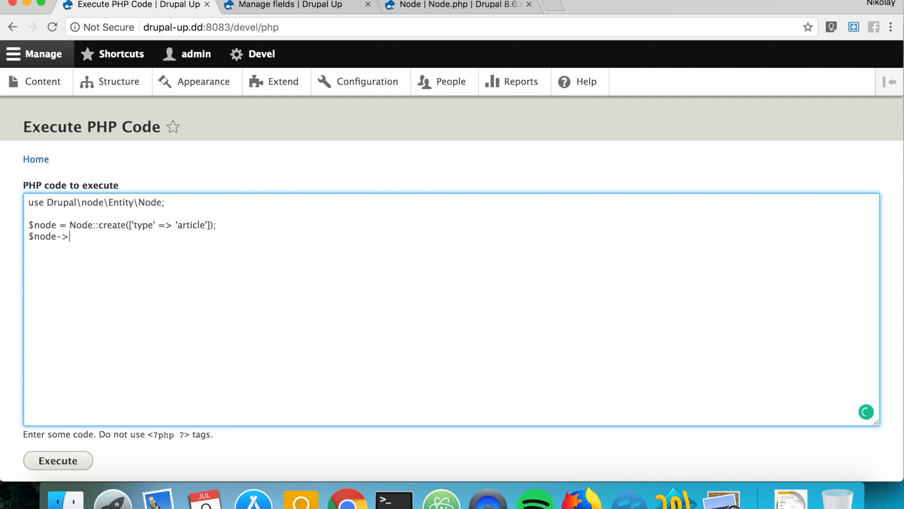
text(set())
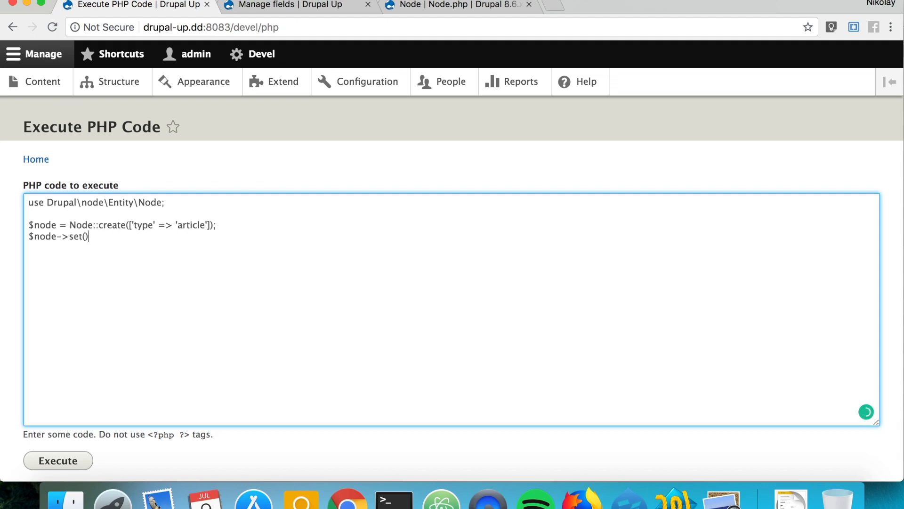
text(;)
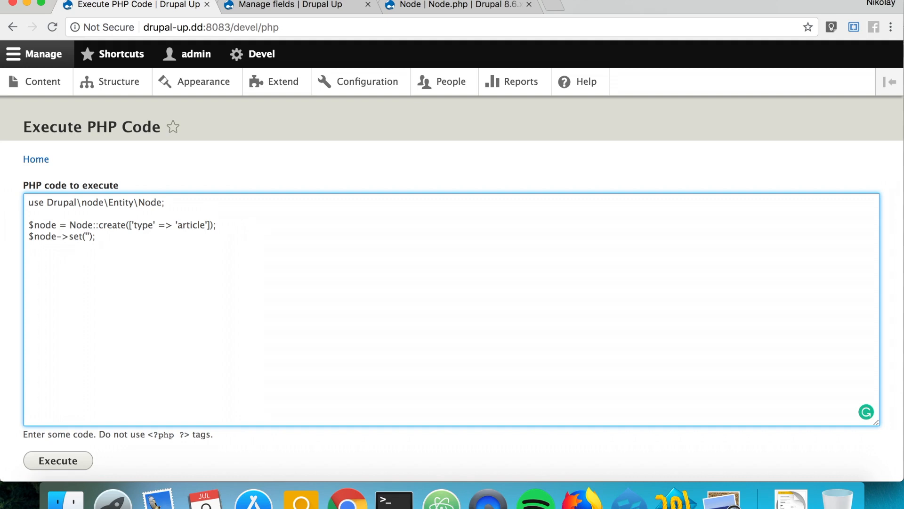
text(title', 'Our s)
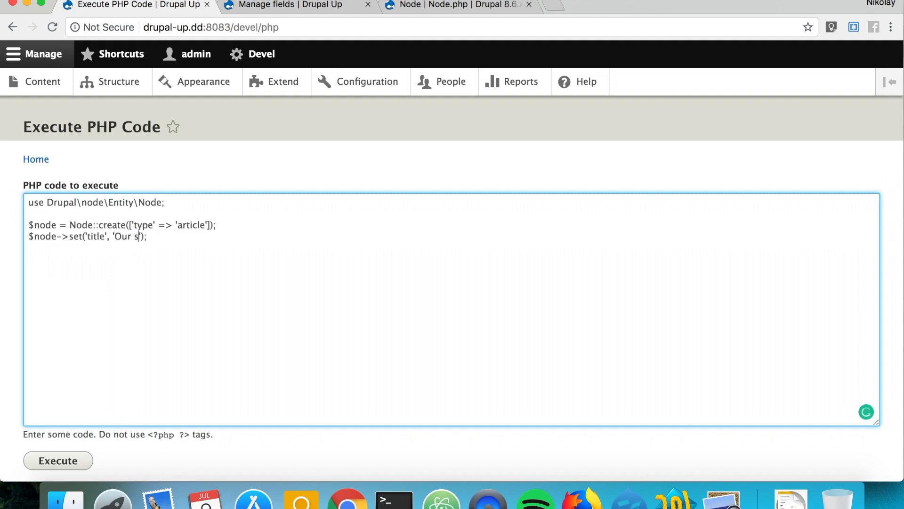
text(hine)
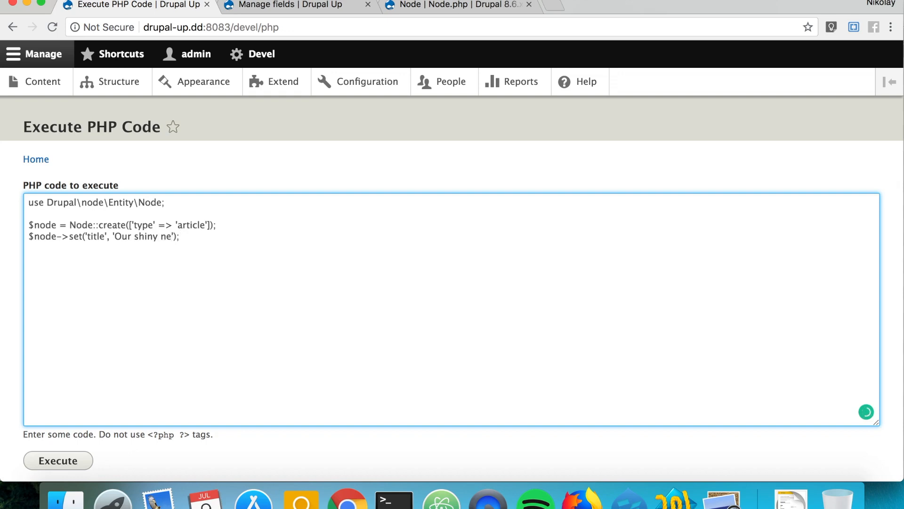
text(ym)
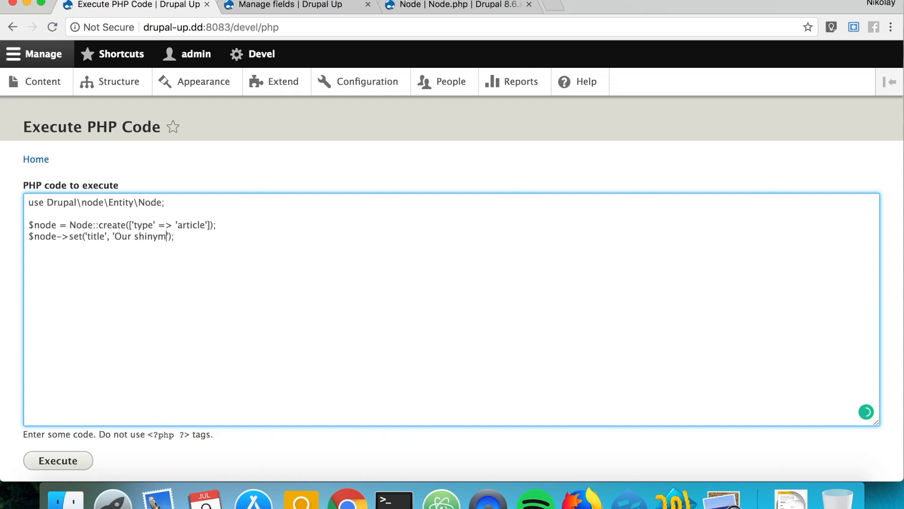
text(, new no)
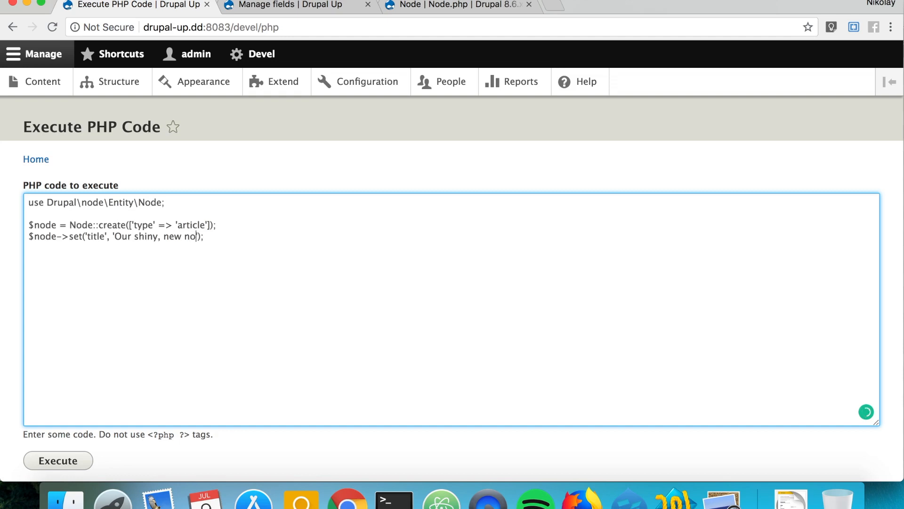
text(de.)
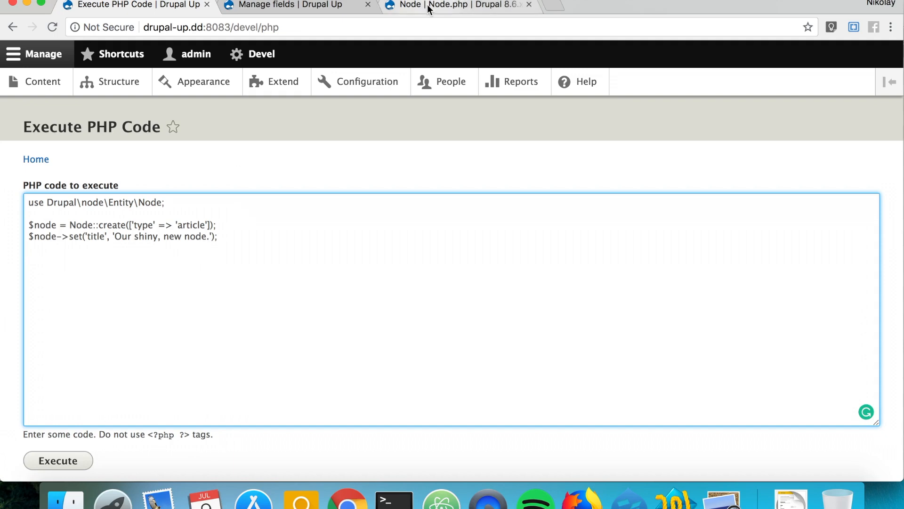
Filter the Node API members list by 'enfo' to find Entity::enforceIsNew, then return to the code
click(456, 5)
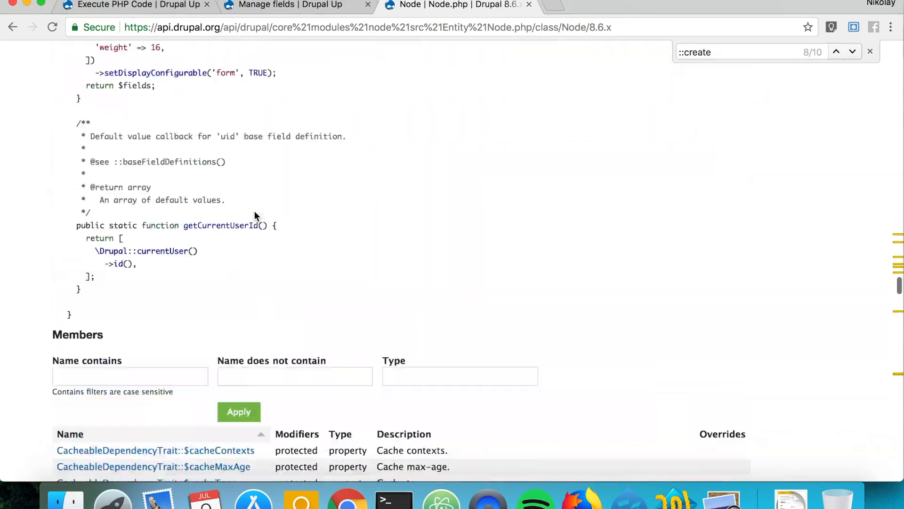
scroll(down, 3)
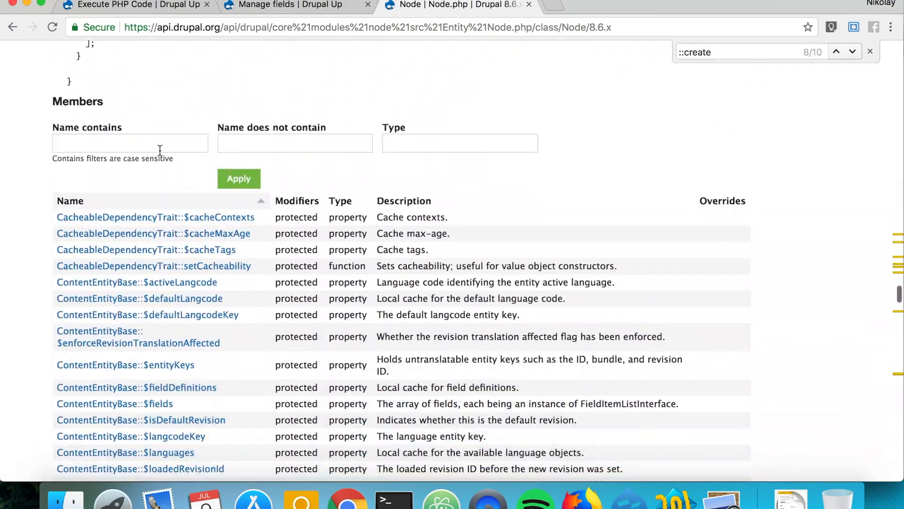
text(enforceIsNew)
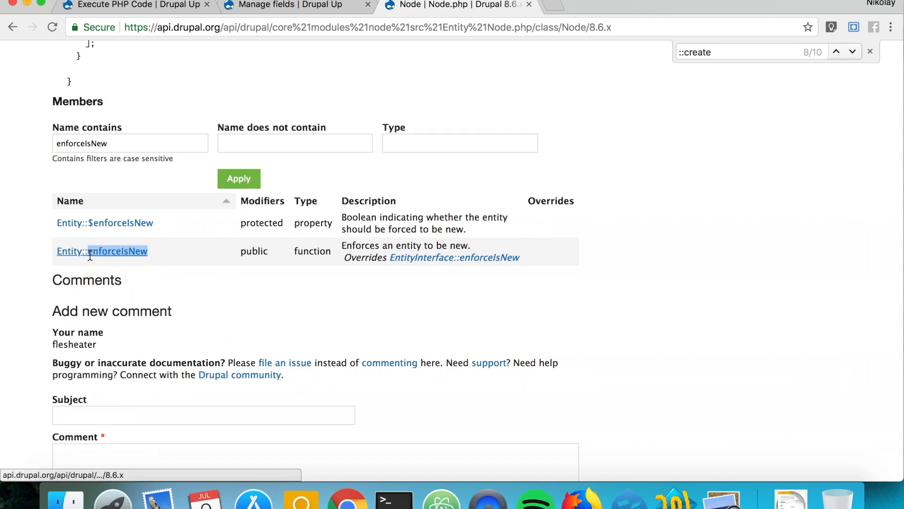
click(137, 6)
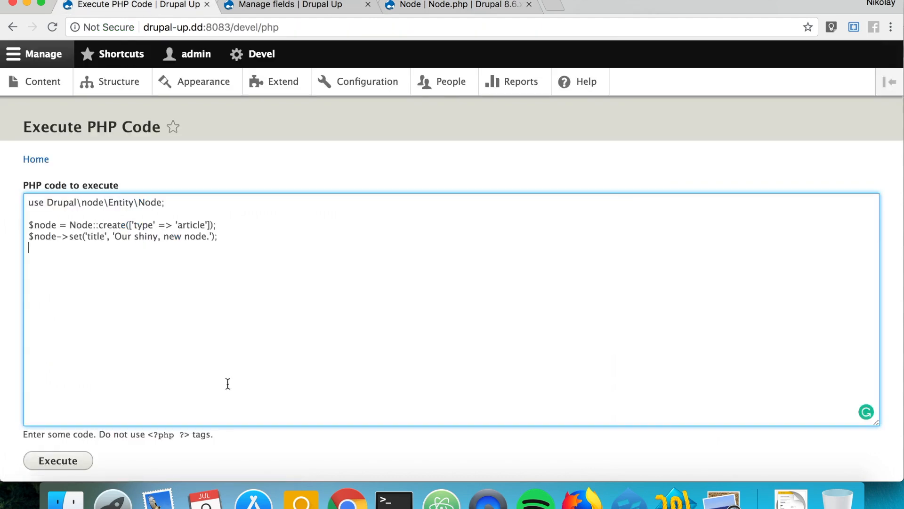
Finish the script with $node->enforceIsNew(); and $node->save();
text($nod)
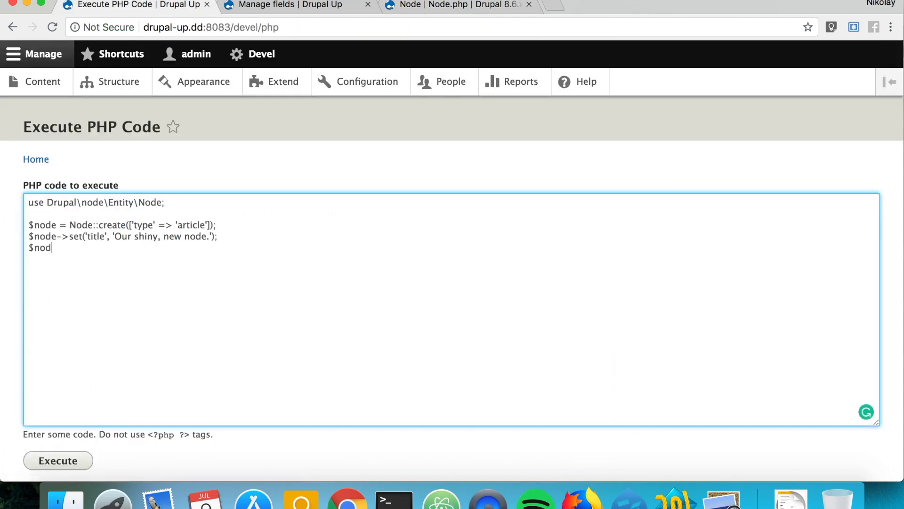
text(e->enforceIsNew())
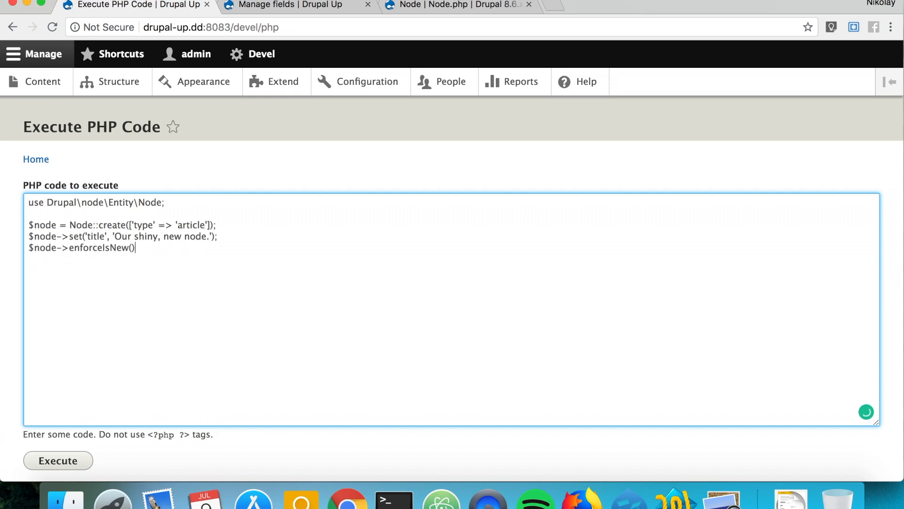
text(;)
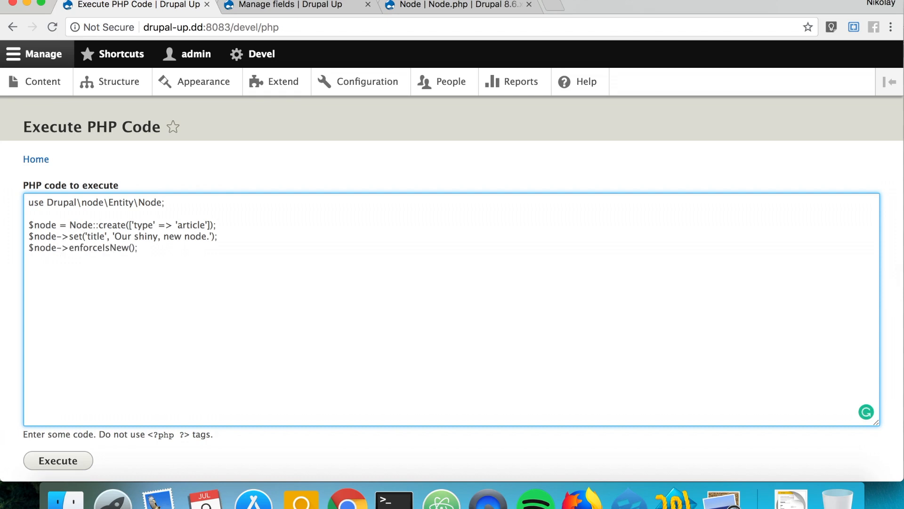
text($node-)
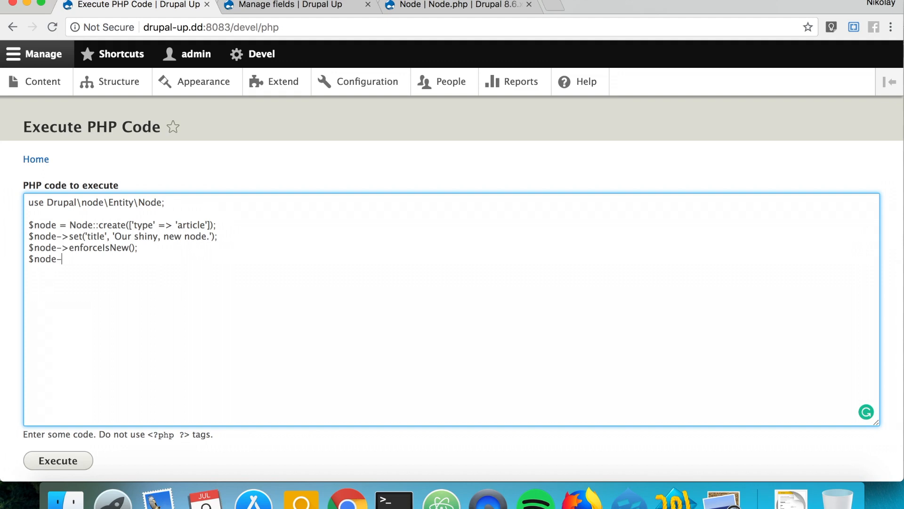
text(>save())
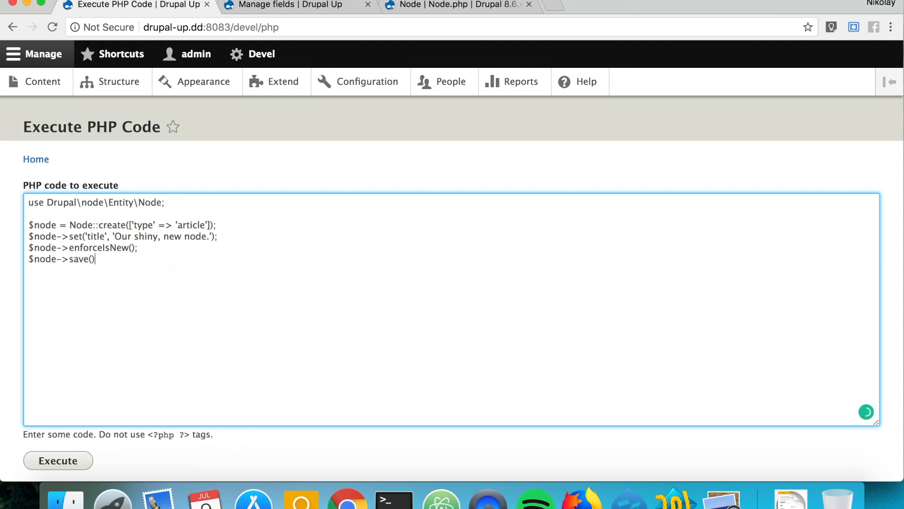
text(;)
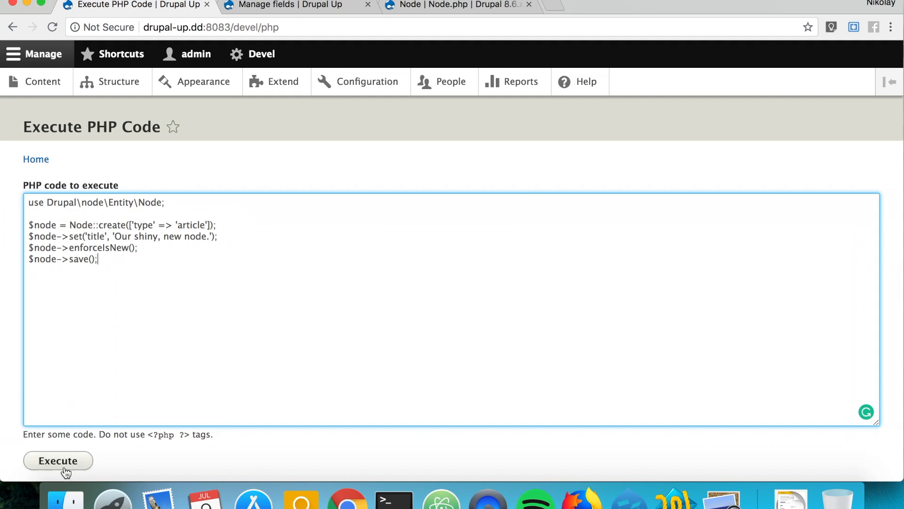
mouse_move(42, 81)
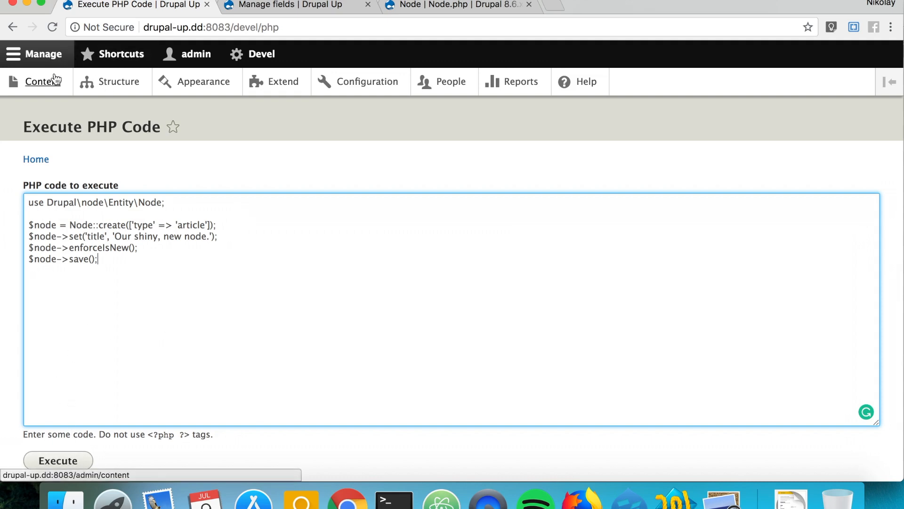
Run the script and refresh the Content list to show the article 'Our shiny, new node.' by admin
click(283, 6)
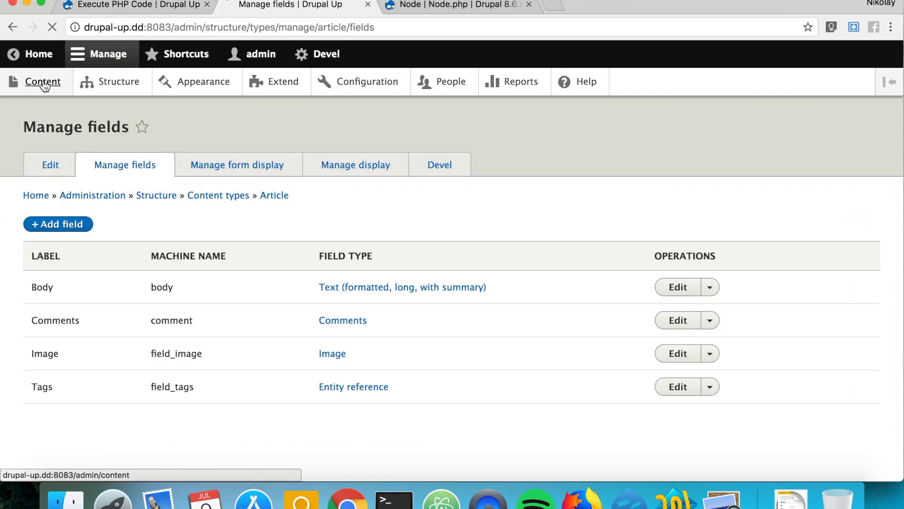
click(43, 81)
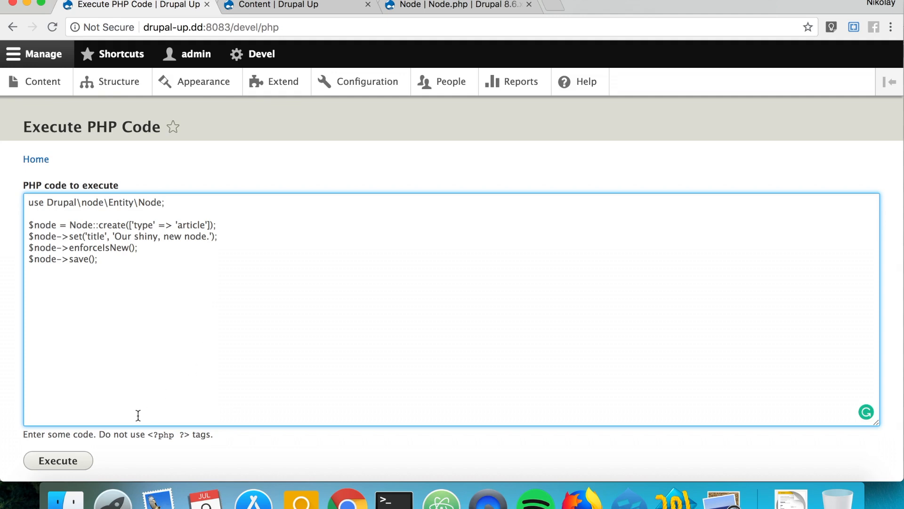
click(57, 461)
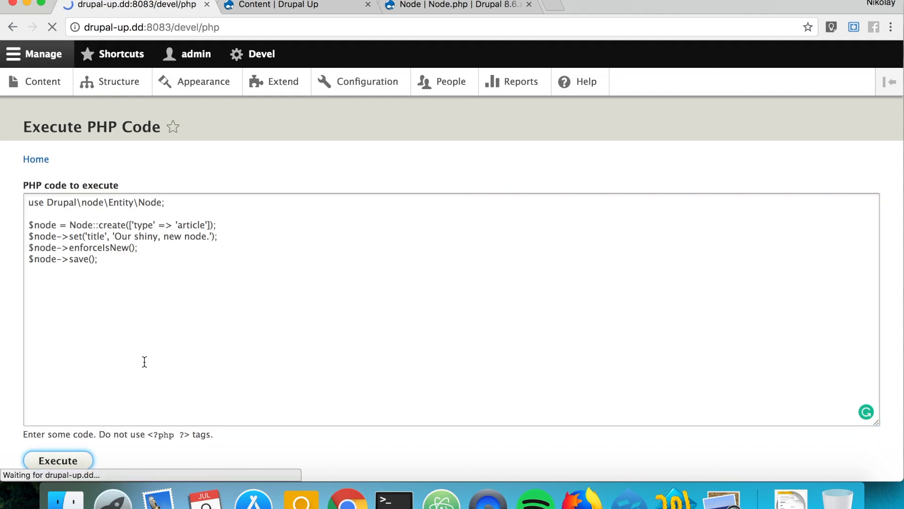
click(57, 460)
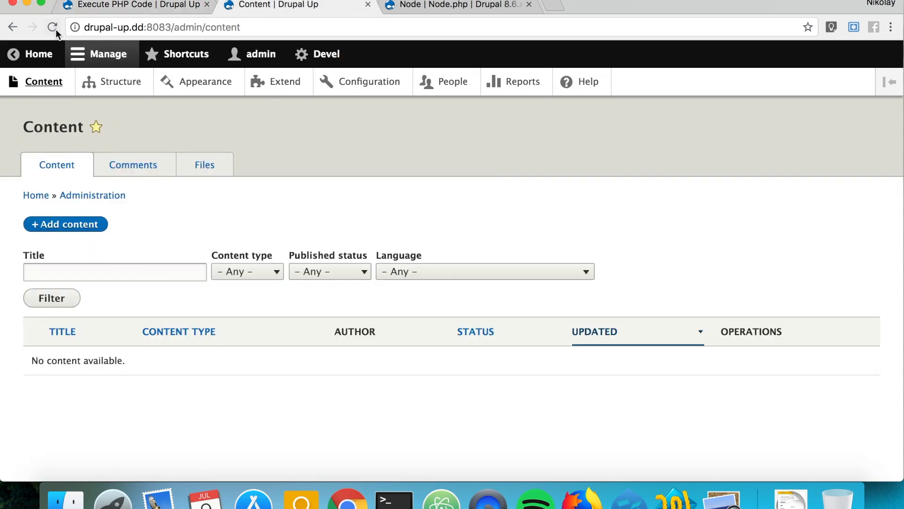
click(51, 27)
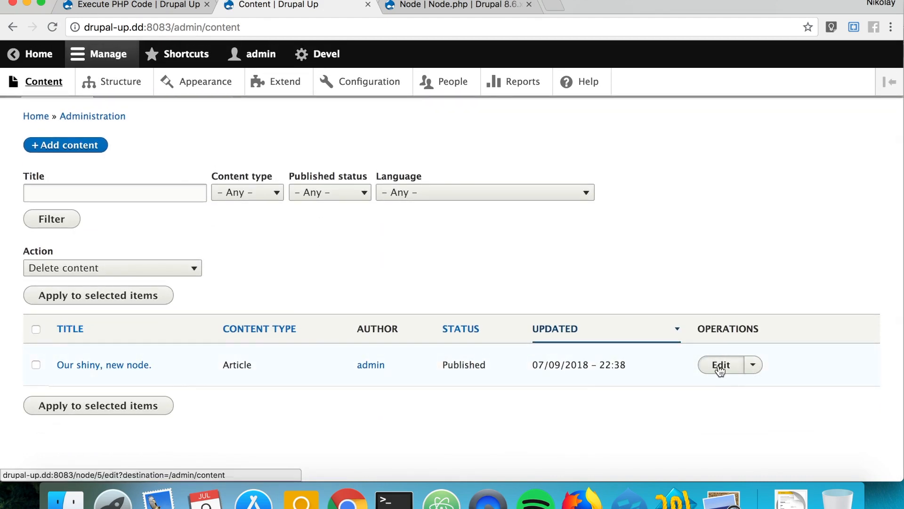
Edit 'Our shiny, new node.' and check the body's text format choices, keeping Basic HTML
click(721, 364)
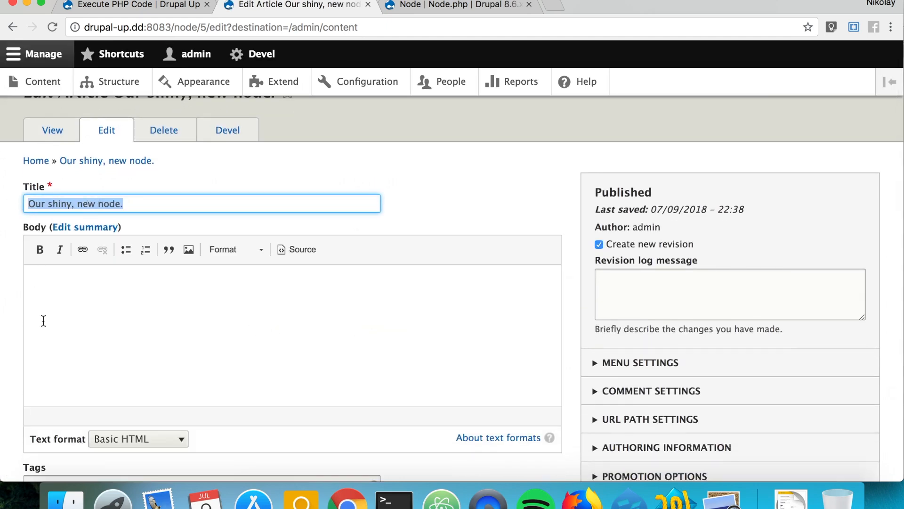
mouse_move(126, 345)
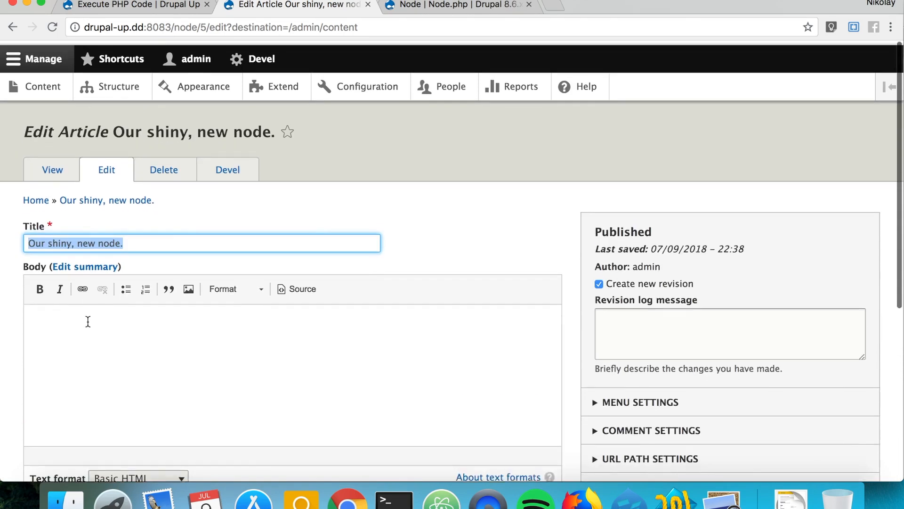
scroll(down, 3)
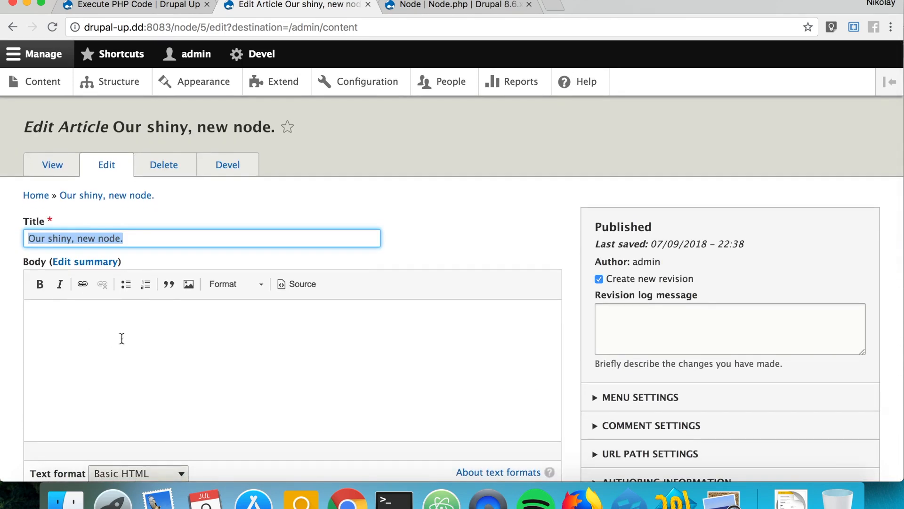
scroll(down, 3)
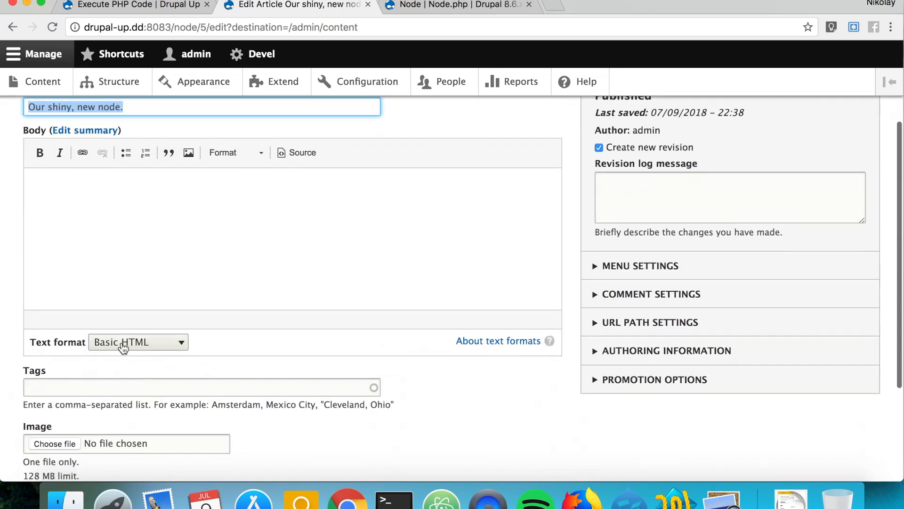
click(137, 341)
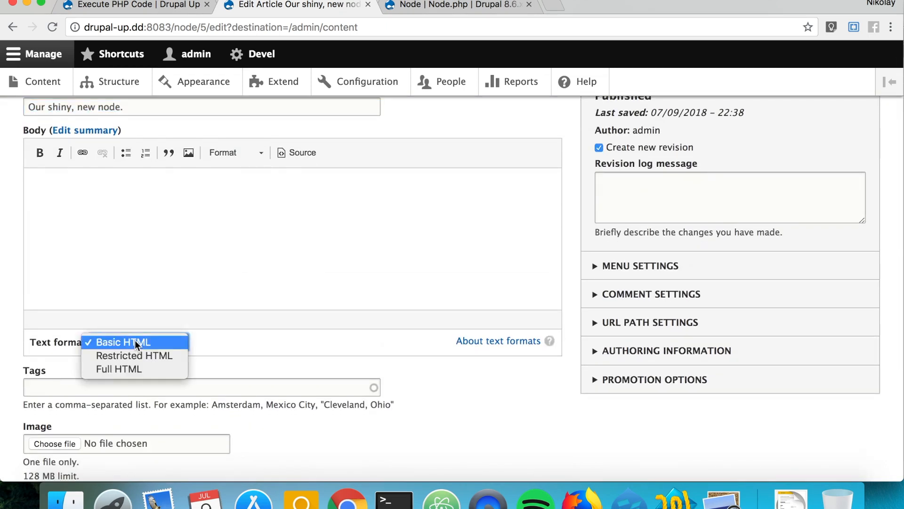
click(122, 342)
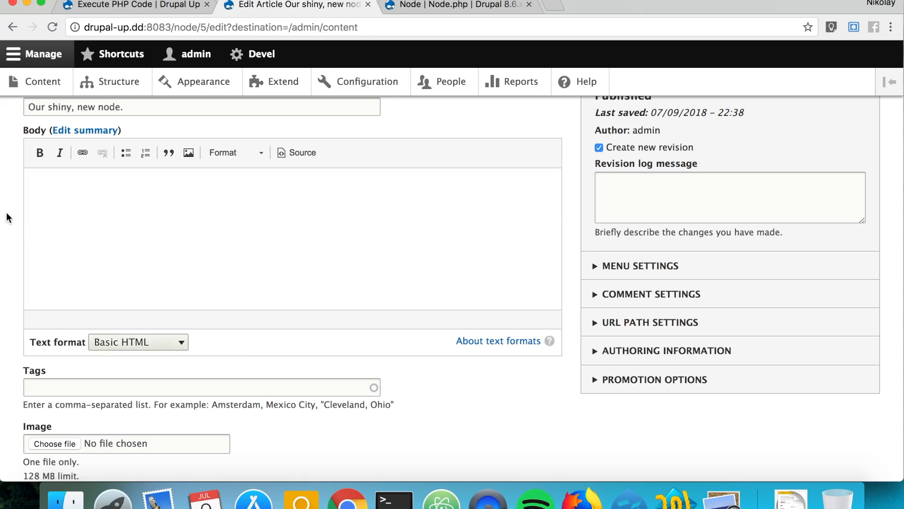
Retitle the node 'Our shiny, new node, with body' and start a $node->set('body', [...]) call
click(133, 5)
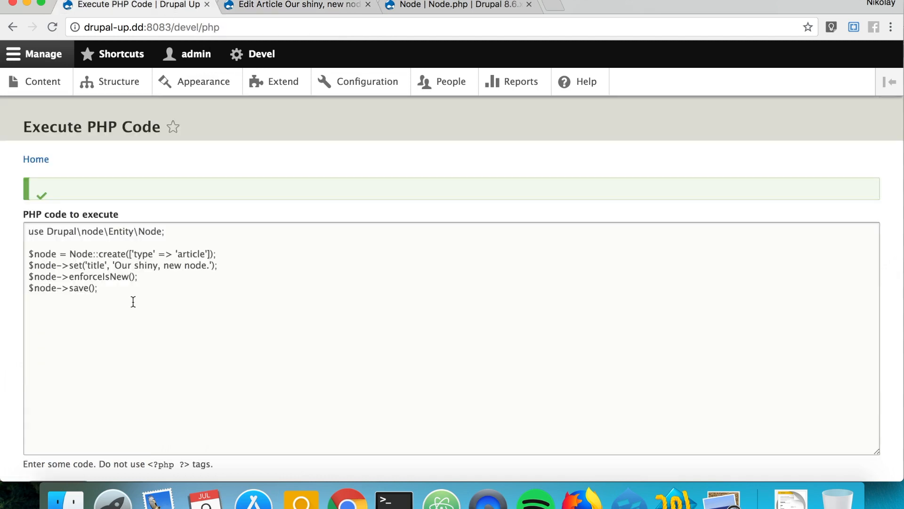
mouse_move(154, 239)
text(, wit)
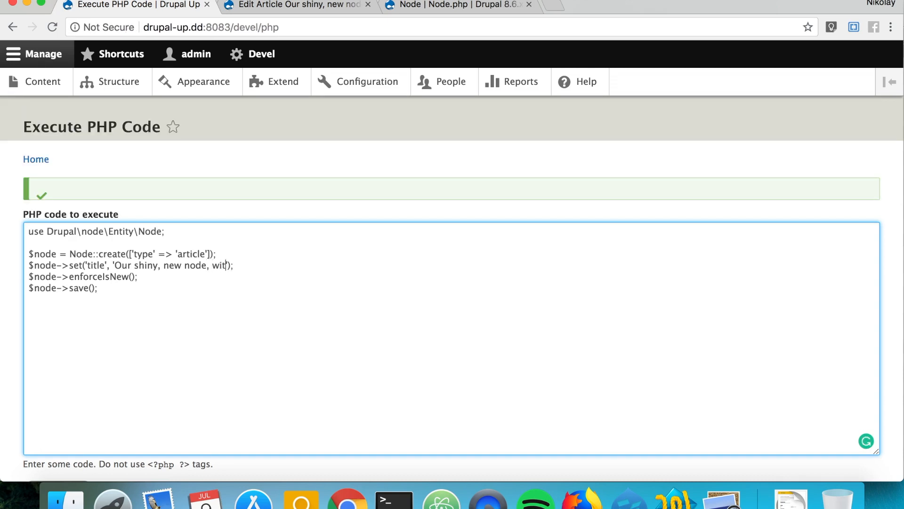
text(h body');)
text($)
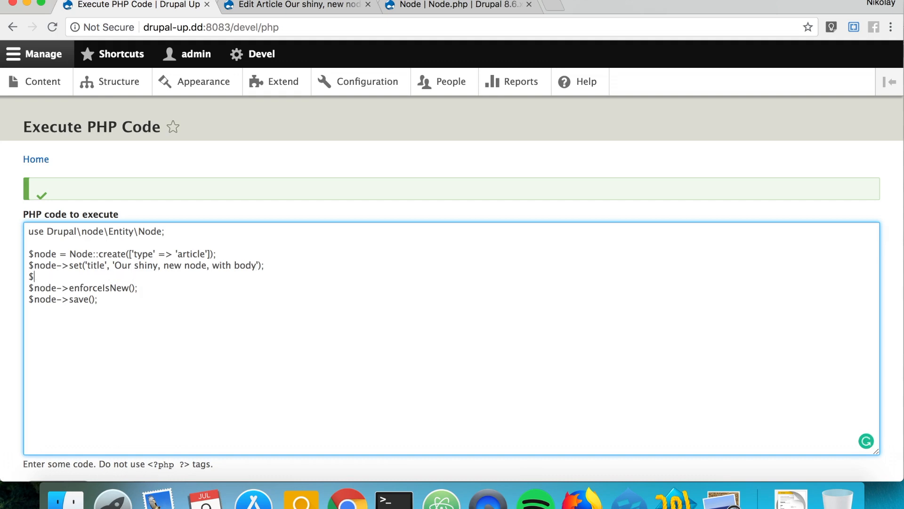
text(node->set)
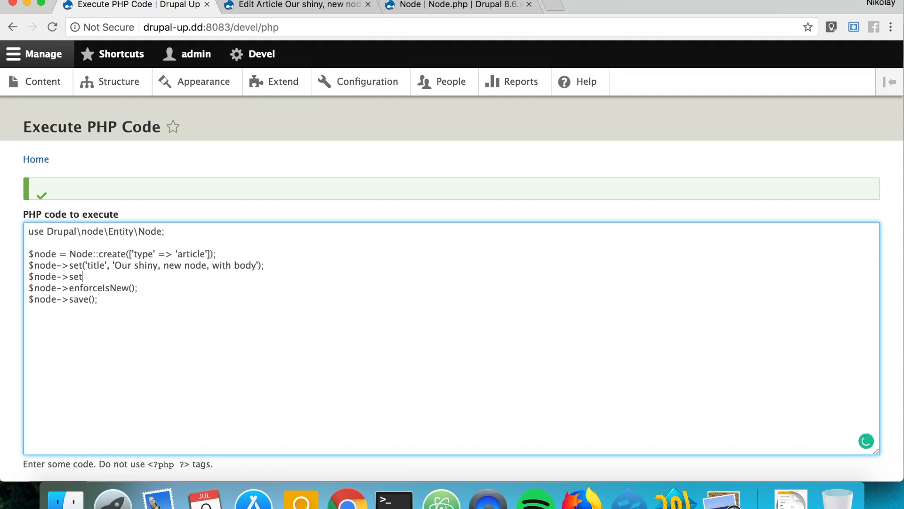
text(())
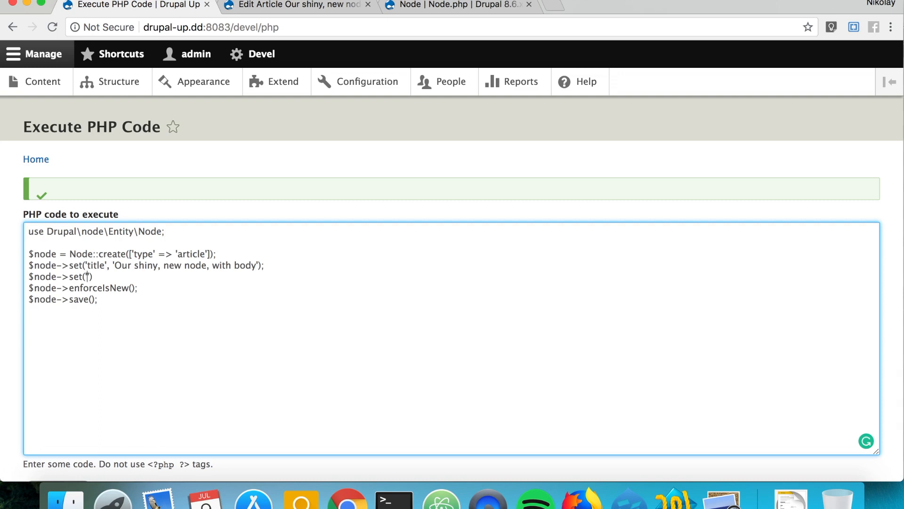
text('bod')
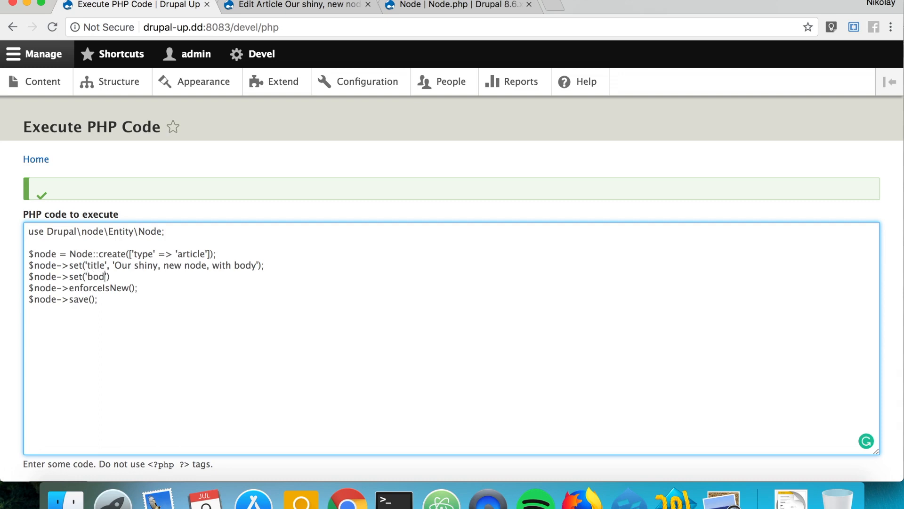
text(y',)
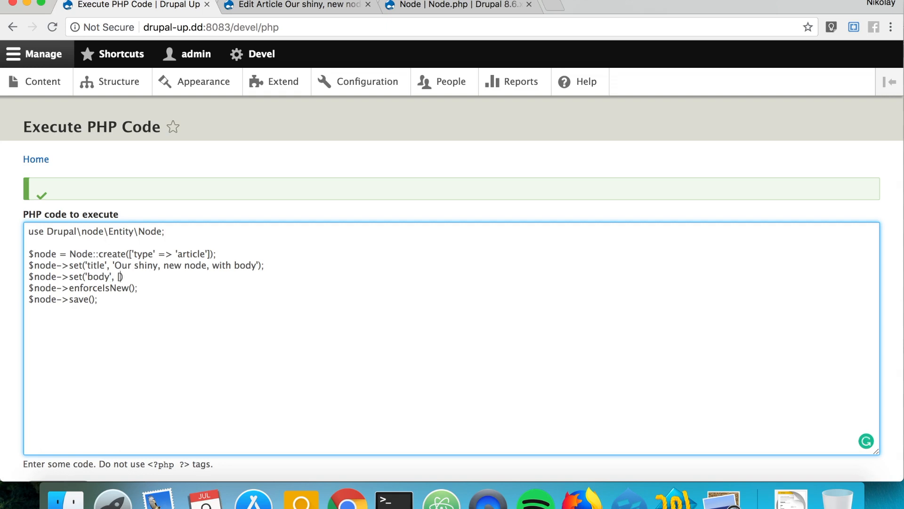
text([)
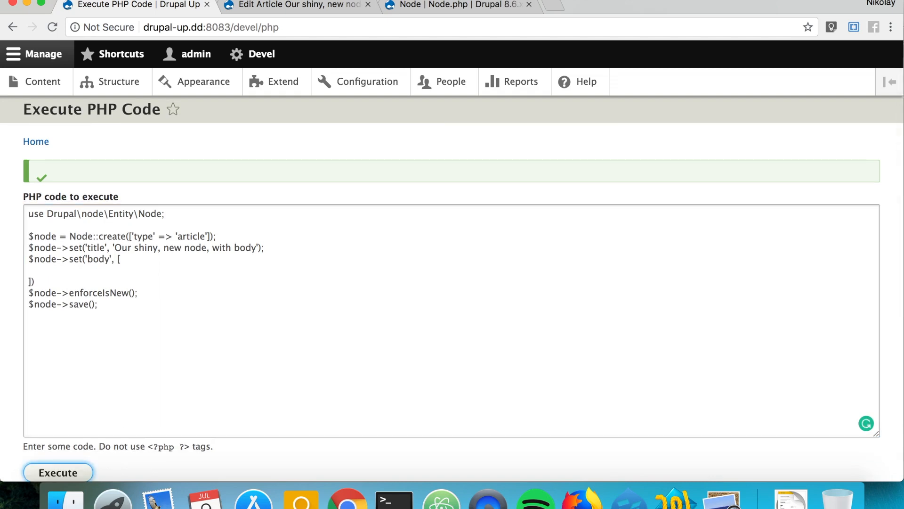
Fill the body array with a 'value' of placeholder text and 'format' => 'basic_html'
click(54, 271)
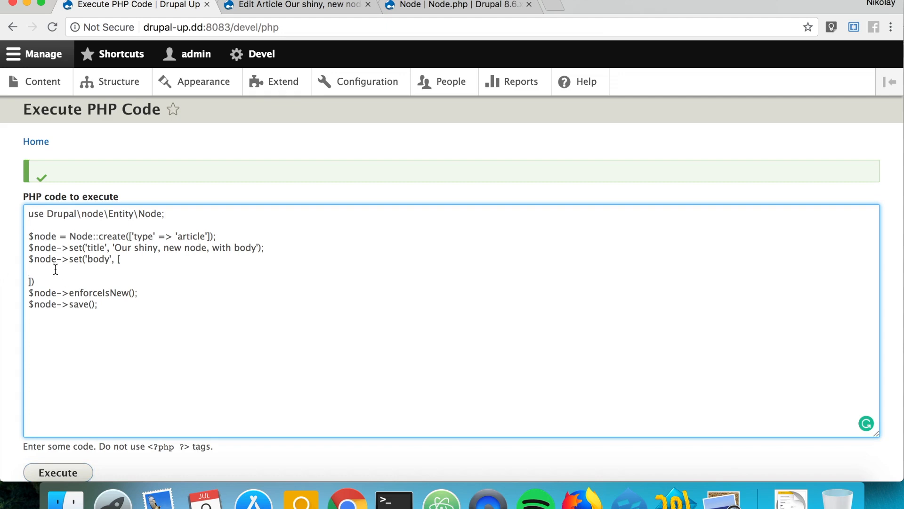
text(")
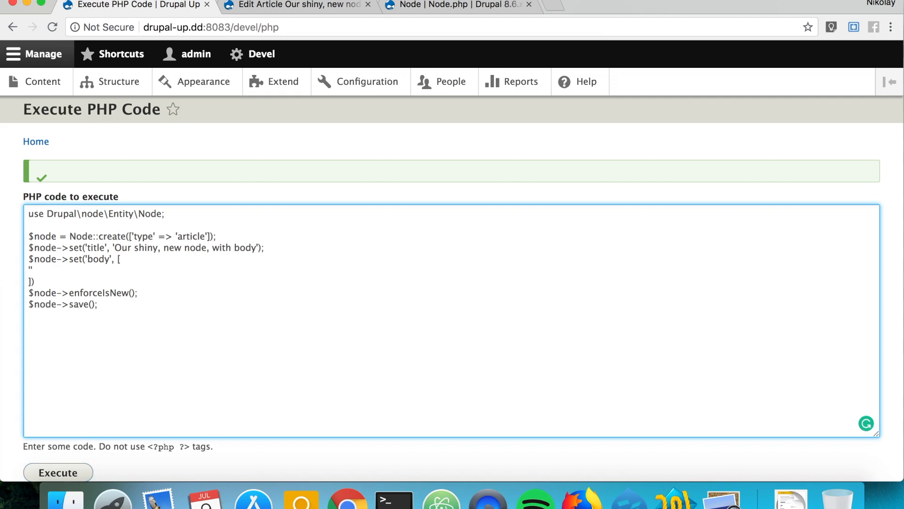
text('value')
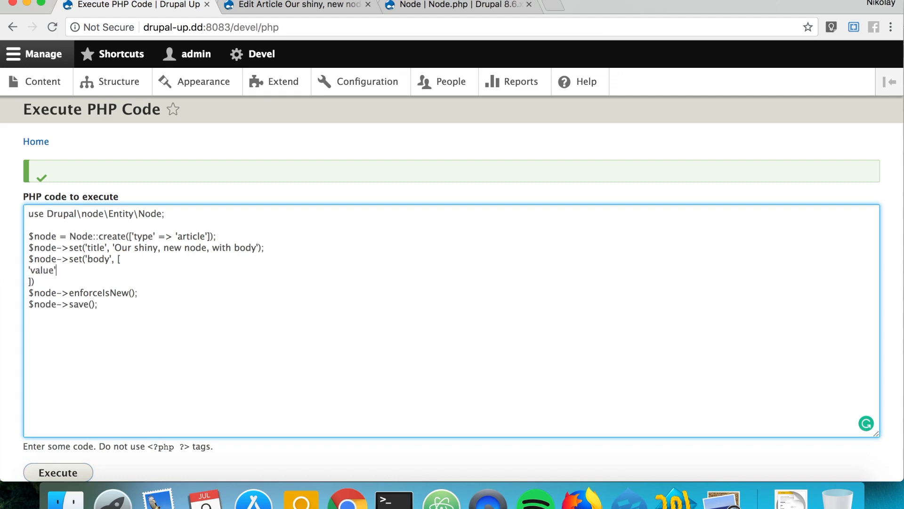
text(=> ")
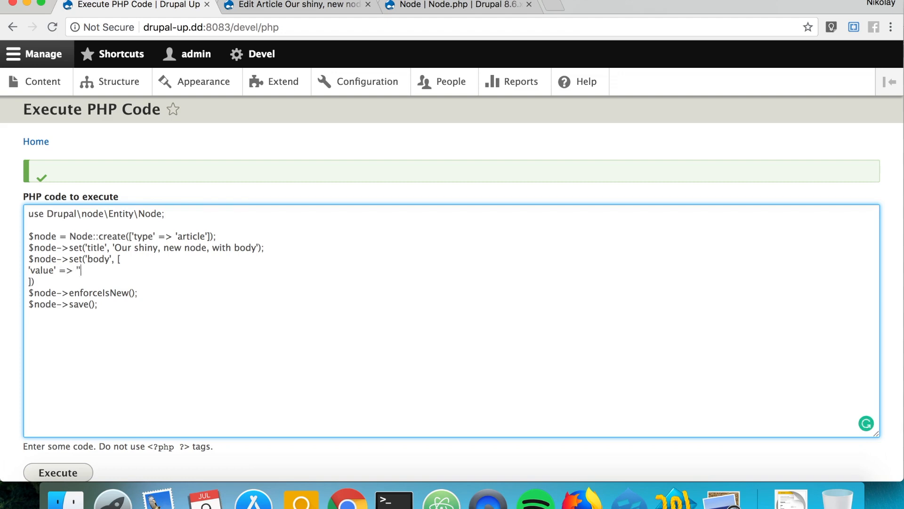
text(L)
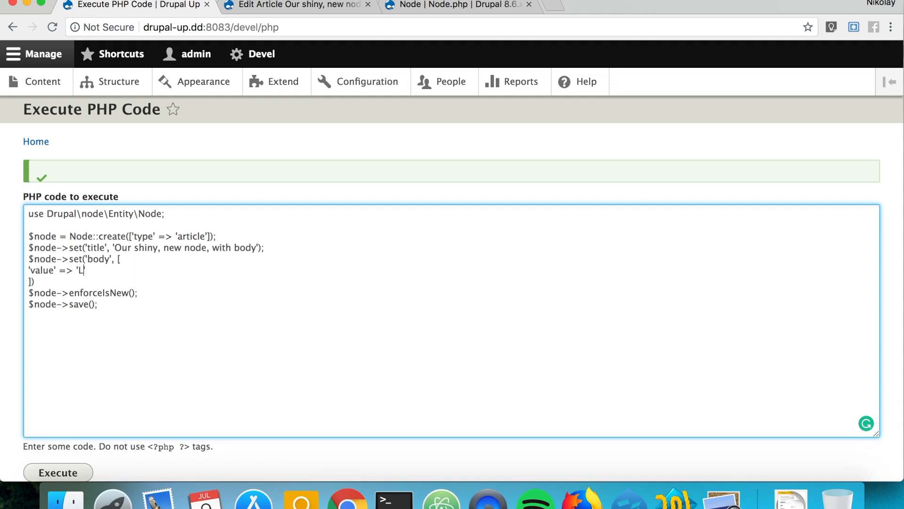
text(alal aldlaslald alaldlasdlalal',)
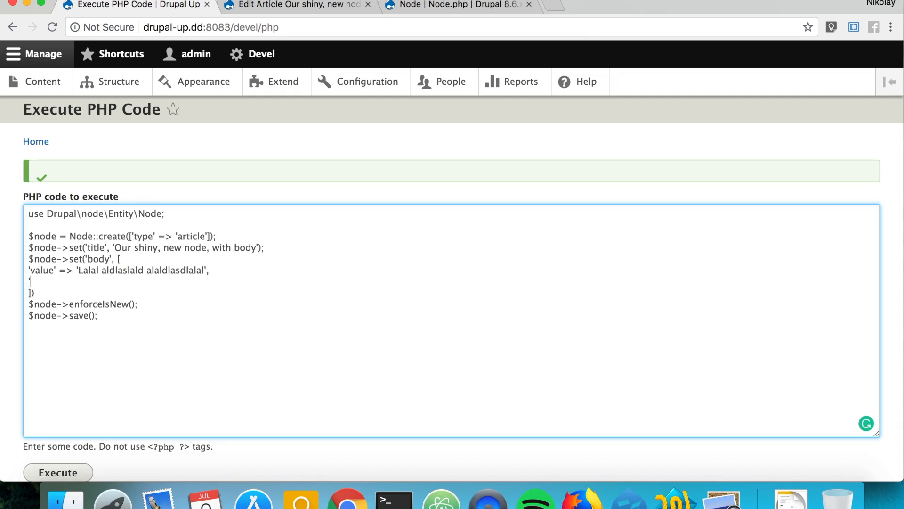
text(format' => ")
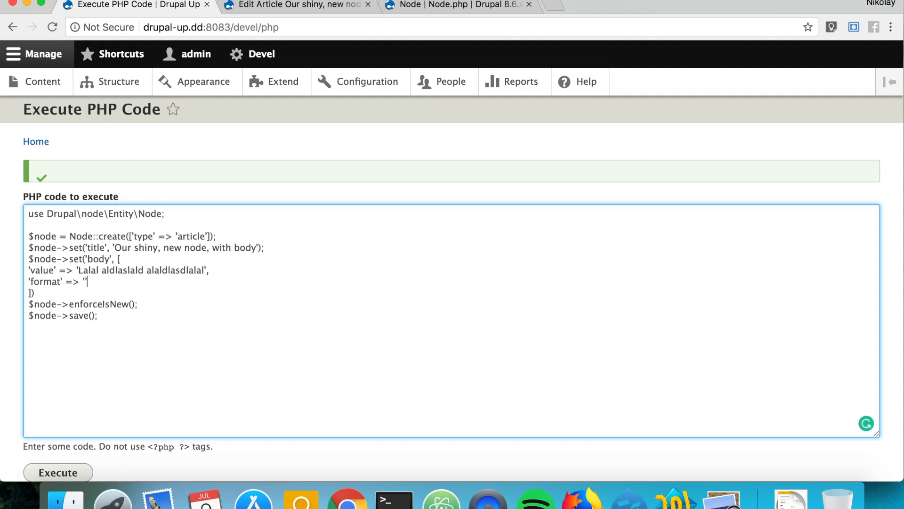
text(basic)
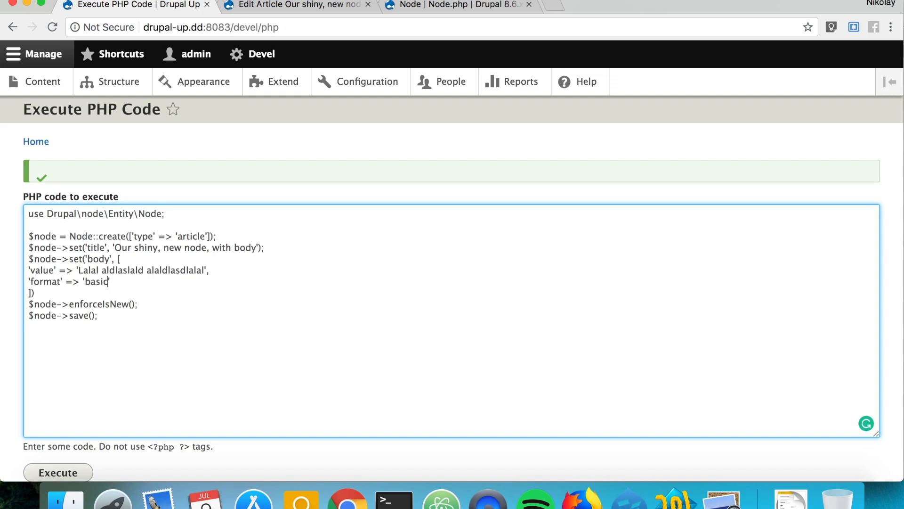
text(_html')
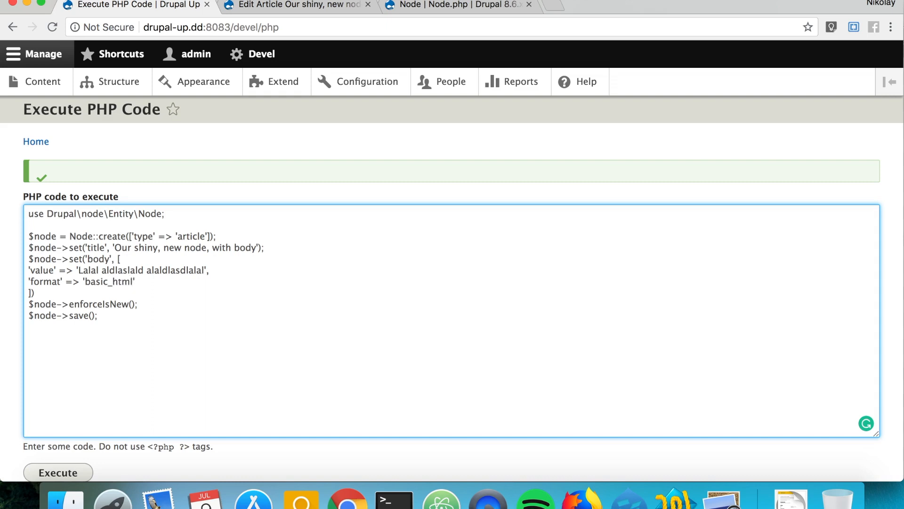
mouse_move(65, 275)
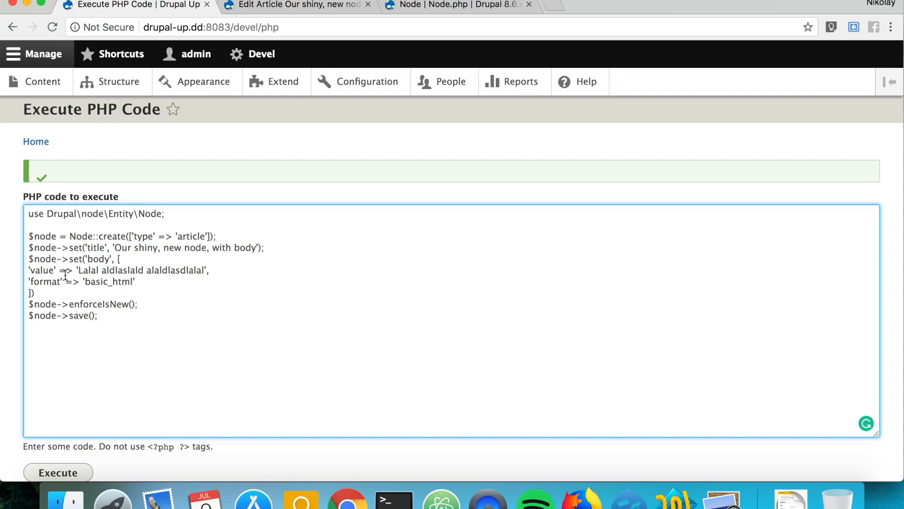
text(,)
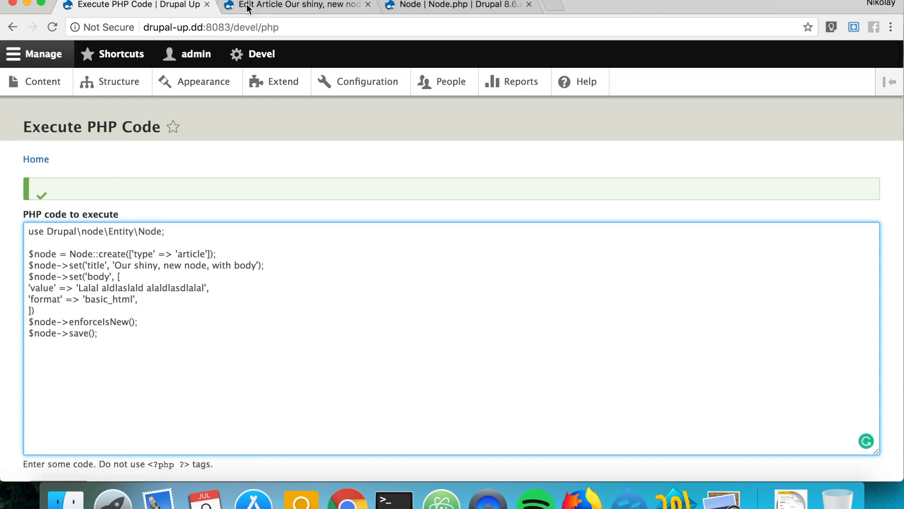
Reach Text formats and editors under Configuration and view the Basic HTML format's settings
click(297, 5)
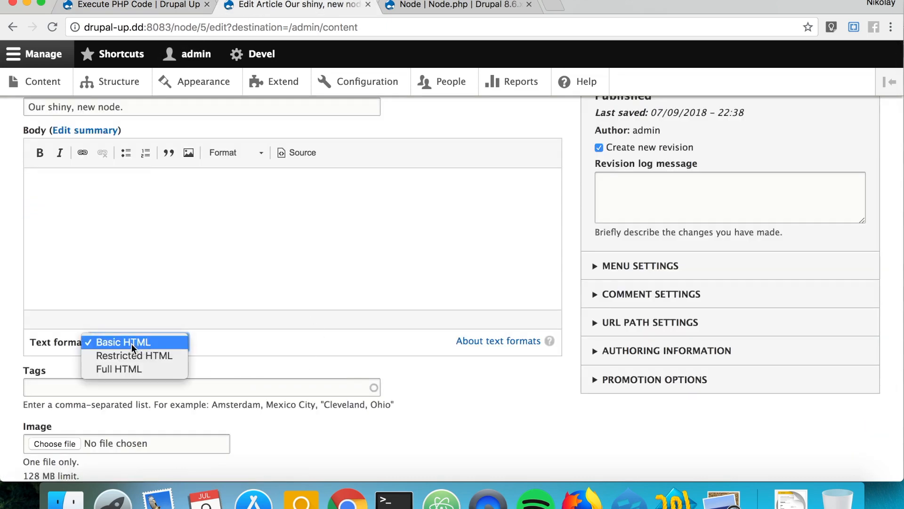
mouse_move(315, 380)
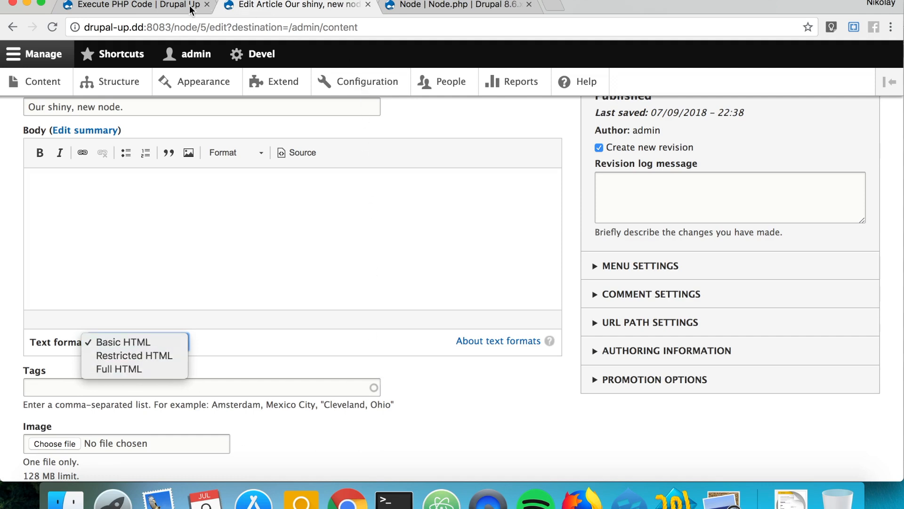
click(121, 341)
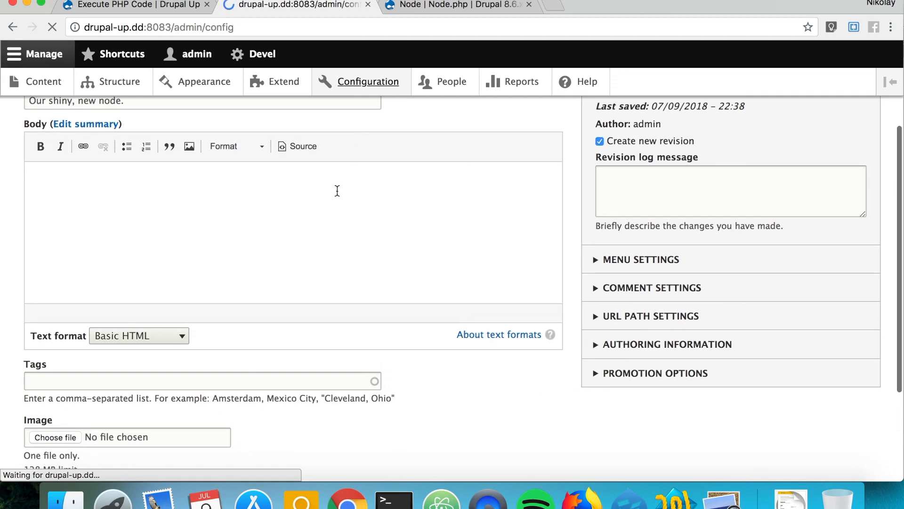
click(369, 81)
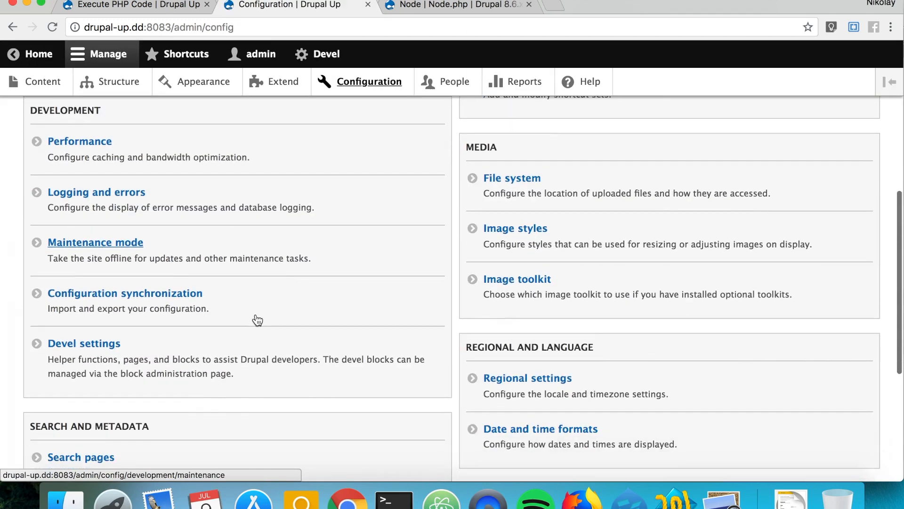
text(text)
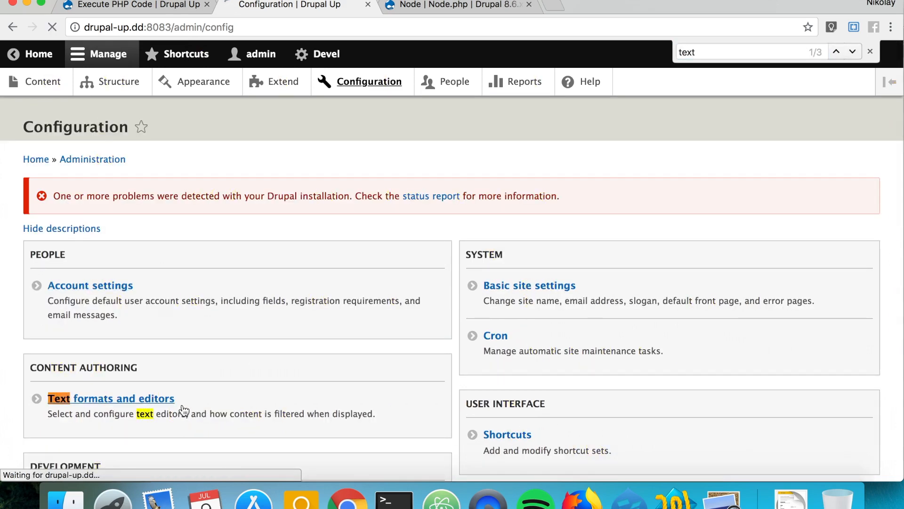
click(124, 397)
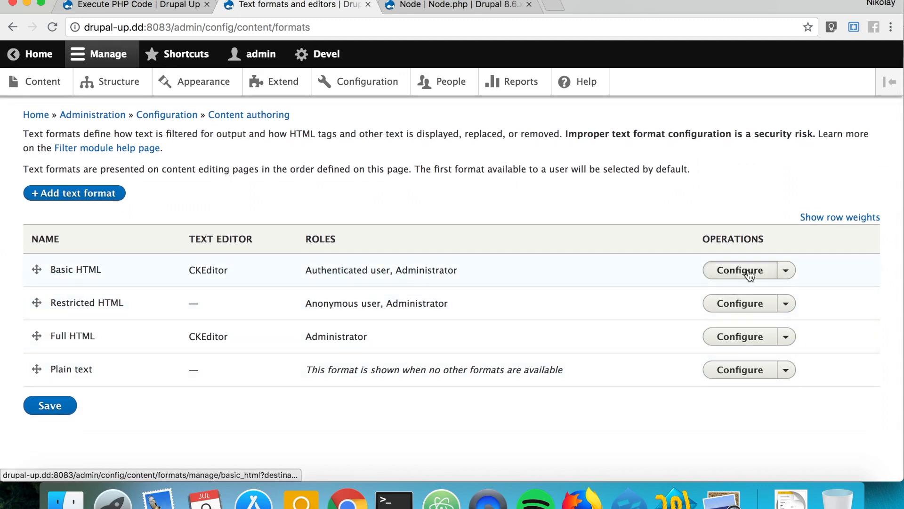
click(740, 270)
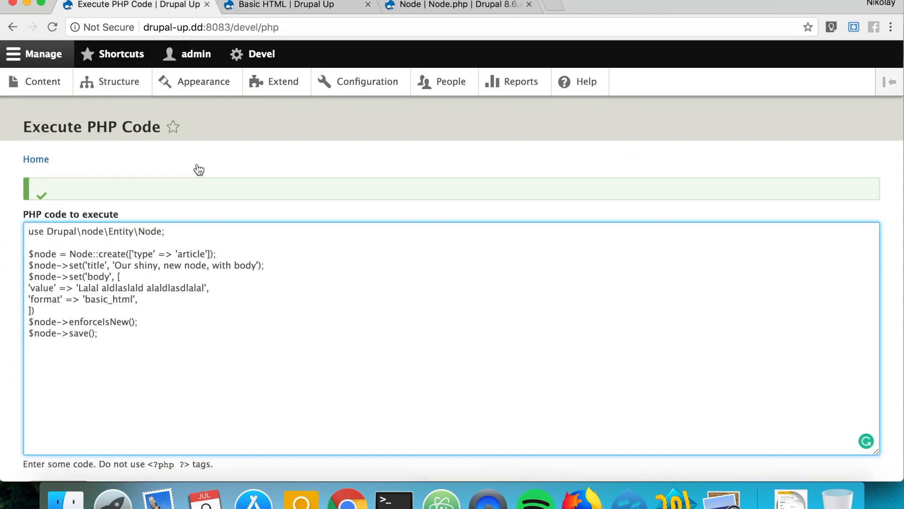
Execute the script, fix the ParseError by closing the body set() with ']);', and execute it again
double_click(109, 299)
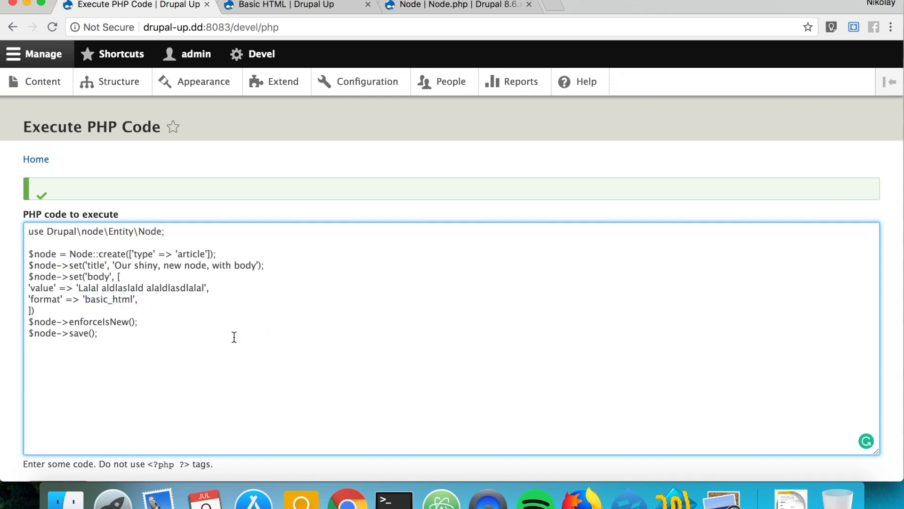
scroll(down, 3)
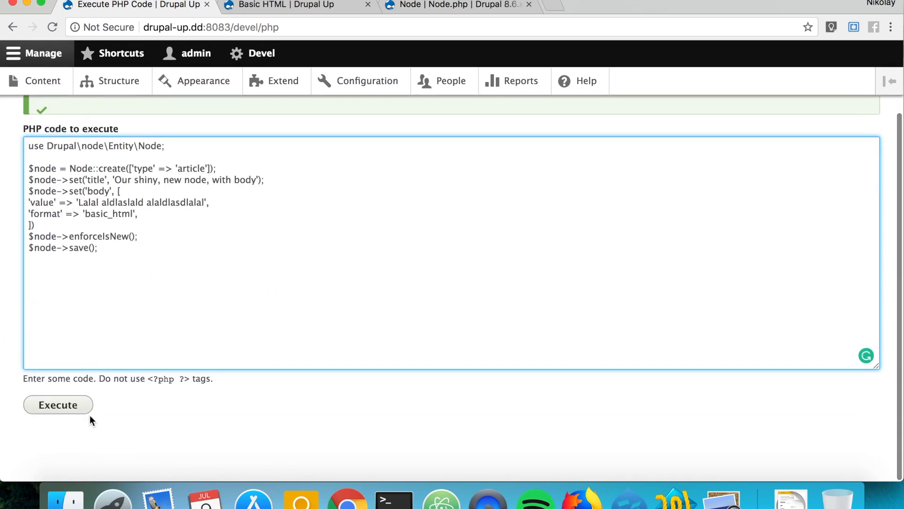
click(57, 405)
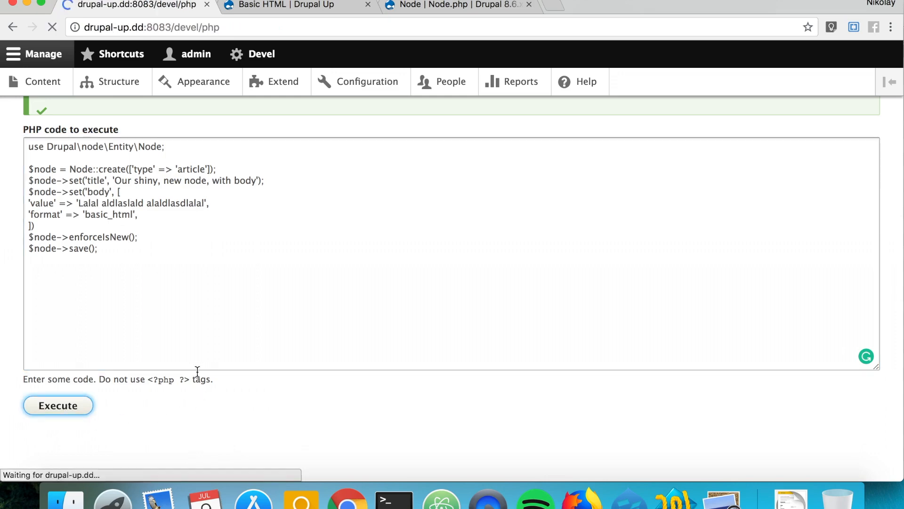
click(57, 405)
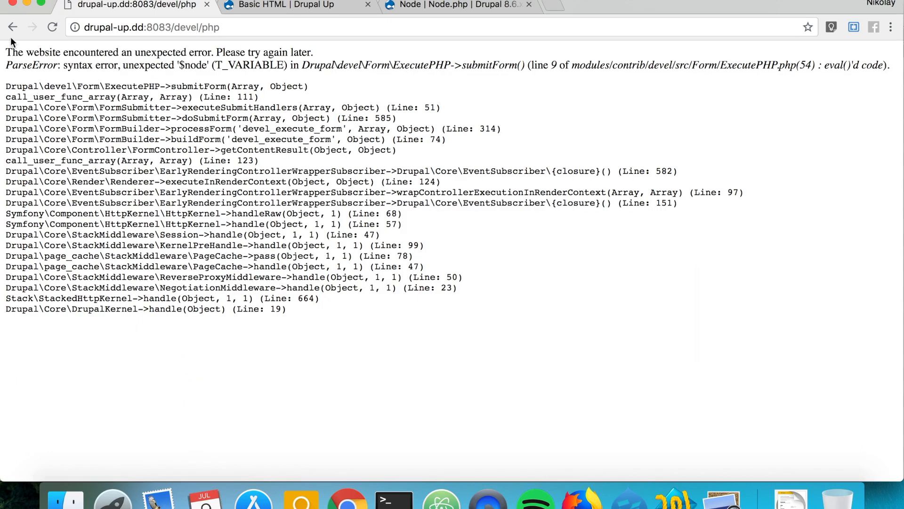
click(12, 27)
text(]);)
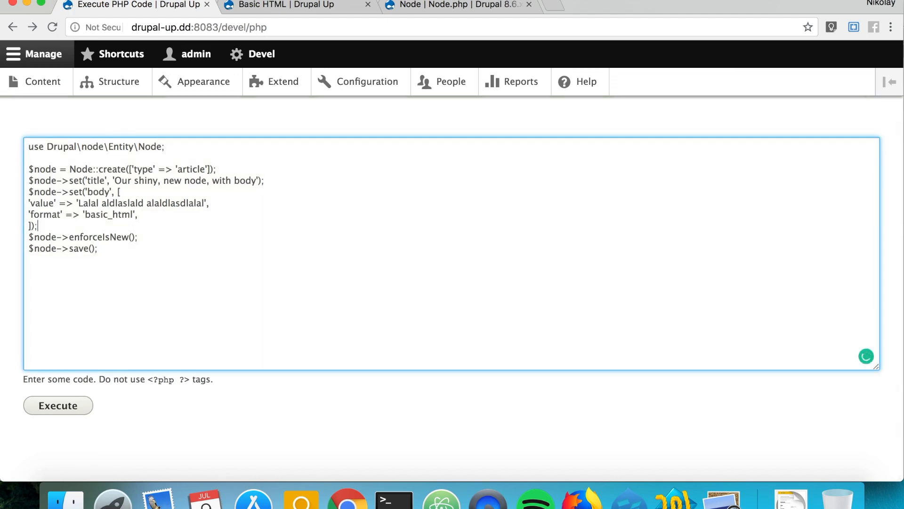
click(58, 405)
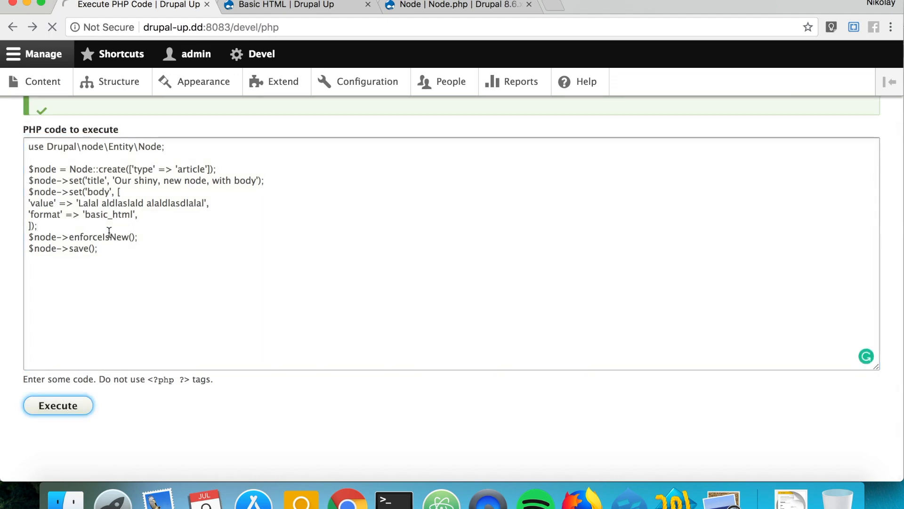
click(58, 405)
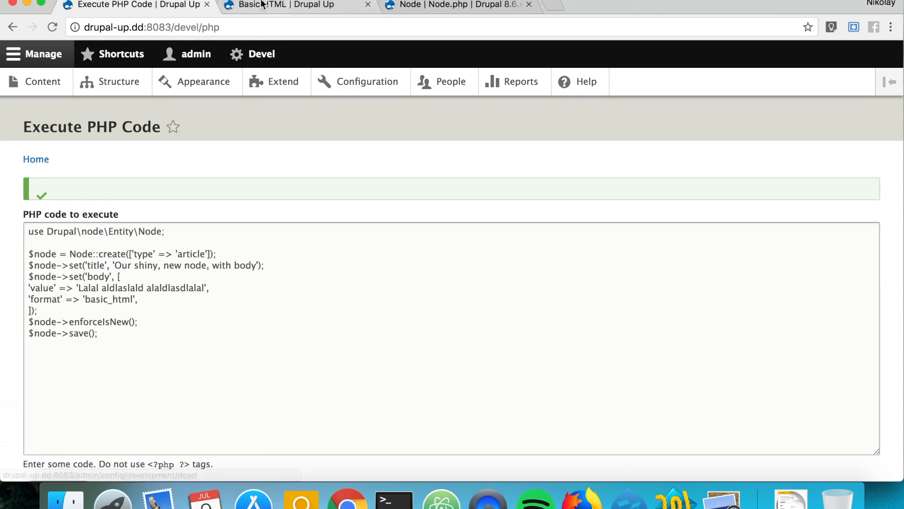
Find 'Our shiny, new node, with body' in the Content list and check its body in the edit form
click(282, 4)
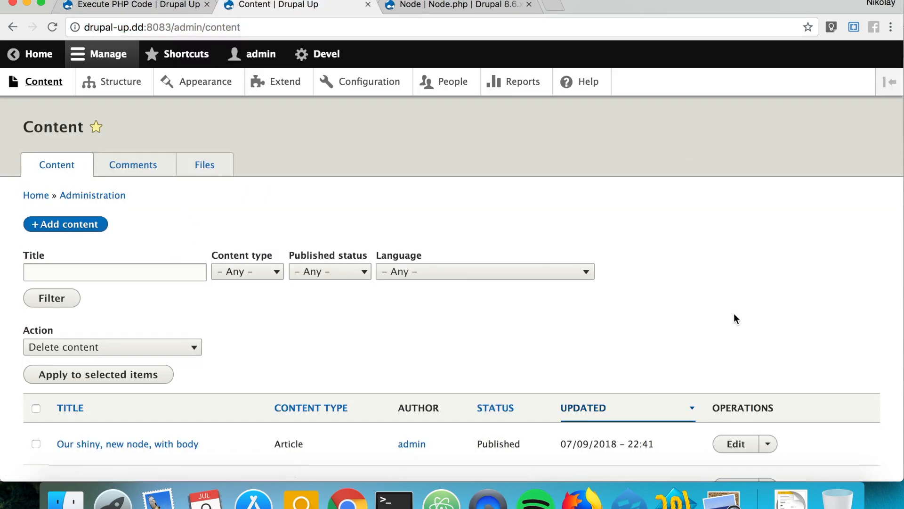
scroll(down, 3)
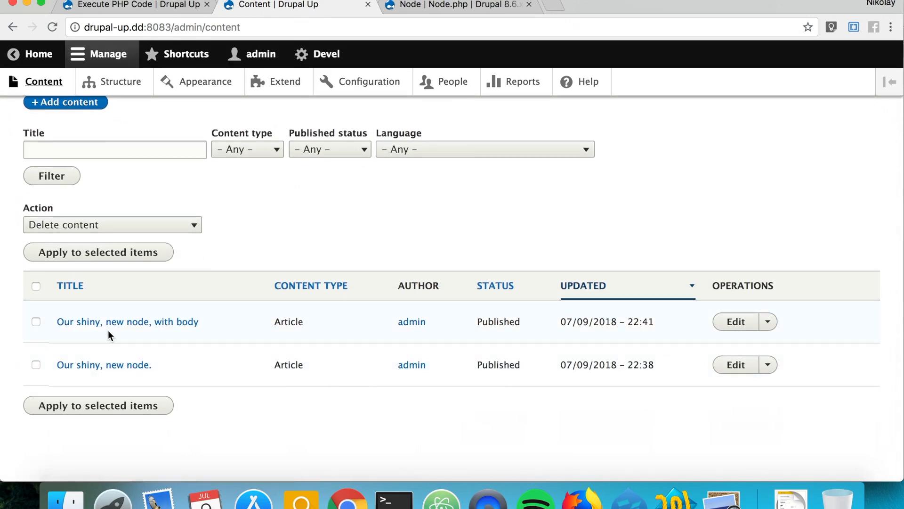
mouse_move(736, 321)
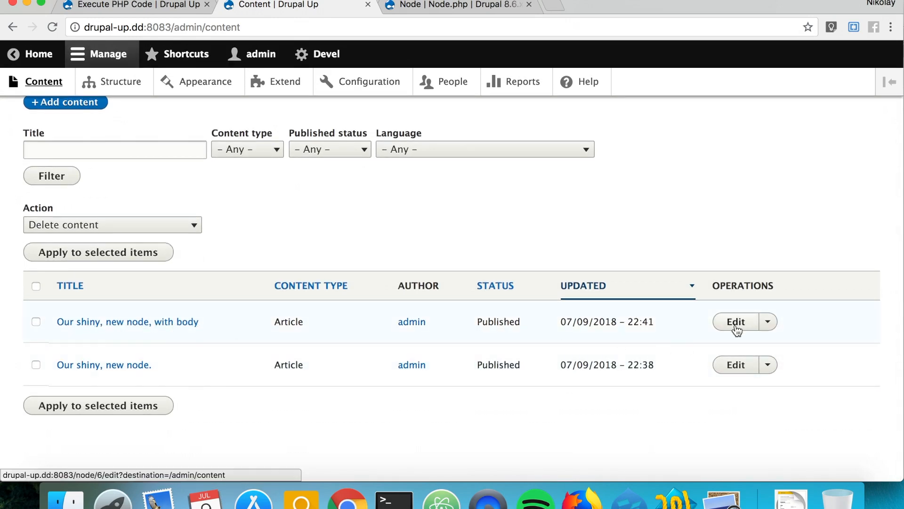
click(734, 321)
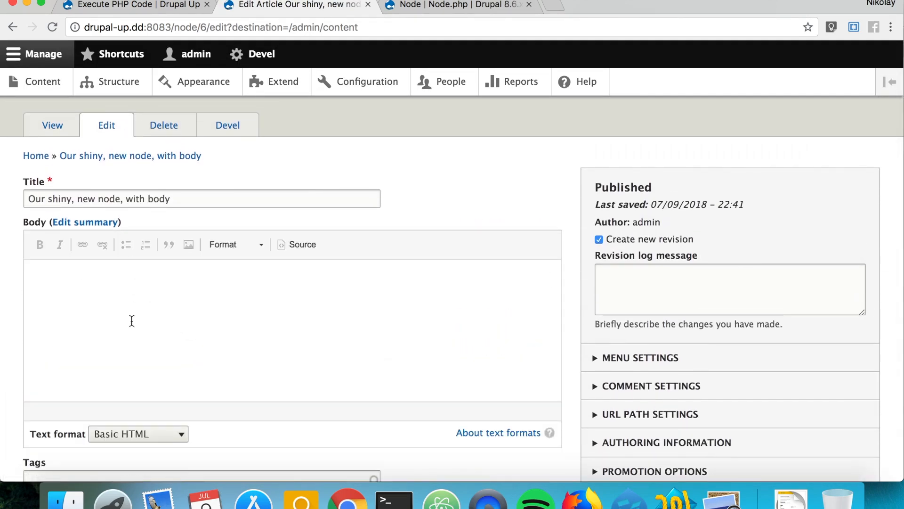
text(Lalal aldlaslald alaldlasdlalal)
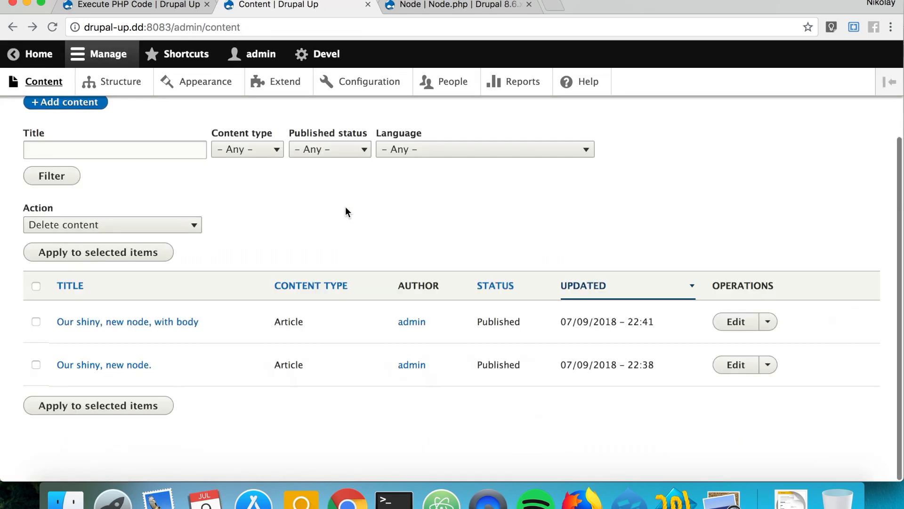
right_click(355, 209)
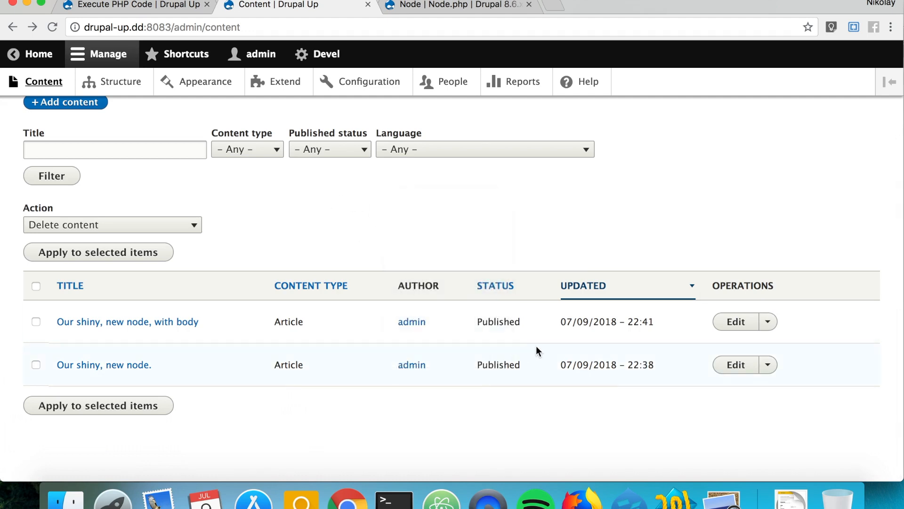
mouse_move(499, 386)
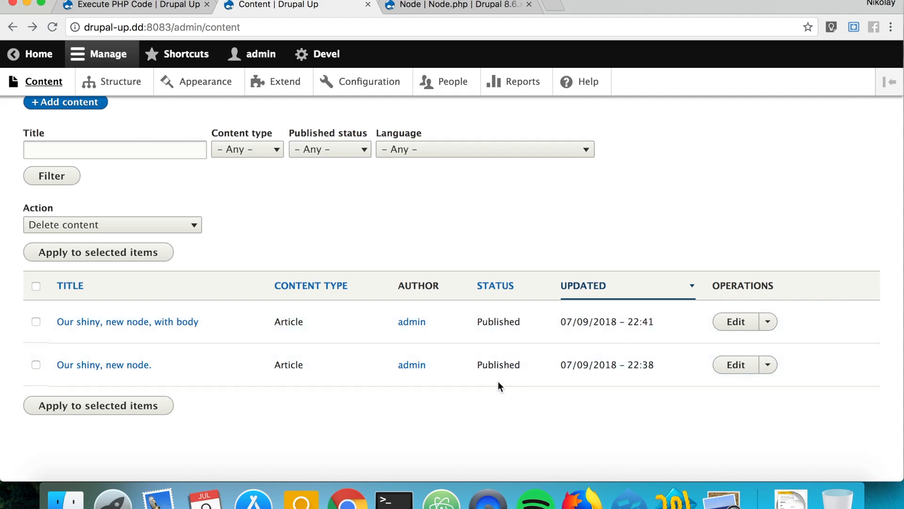
mouse_move(501, 324)
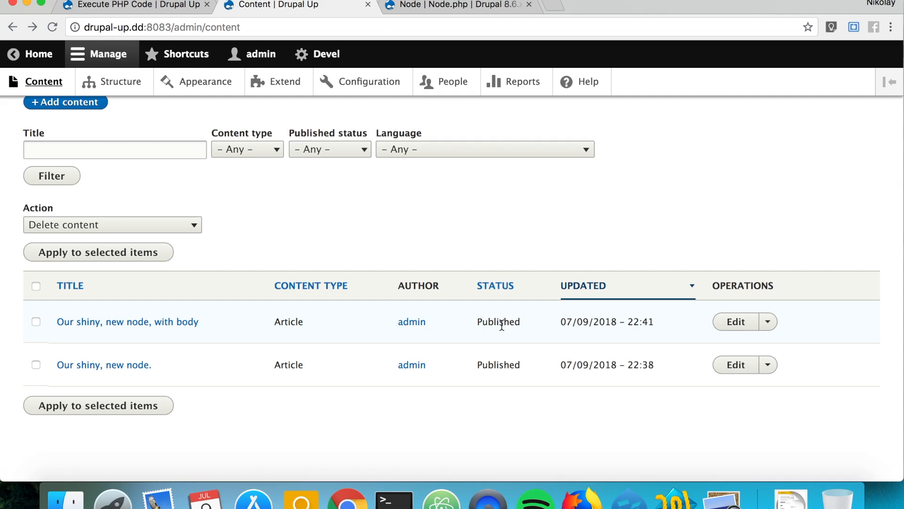
mouse_move(499, 324)
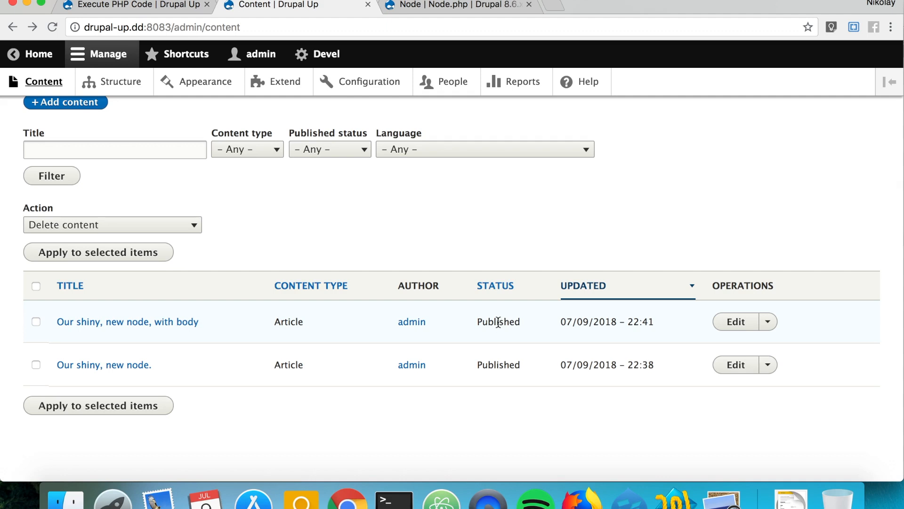
mouse_move(62, 21)
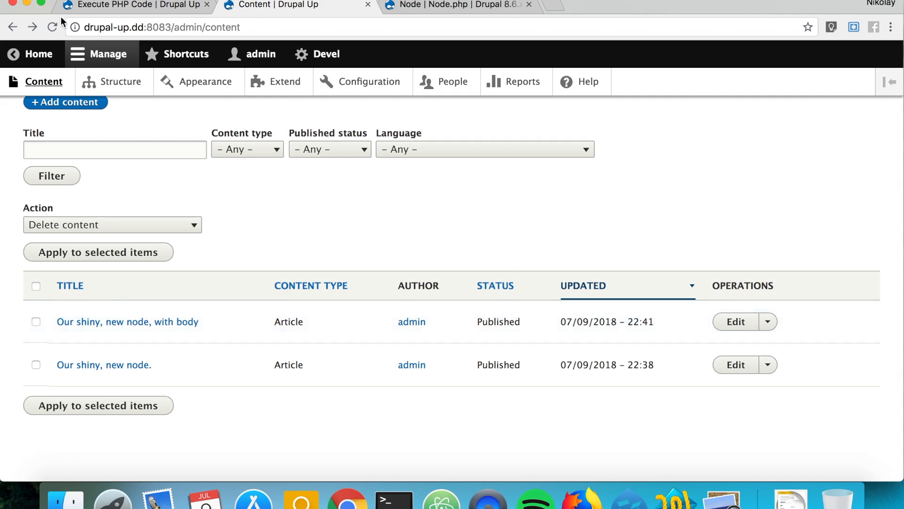
Append ', unpublished' to the title, add $node->status = 0; and execute the script
click(135, 5)
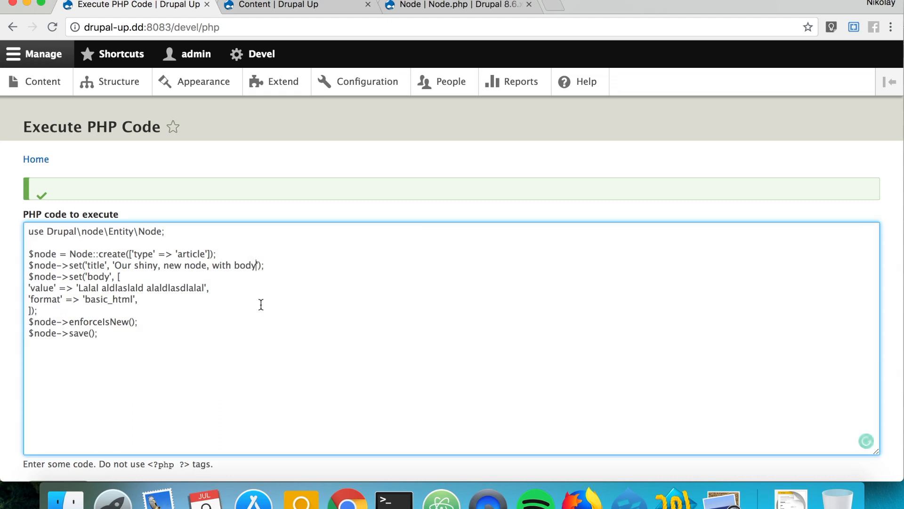
text(unpubl)
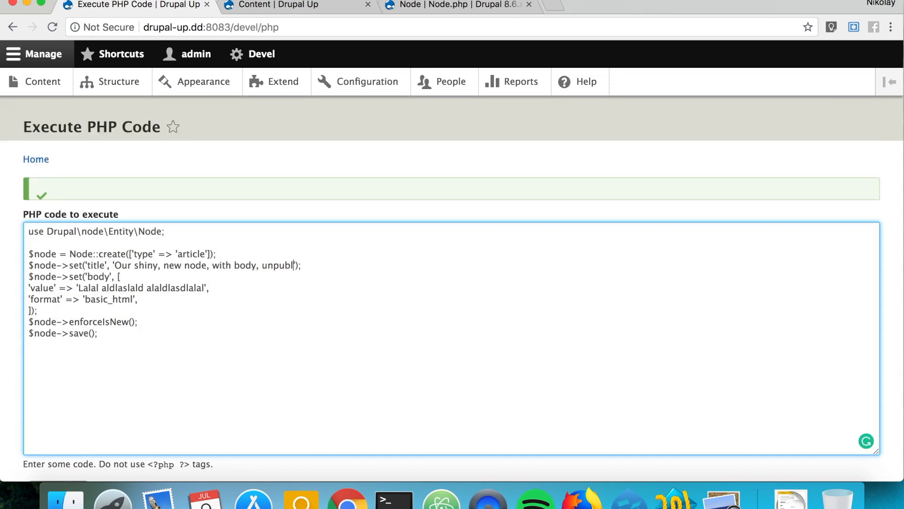
text(ished)
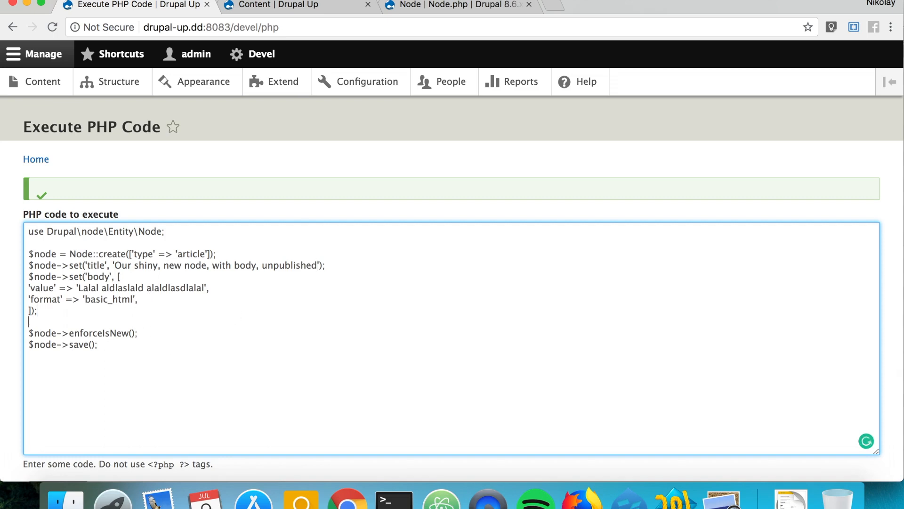
text($node->status = 0)
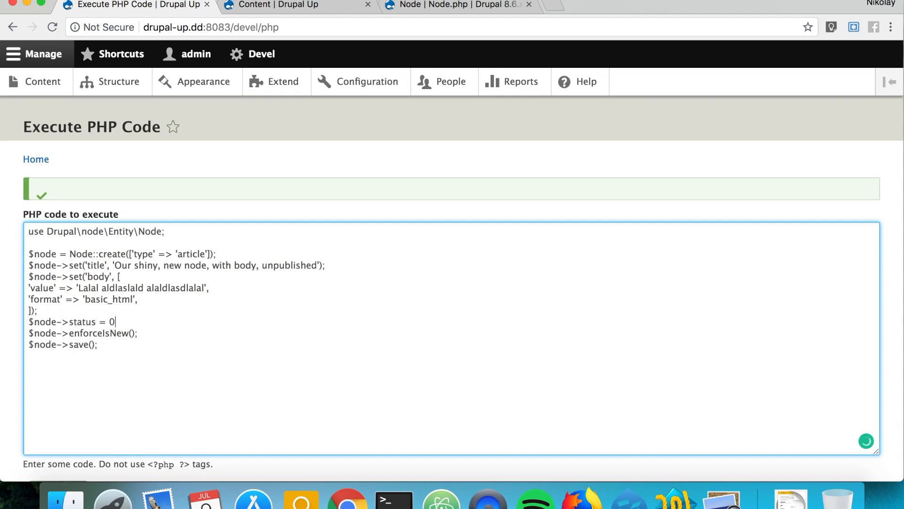
scroll(down, 3)
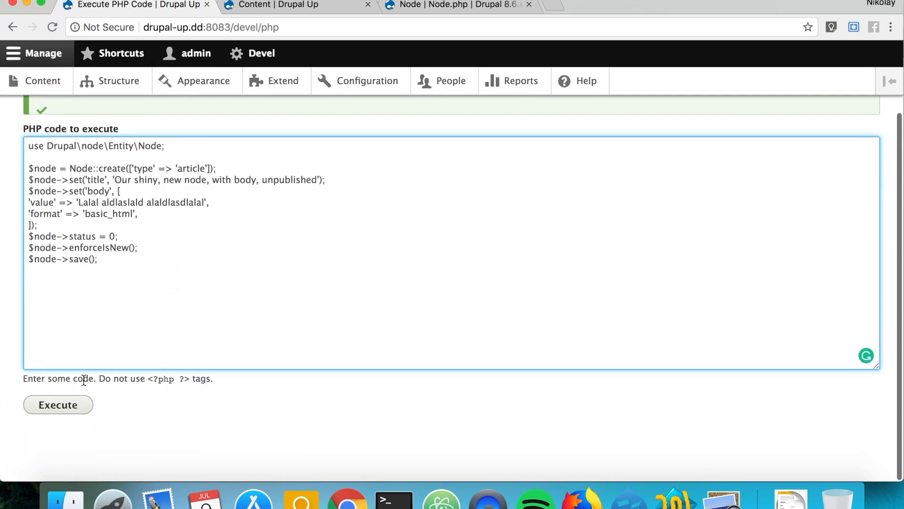
click(57, 404)
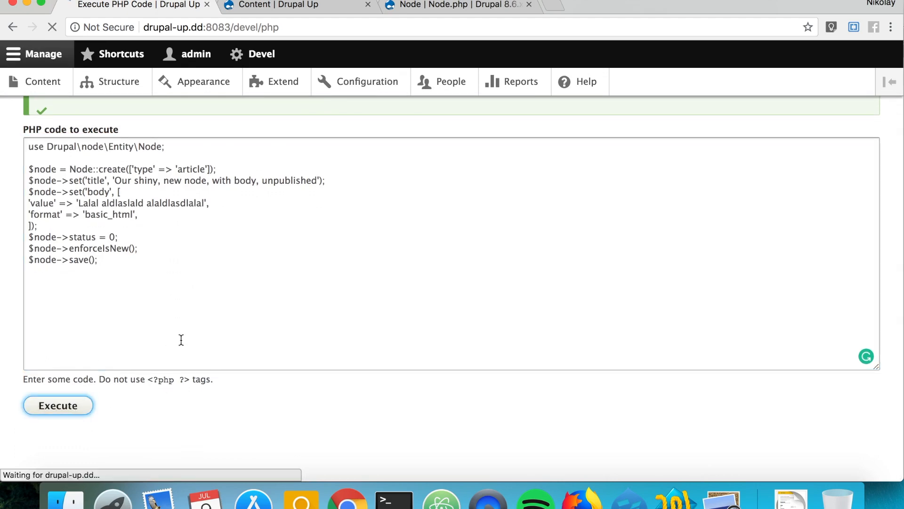
click(57, 405)
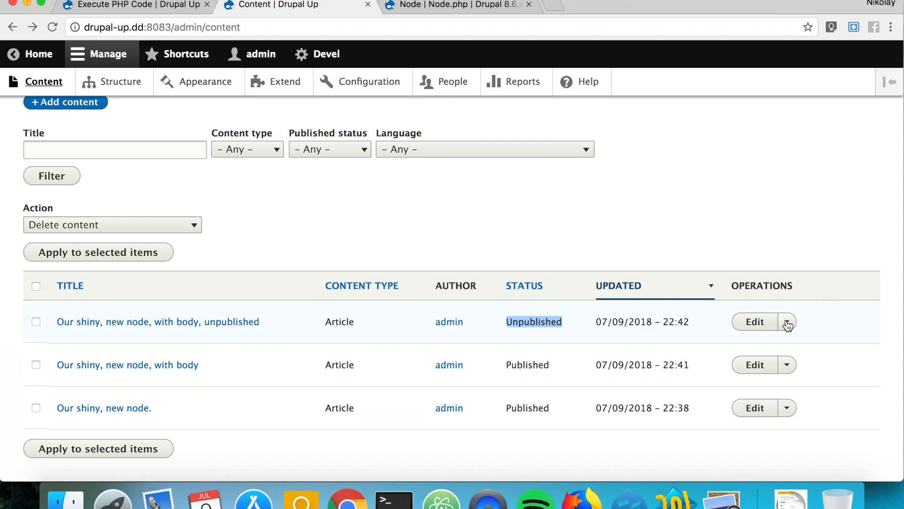
Confirm the new article shows Unpublished status and start editing it
click(754, 322)
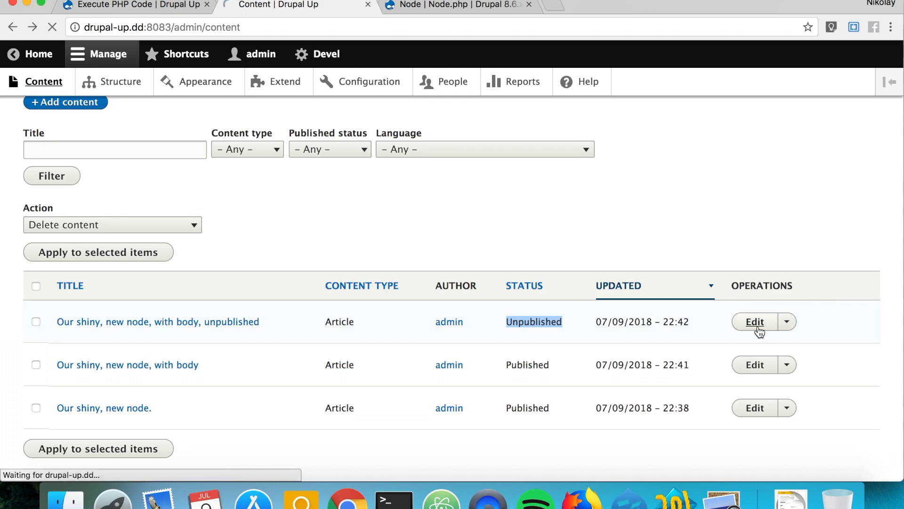
click(754, 321)
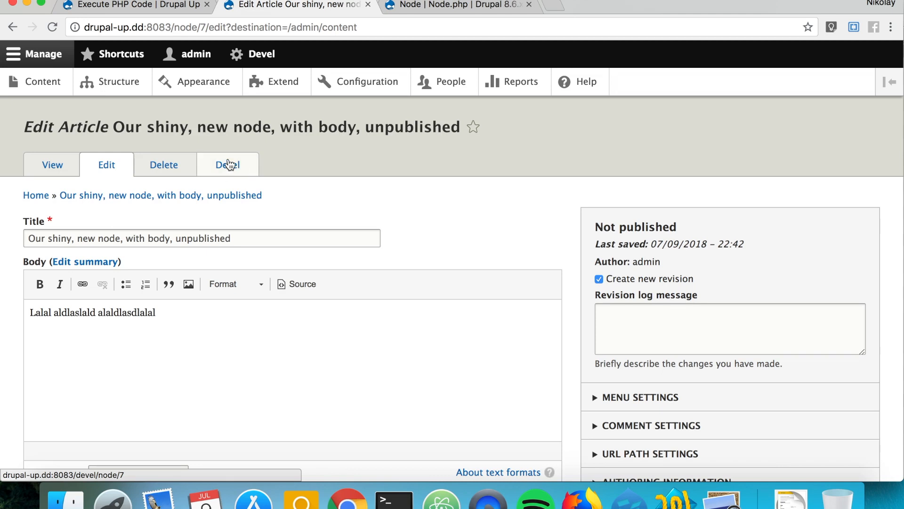
Browse node 7's object in the Devel Load dump, noting langcode and status 0, then return to the PHP page
click(227, 164)
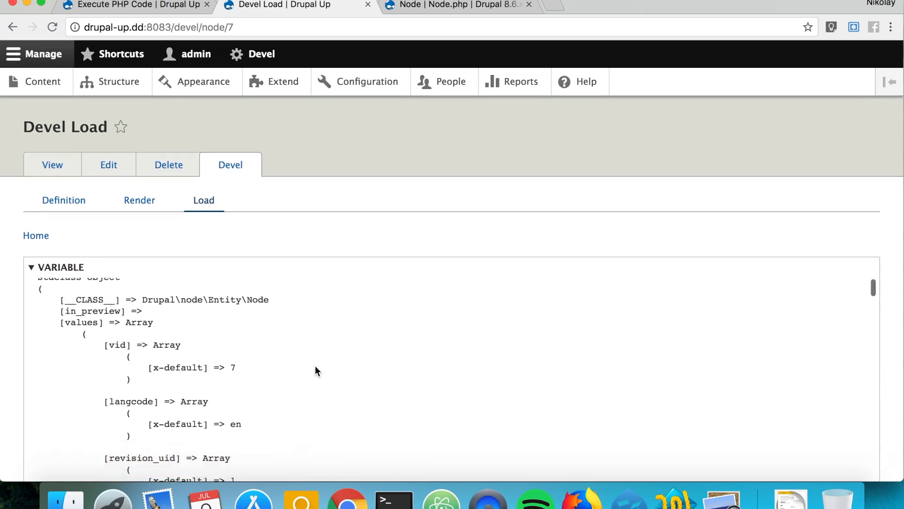
scroll(down, 3)
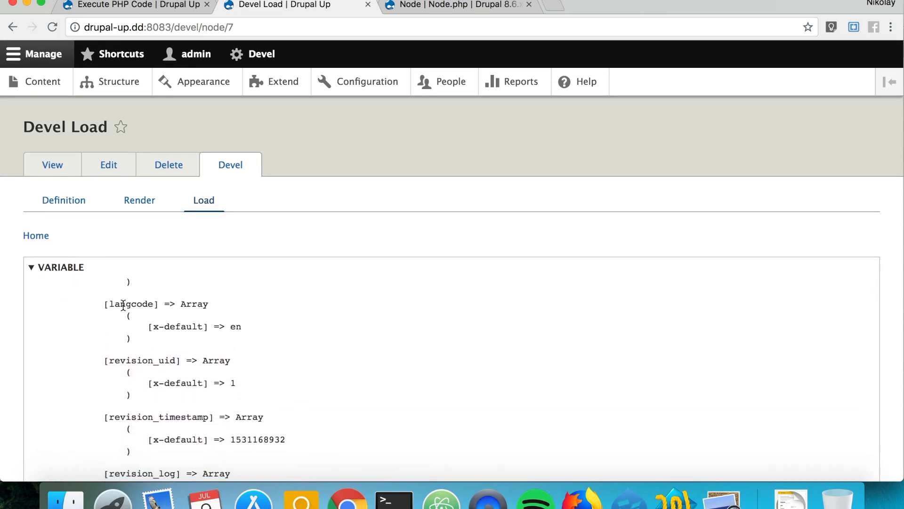
double_click(131, 303)
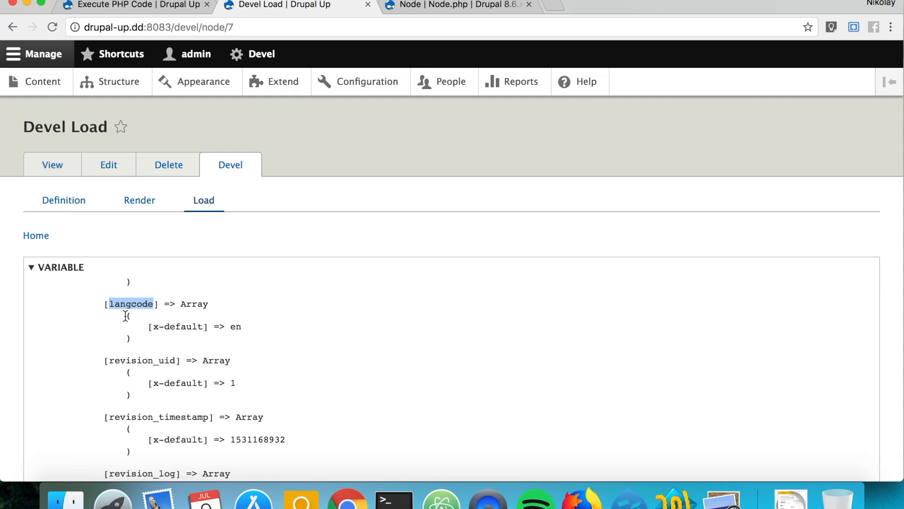
scroll(down, 3)
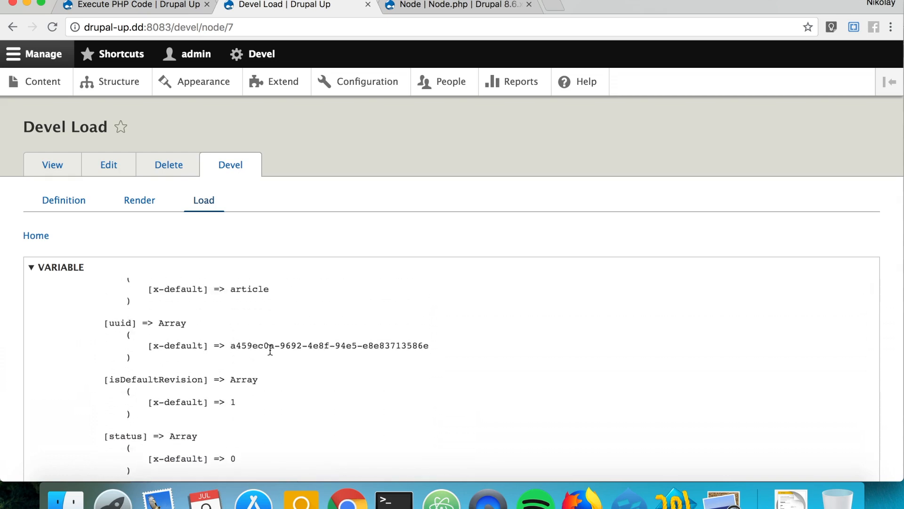
scroll(down, 3)
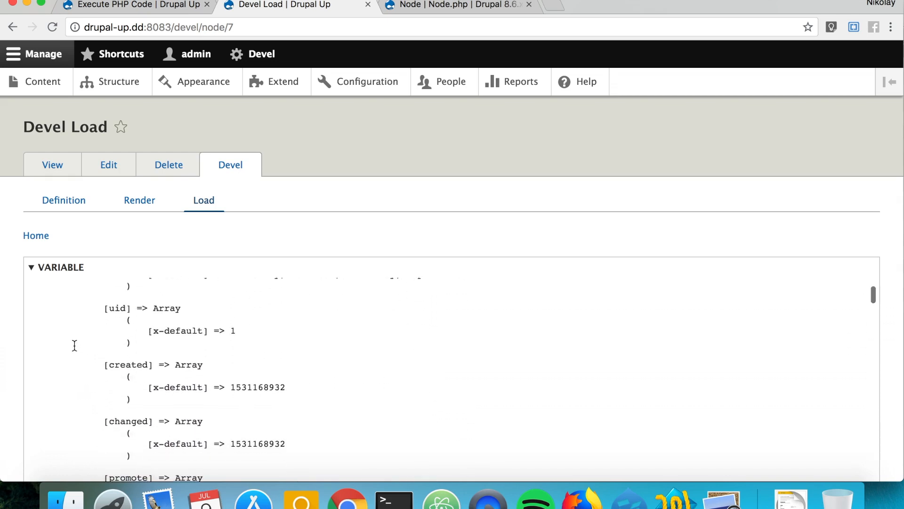
scroll(down, 3)
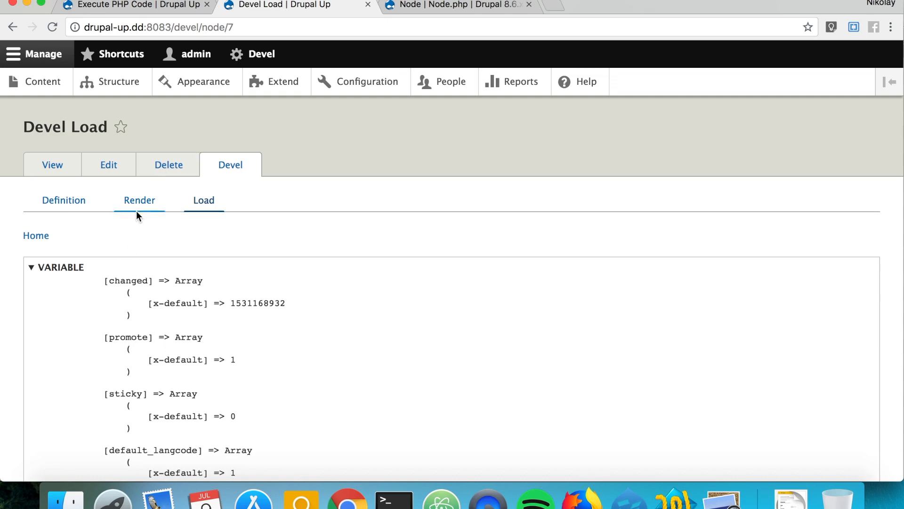
mouse_move(140, 200)
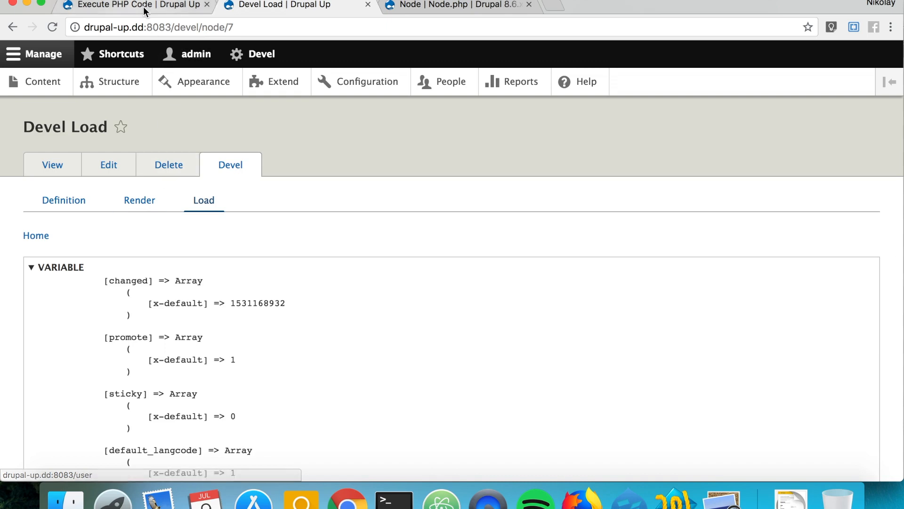
click(133, 4)
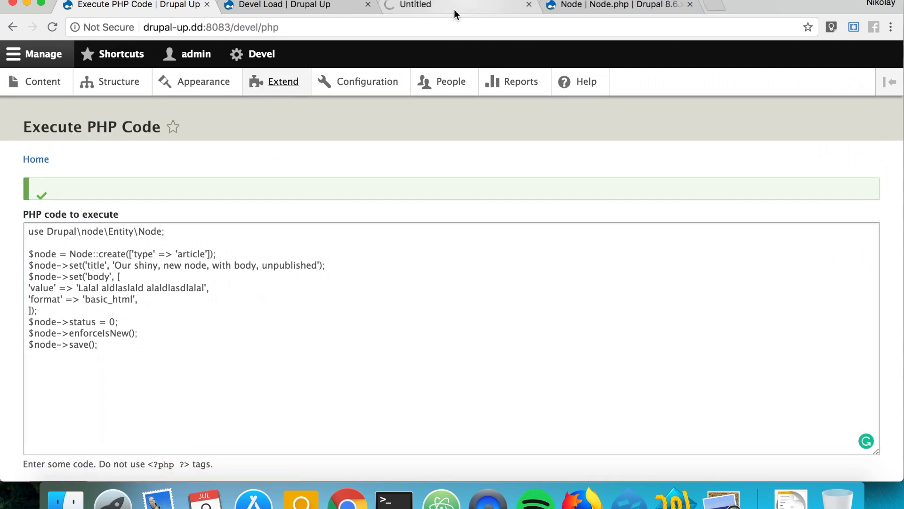
Filter the Extend module list to 'devel' to confirm Devel and Devel Kint are enabled
click(284, 81)
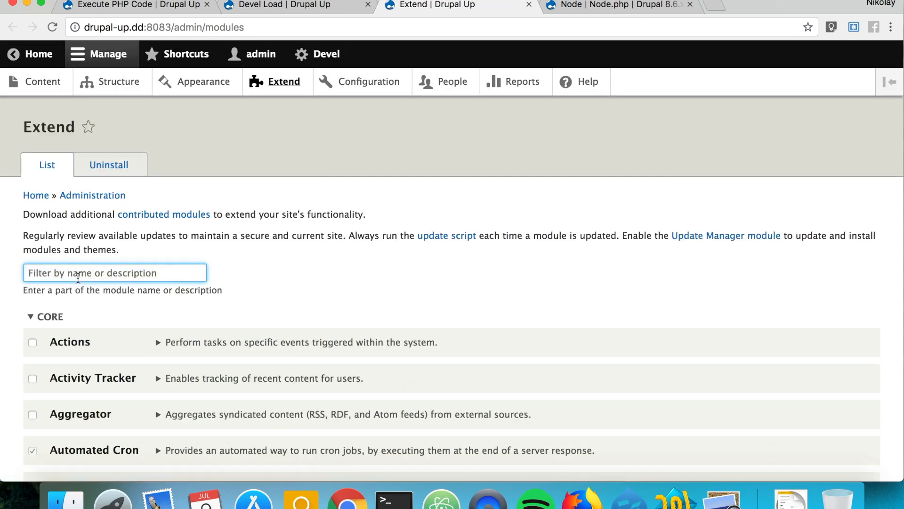
text(devel)
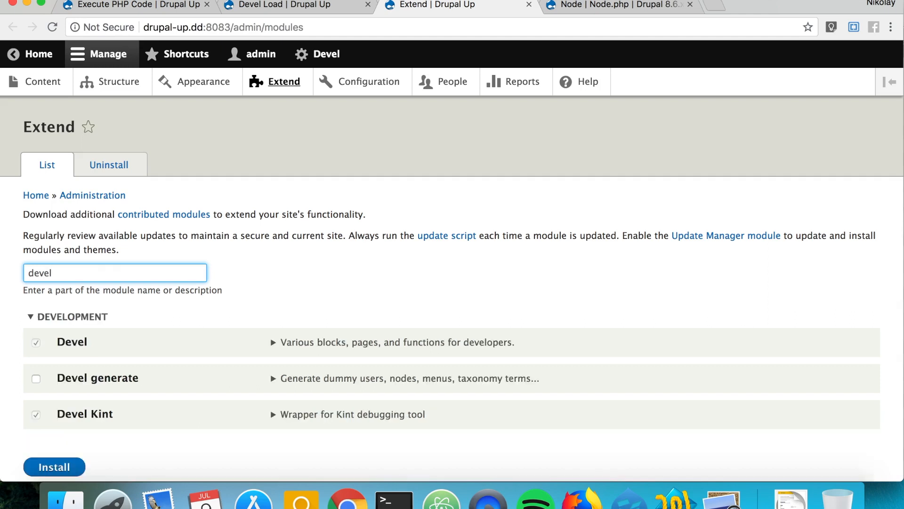
mouse_move(240, 149)
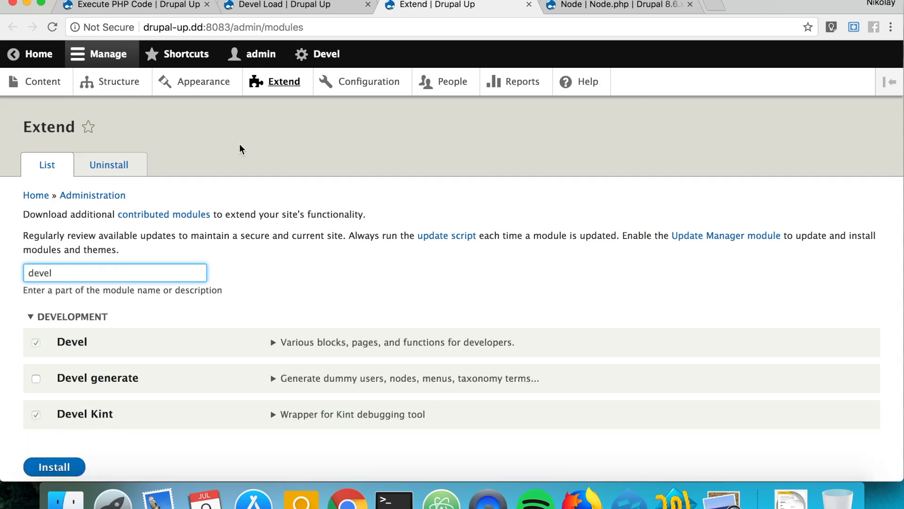
click(136, 5)
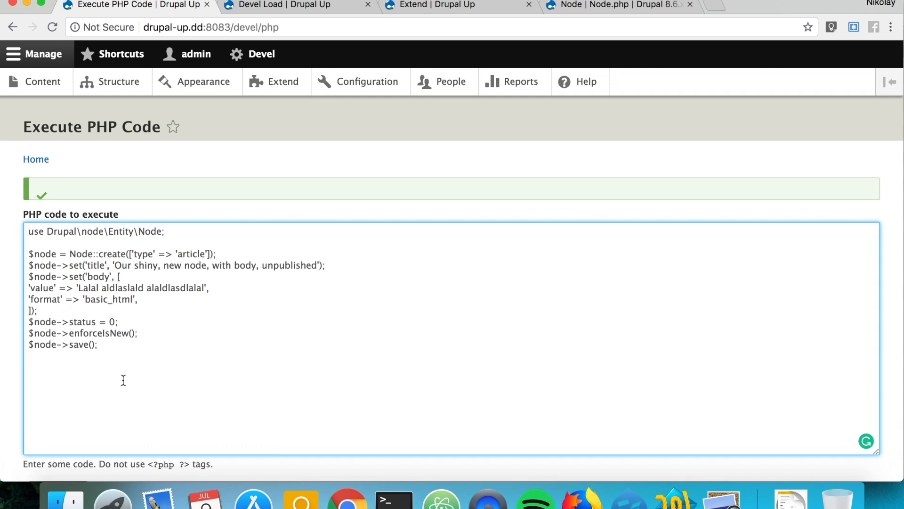
End the script with kint($node); die(); and execute it to dump the Node object
text(kint();)
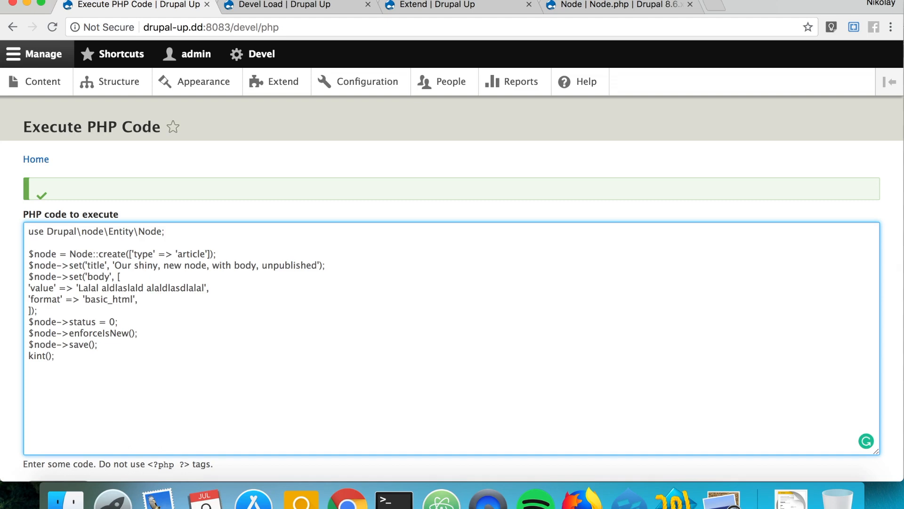
text($node)
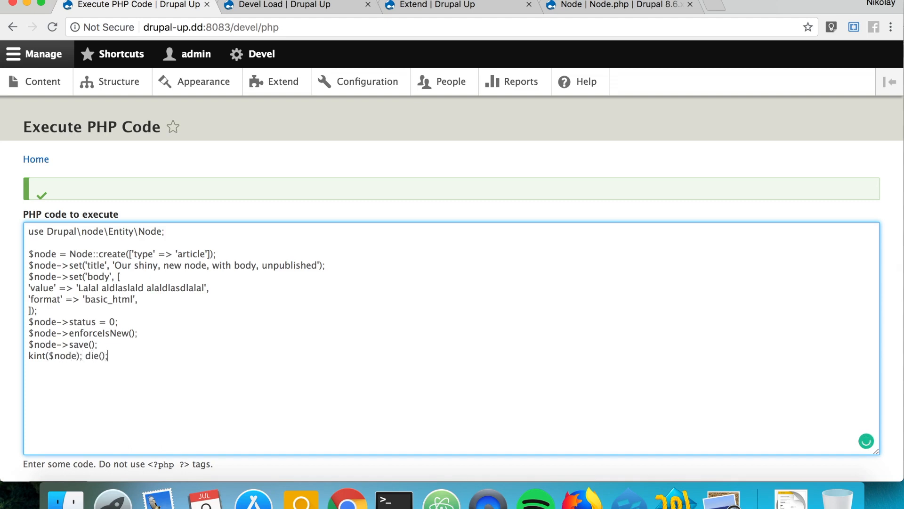
scroll(down, 3)
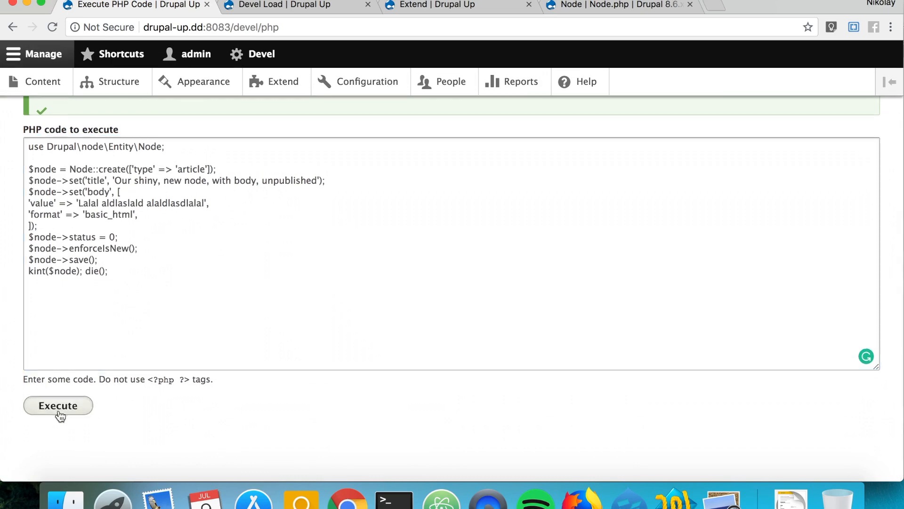
click(57, 405)
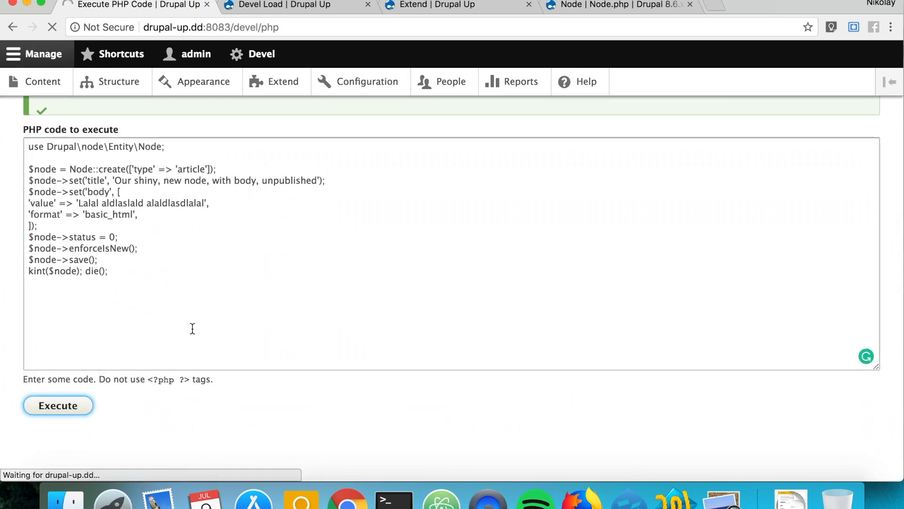
click(57, 405)
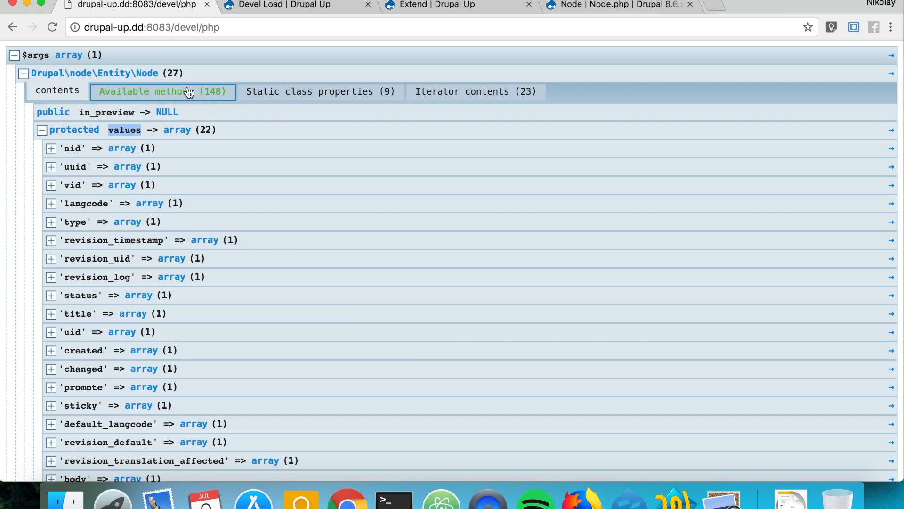
click(162, 92)
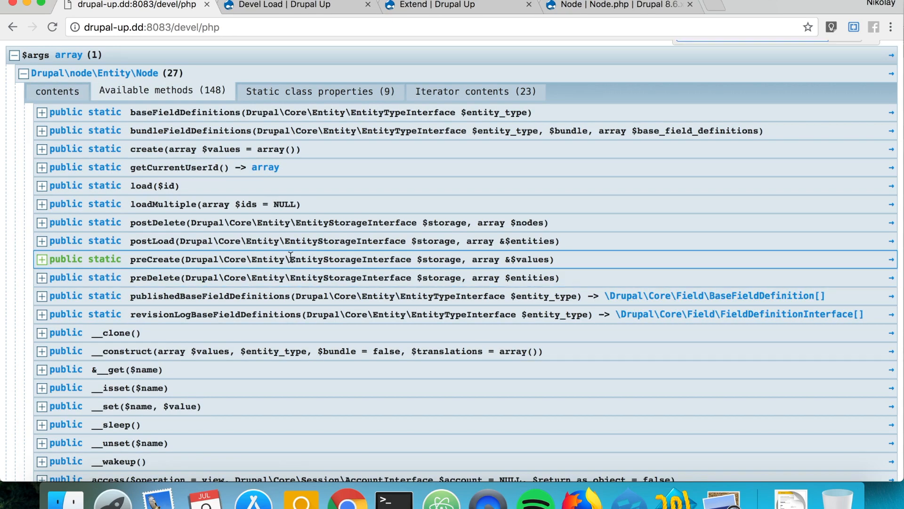
text(set)
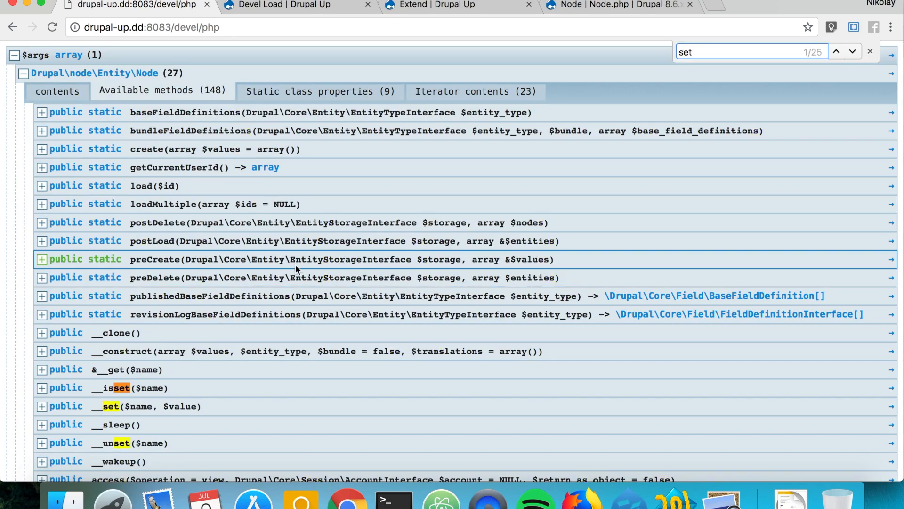
scroll(down, 3)
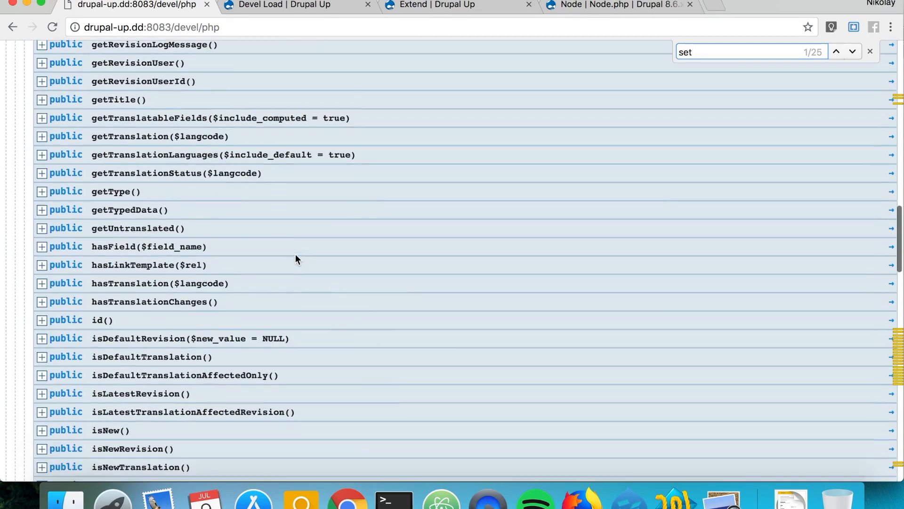
click(852, 52)
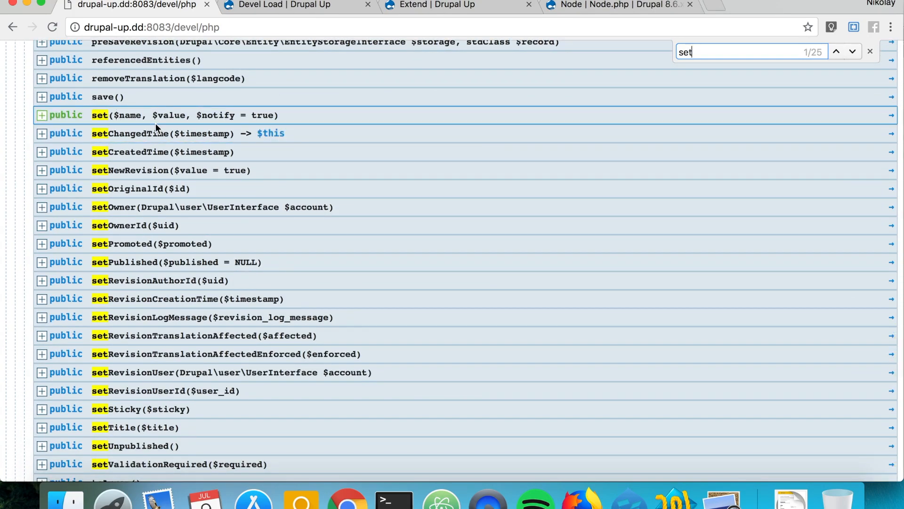
scroll(down, 3)
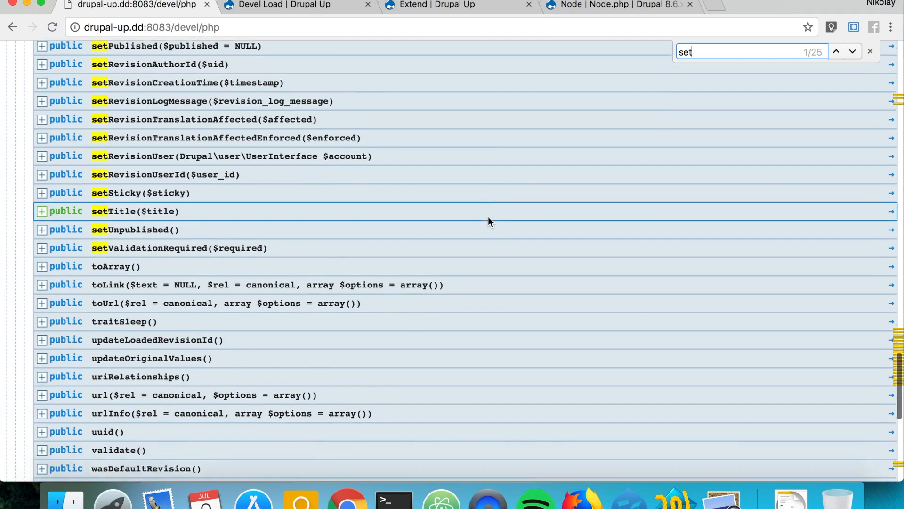
scroll(down, 3)
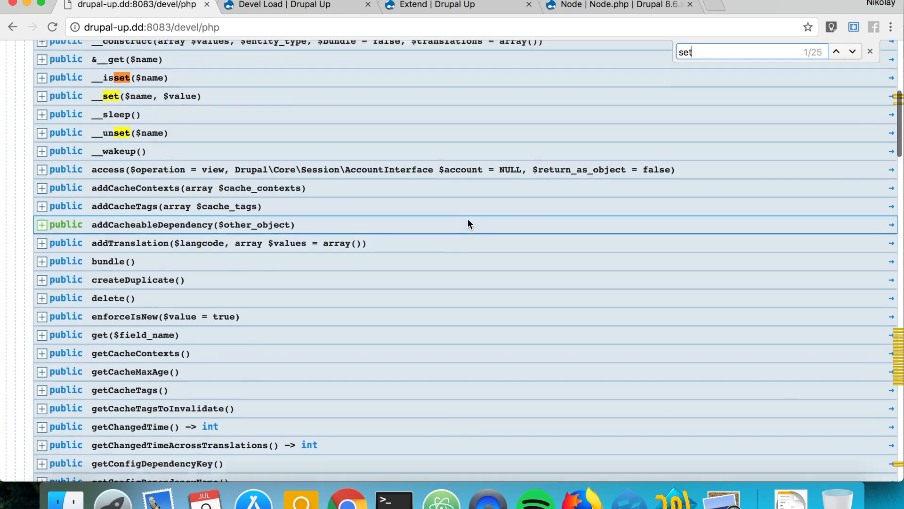
scroll(down, 3)
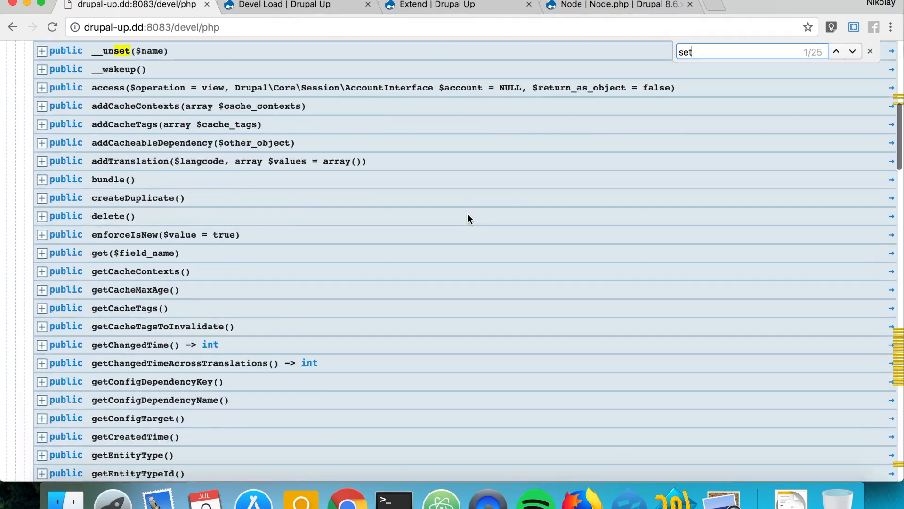
click(320, 91)
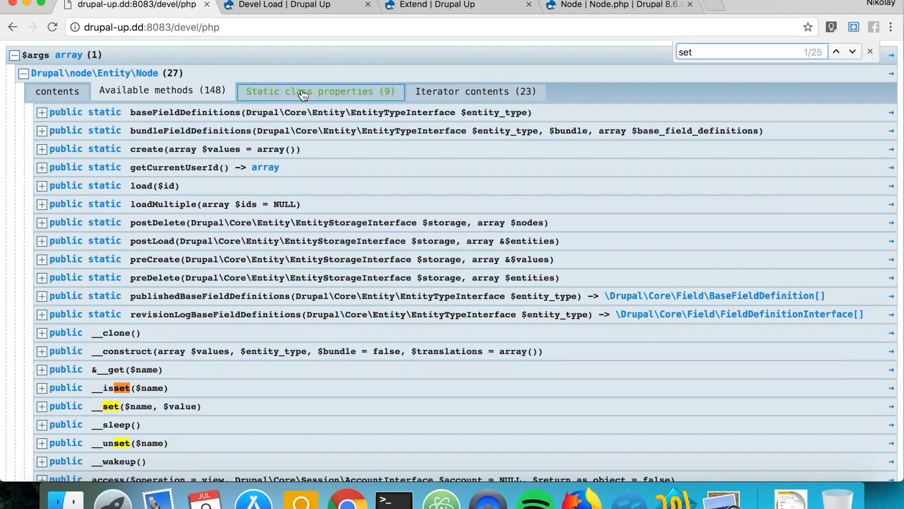
click(162, 90)
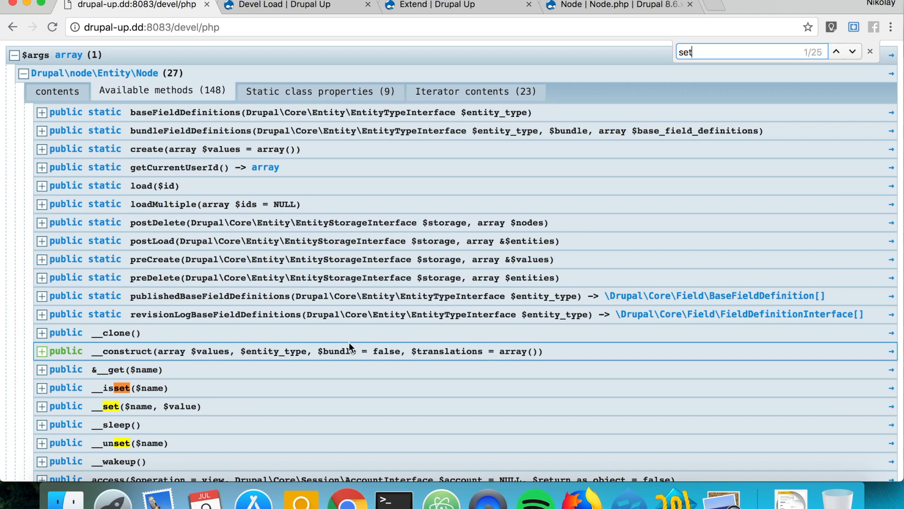
click(58, 91)
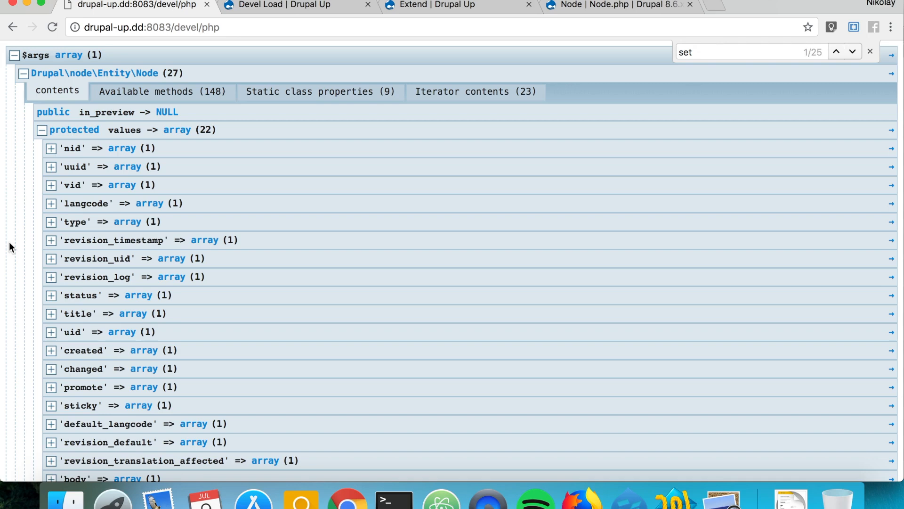